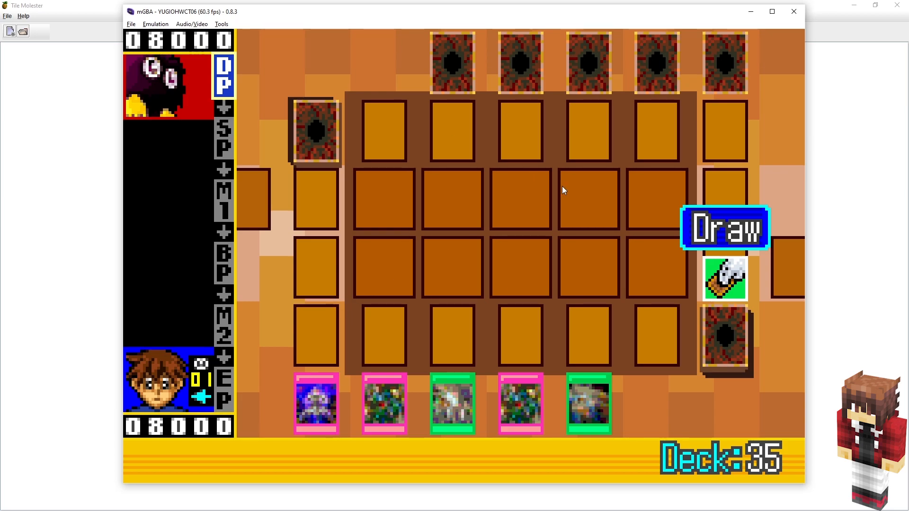
pyautogui.moveTo(740, 126)
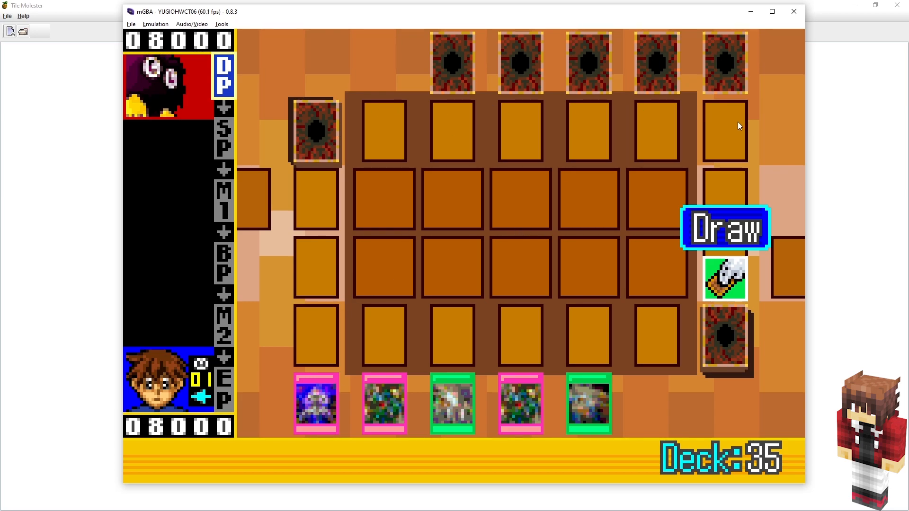
pyautogui.moveTo(635, 226)
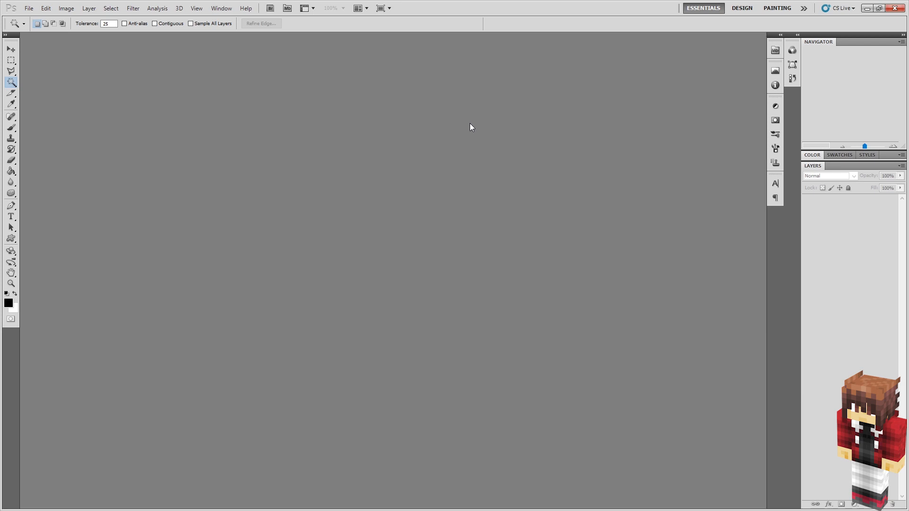
pyautogui.moveTo(495, 66)
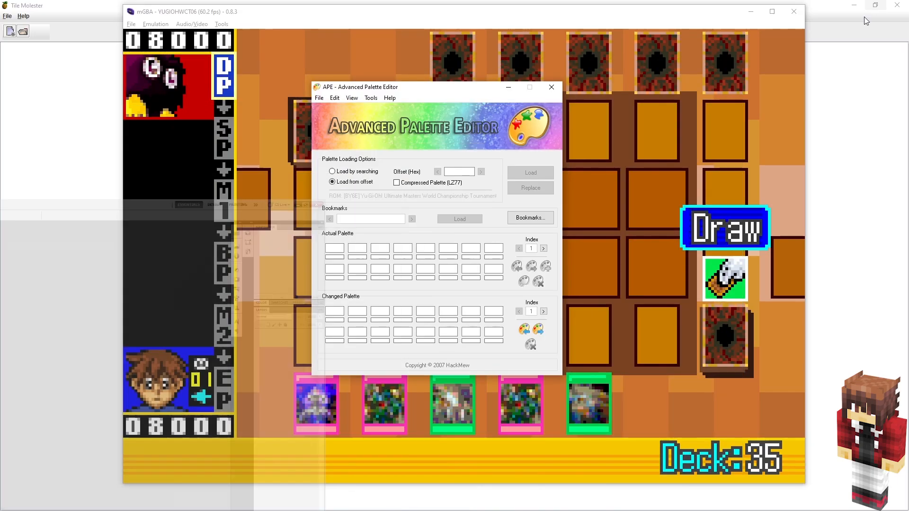
# - Load the Yu-Gi-Oh! UM2006 .gba ROM and maximize its raw tile window
pyautogui.click(551, 87)
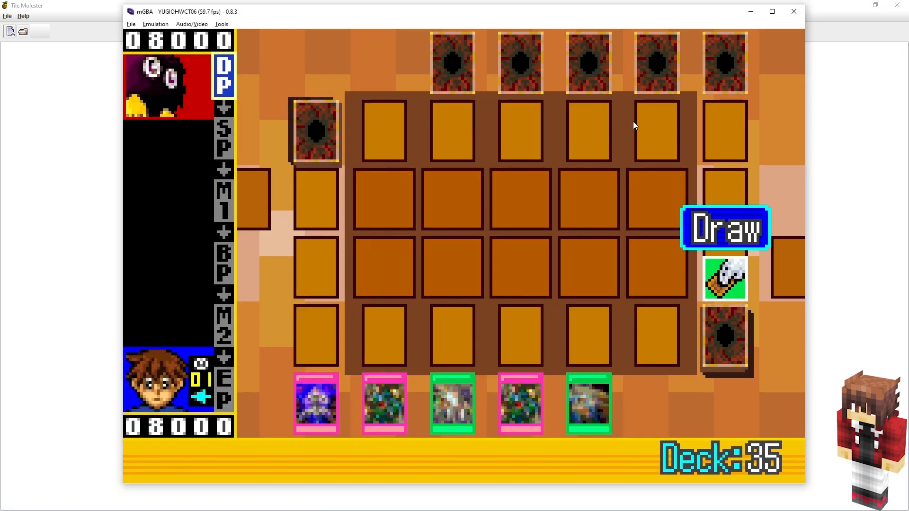
pyautogui.moveTo(516, 206)
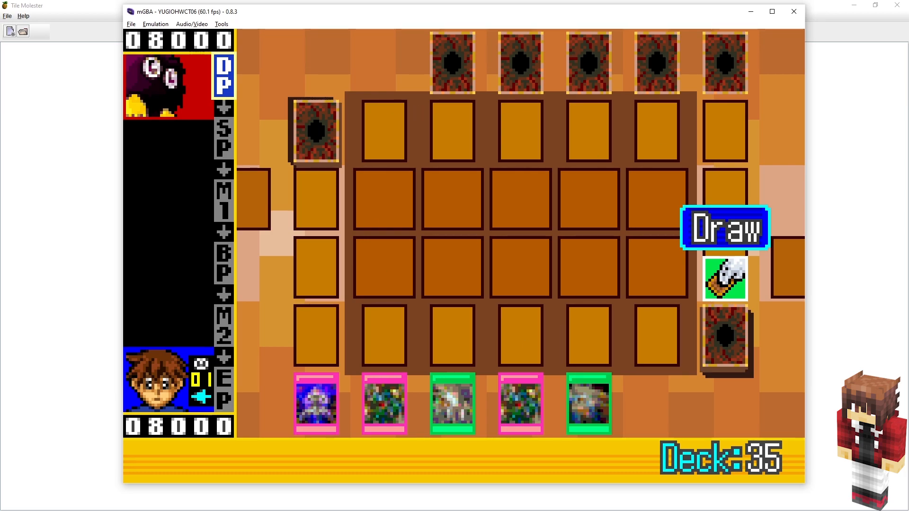
pyautogui.moveTo(97, 58)
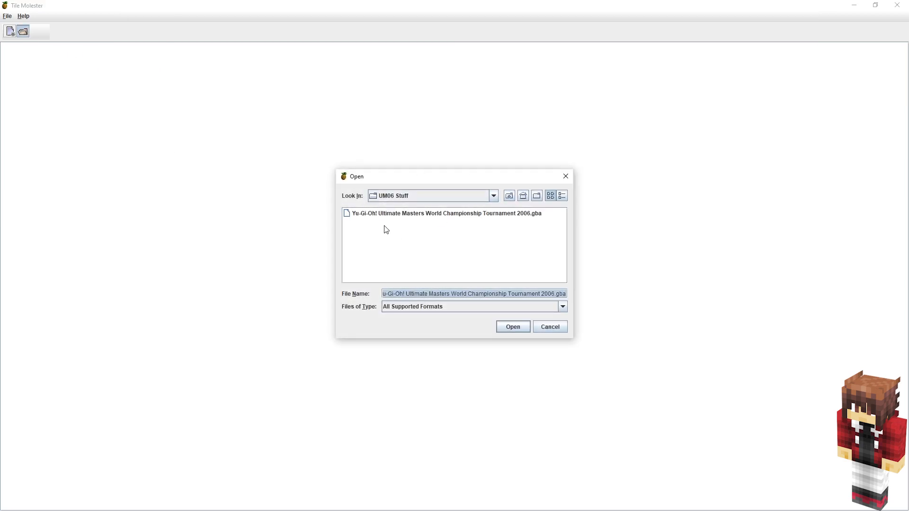
pyautogui.click(512, 326)
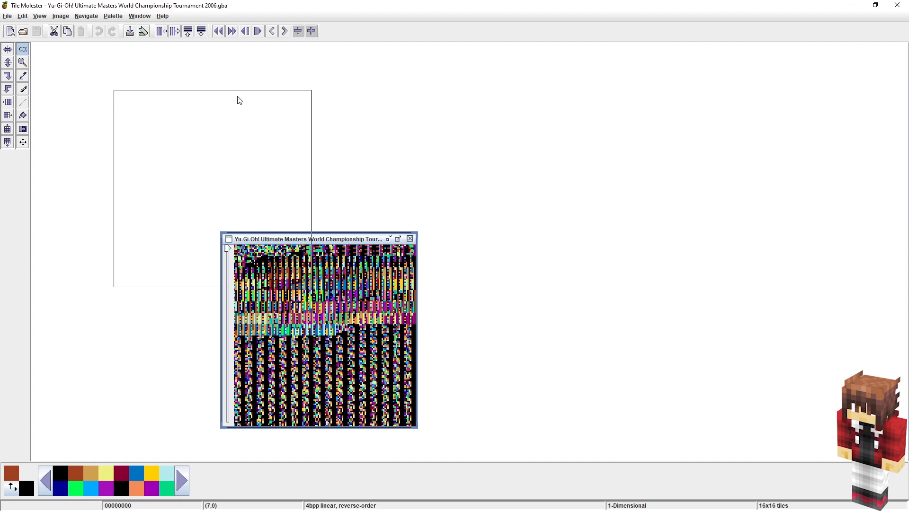
pyautogui.click(389, 238)
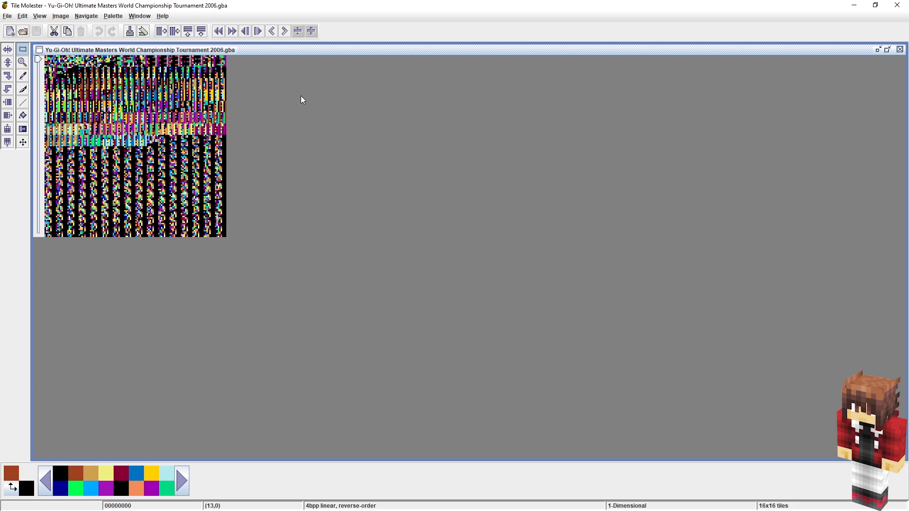
pyautogui.moveTo(268, 90)
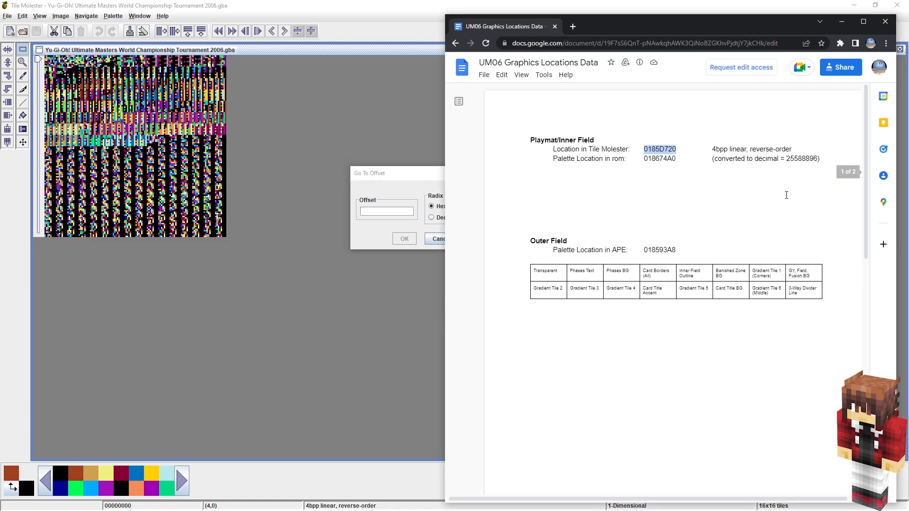
pyautogui.moveTo(781, 205)
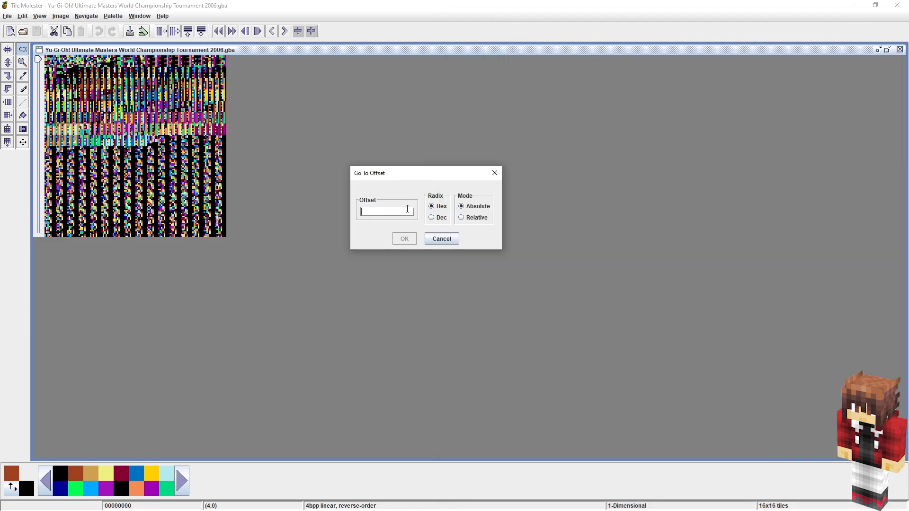
# - Jump the tile view to hex offset 0185D720 in absolute mode
pyautogui.write('0185D720')
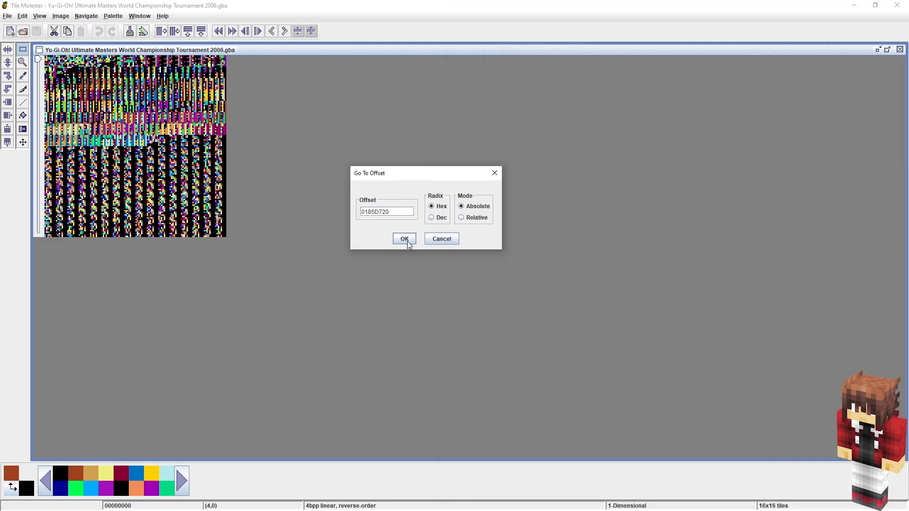
pyautogui.click(404, 239)
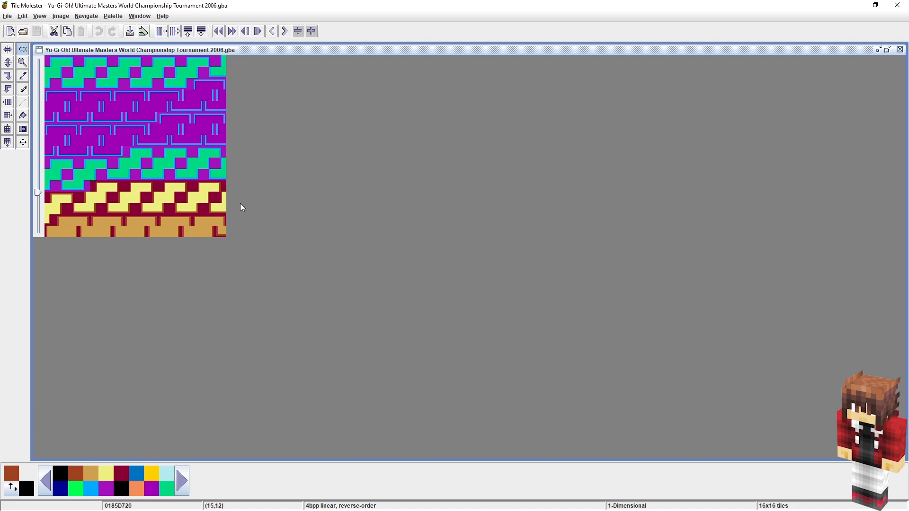
pyautogui.moveTo(264, 210)
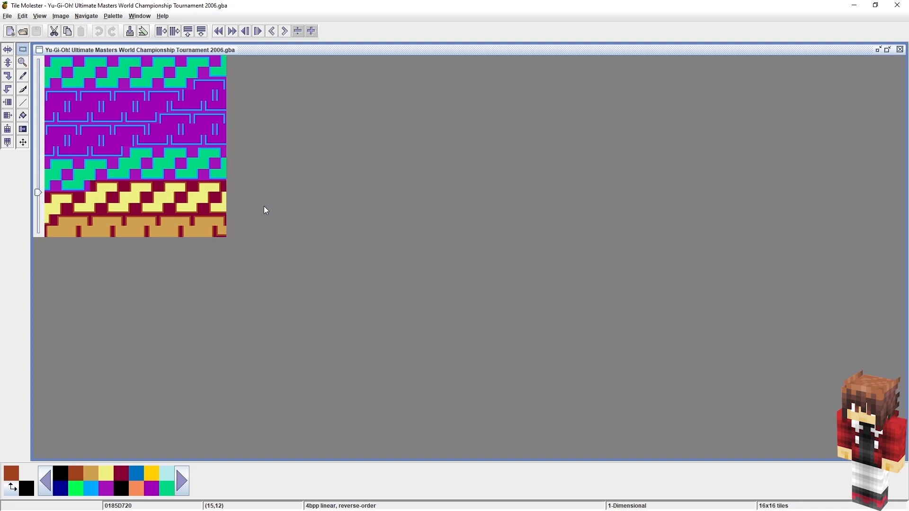
pyautogui.moveTo(265, 207)
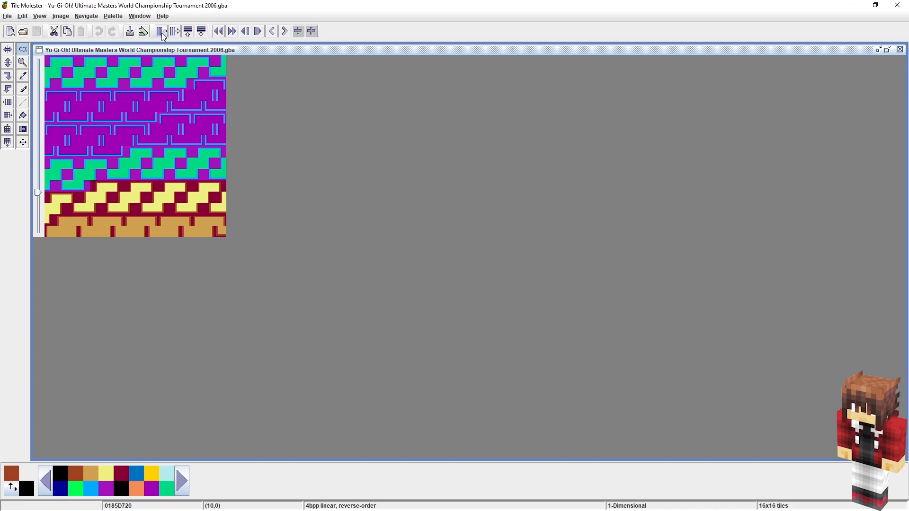
# - Resize the tile view to 15 columns by 12 rows so the card-zone grid aligns
pyautogui.click(173, 30)
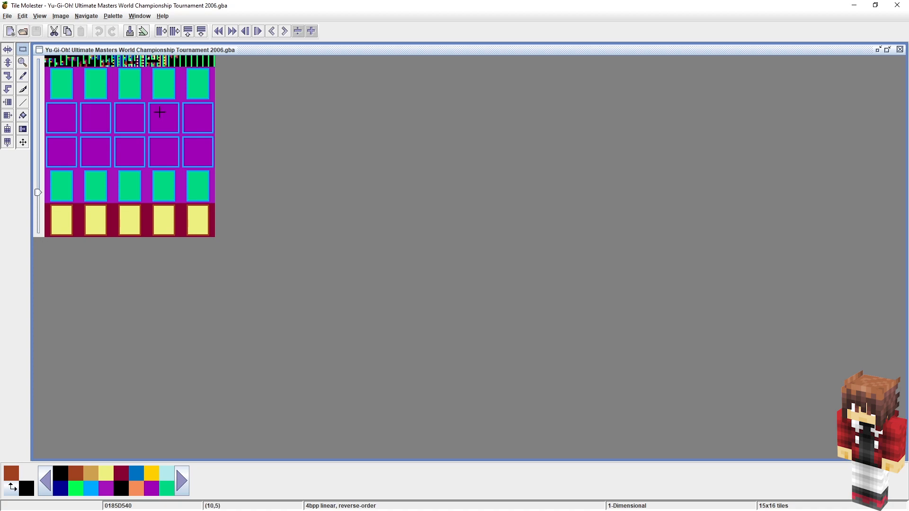
pyautogui.moveTo(211, 143)
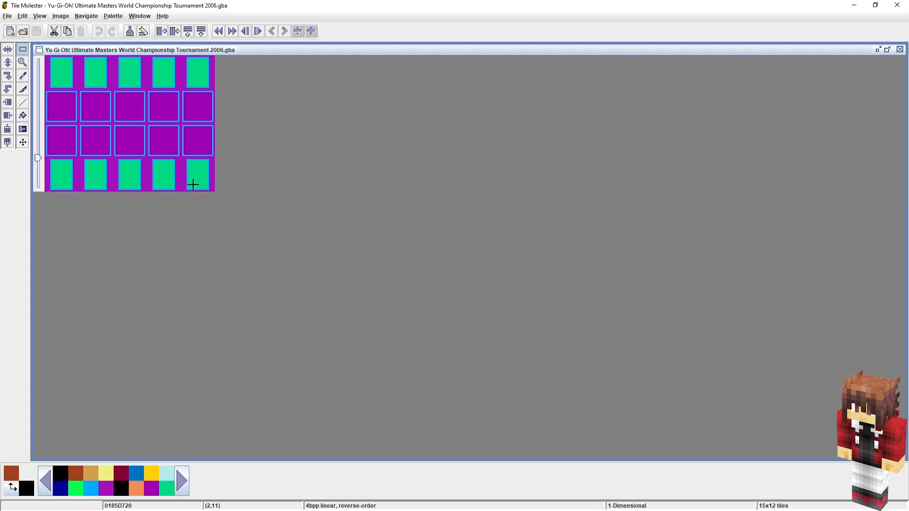
pyautogui.moveTo(276, 182)
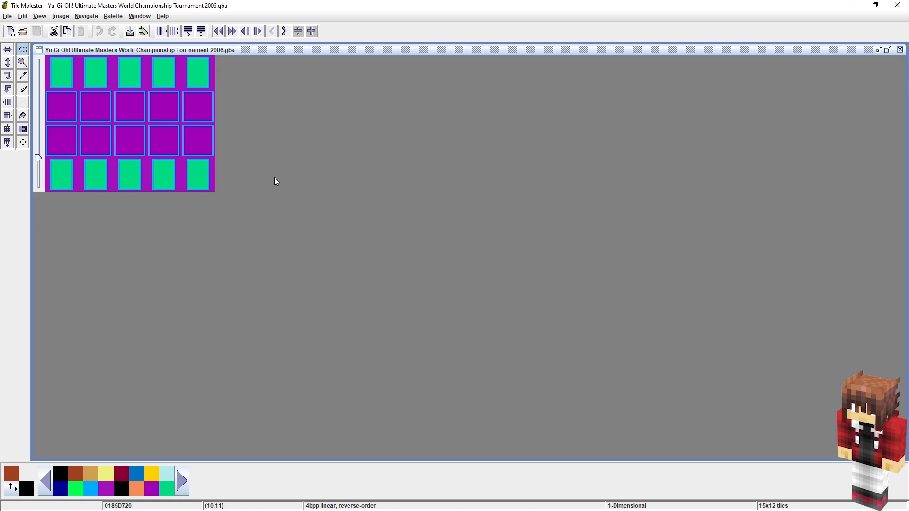
pyautogui.moveTo(227, 52)
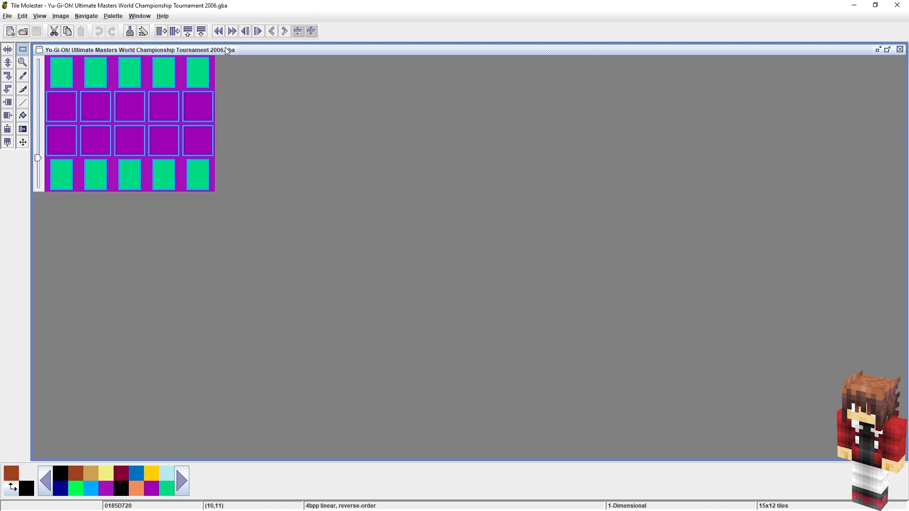
# - Import the 16-colour 15bpp BGR palette from this file at offset 25588896
pyautogui.click(113, 16)
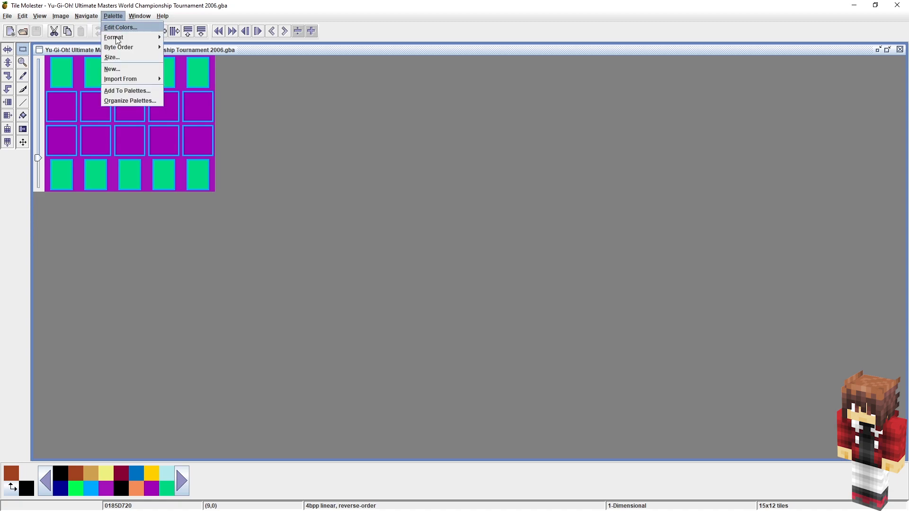
pyautogui.moveTo(121, 79)
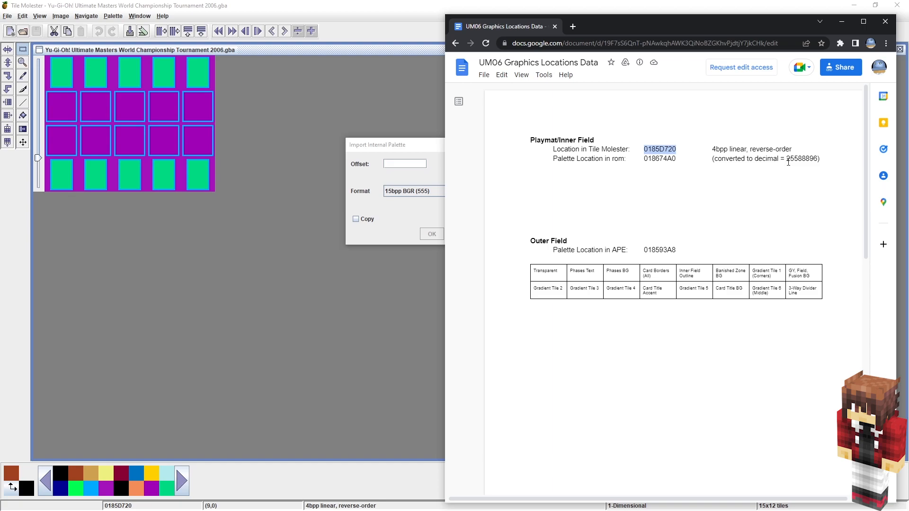
pyautogui.rightClick(802, 158)
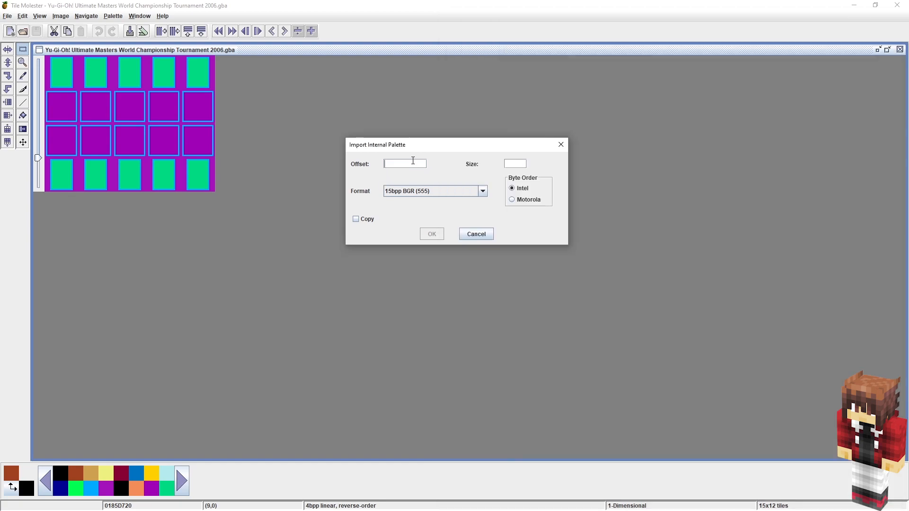
pyautogui.write('25588896')
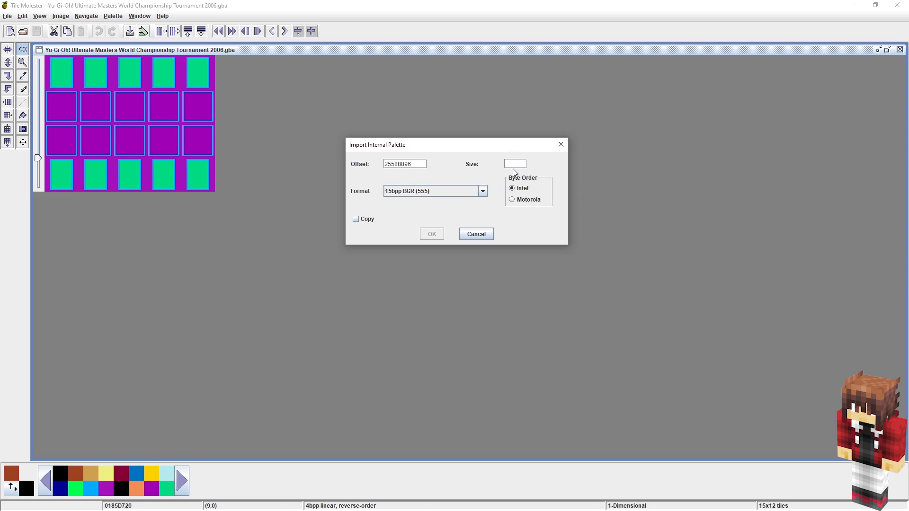
pyautogui.moveTo(520, 137)
pyautogui.write('16')
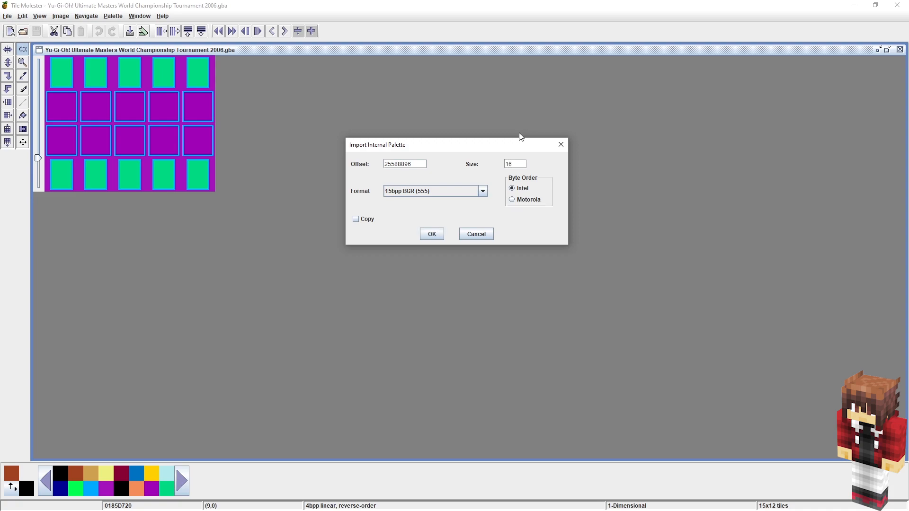
pyautogui.click(432, 234)
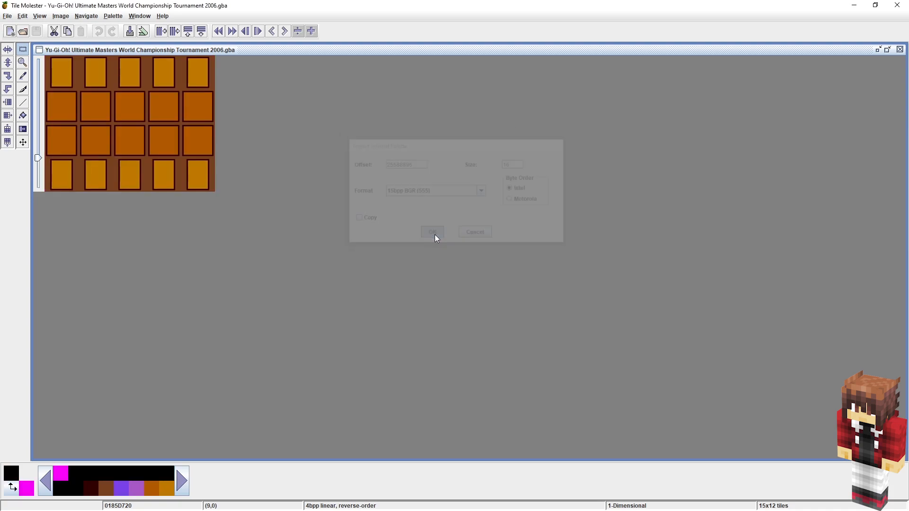
pyautogui.click(432, 232)
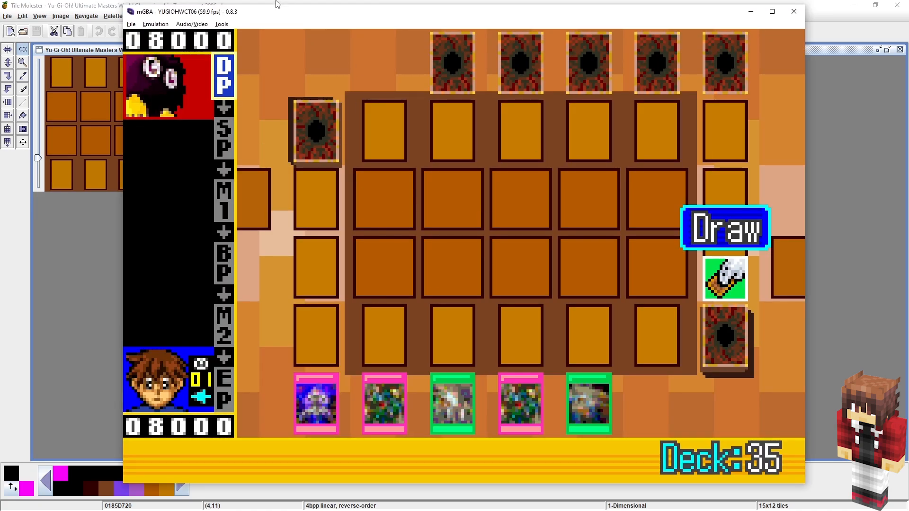
# - Inspect the game's palettes in mGBA's Palette viewer, then close the emulator
pyautogui.click(222, 24)
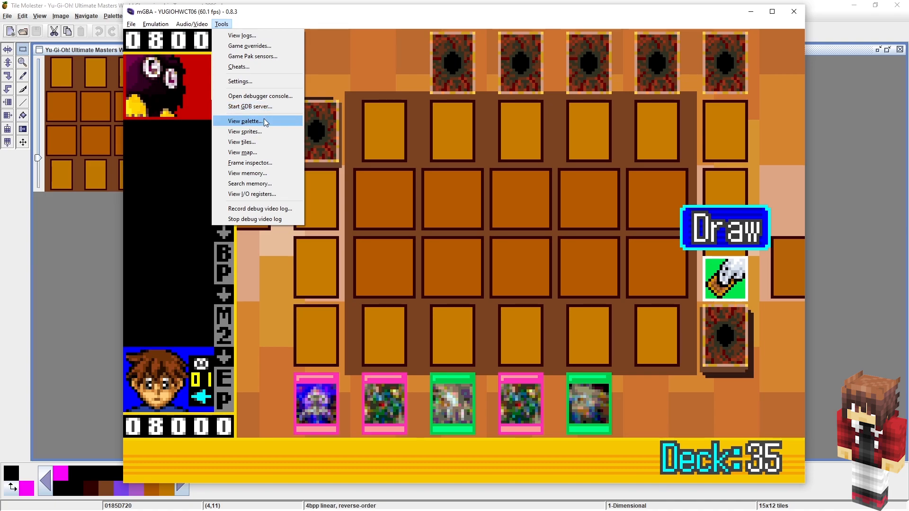
pyautogui.click(245, 120)
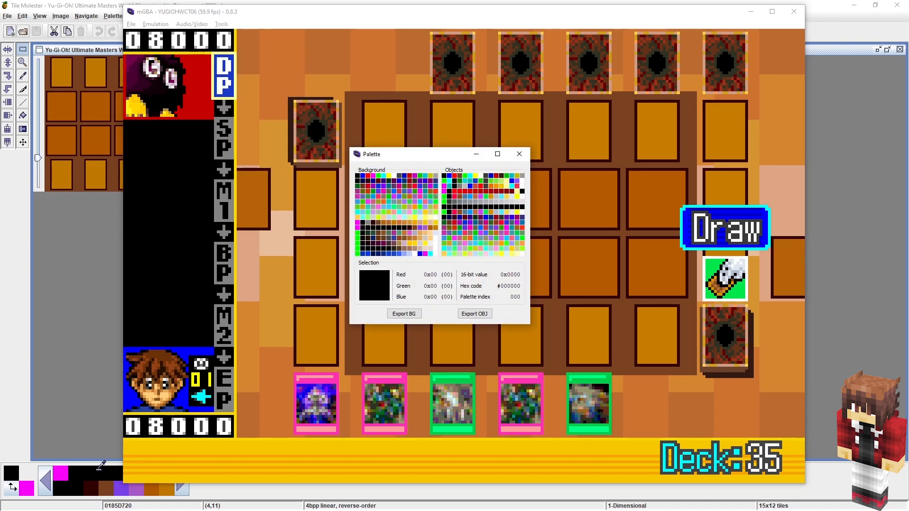
pyautogui.moveTo(402, 235)
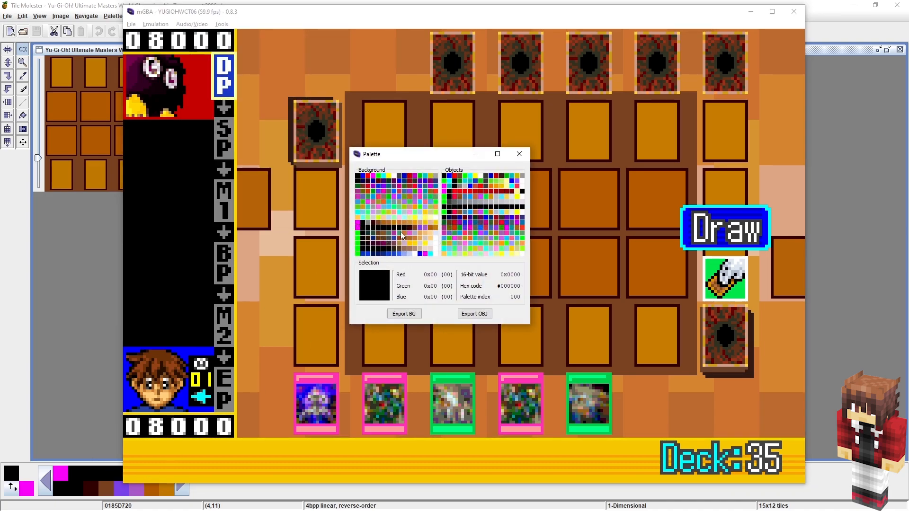
pyautogui.moveTo(203, 467)
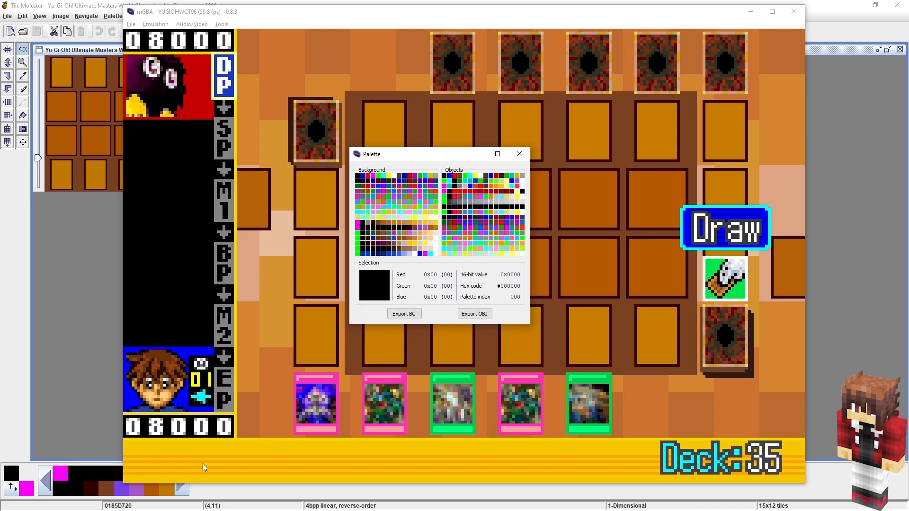
pyautogui.moveTo(449, 218)
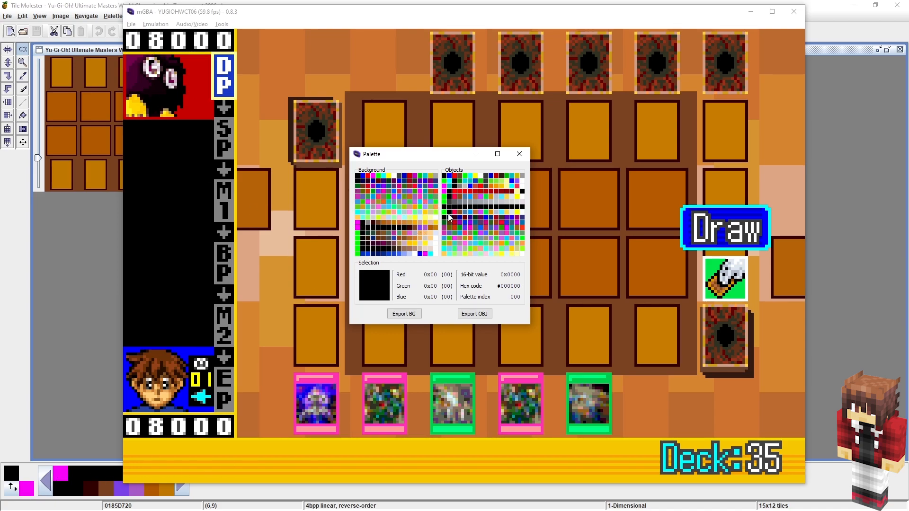
pyautogui.moveTo(388, 183)
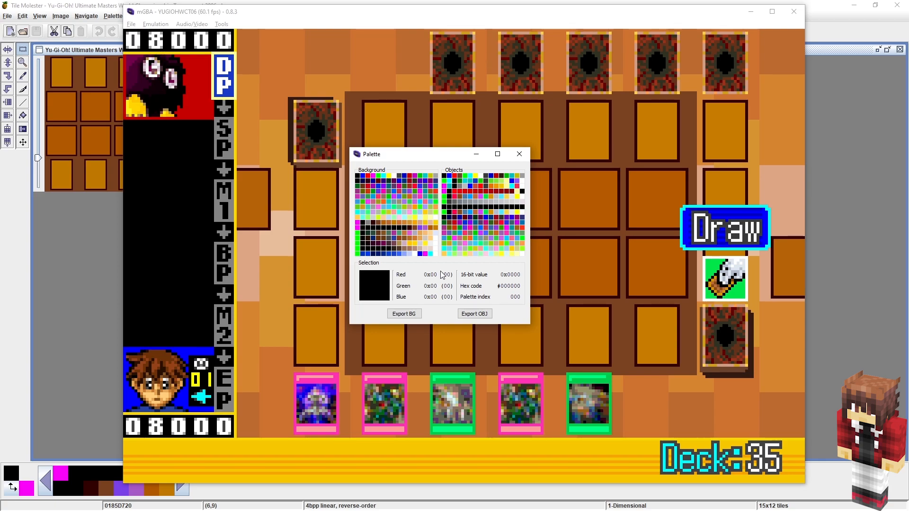
pyautogui.click(519, 154)
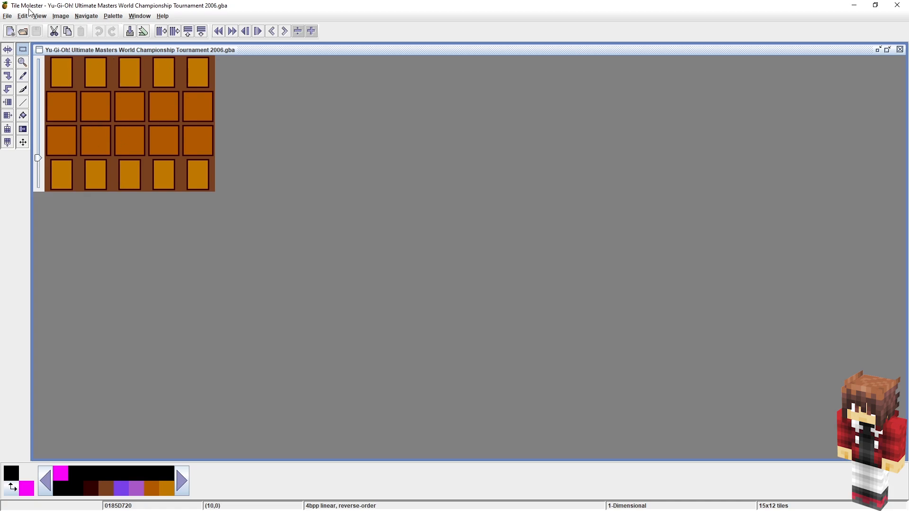
# - Export the field tiles via Copy To as PNG 'Field Default' in UM06 Stuff
pyautogui.click(21, 16)
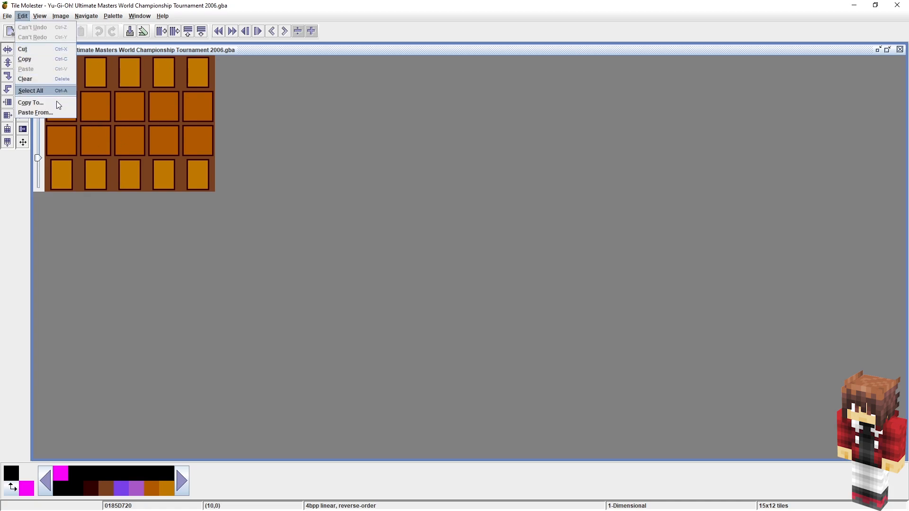
pyautogui.click(30, 102)
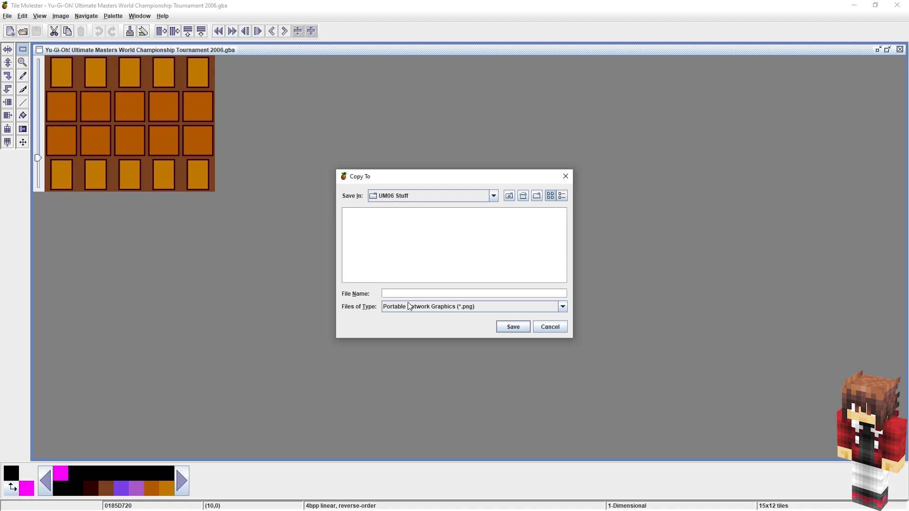
pyautogui.write('Field')
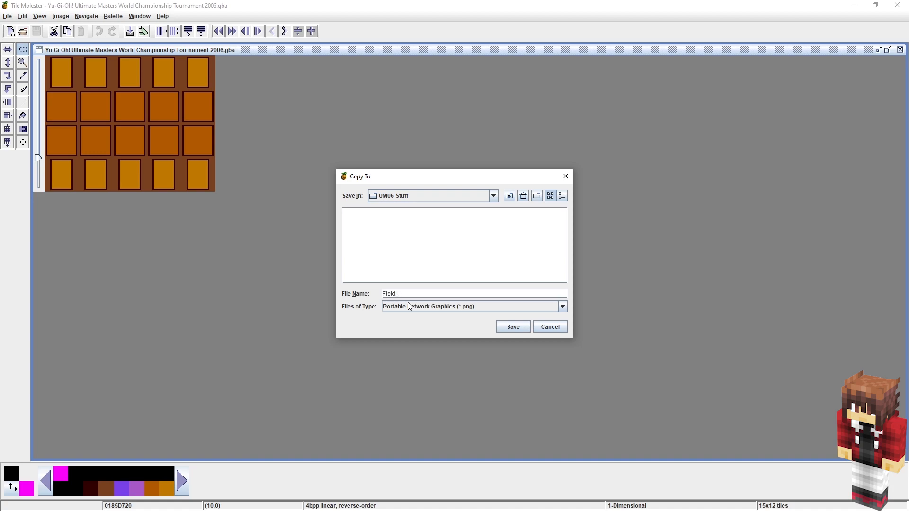
pyautogui.write('Default')
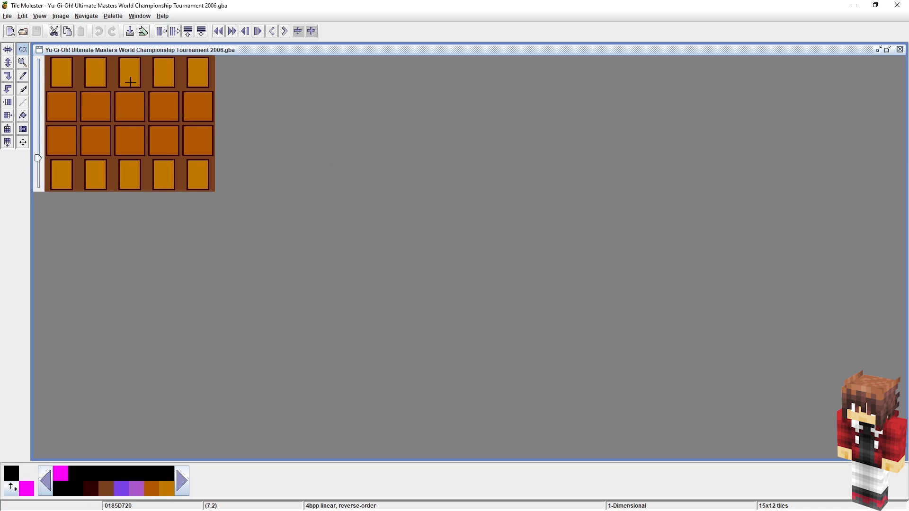
pyautogui.moveTo(143, 31)
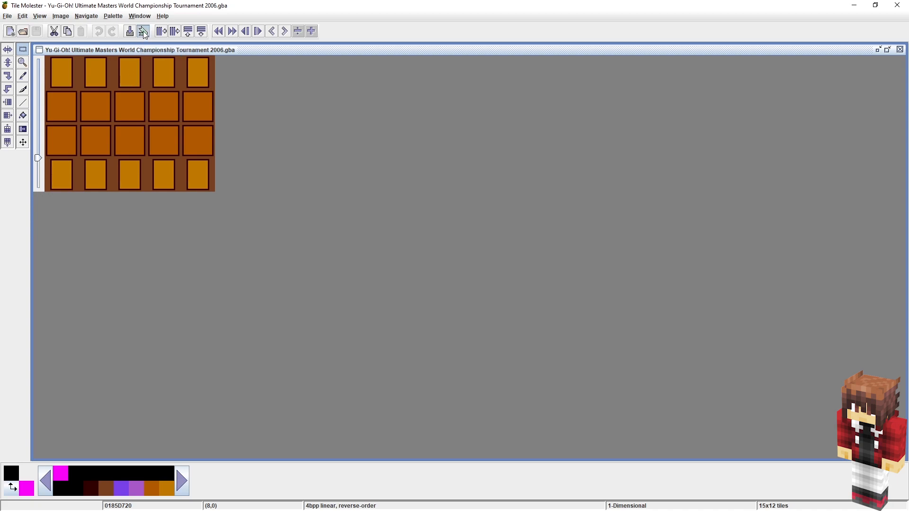
# - Bookmark the current field tile location under the name Fields
pyautogui.click(143, 30)
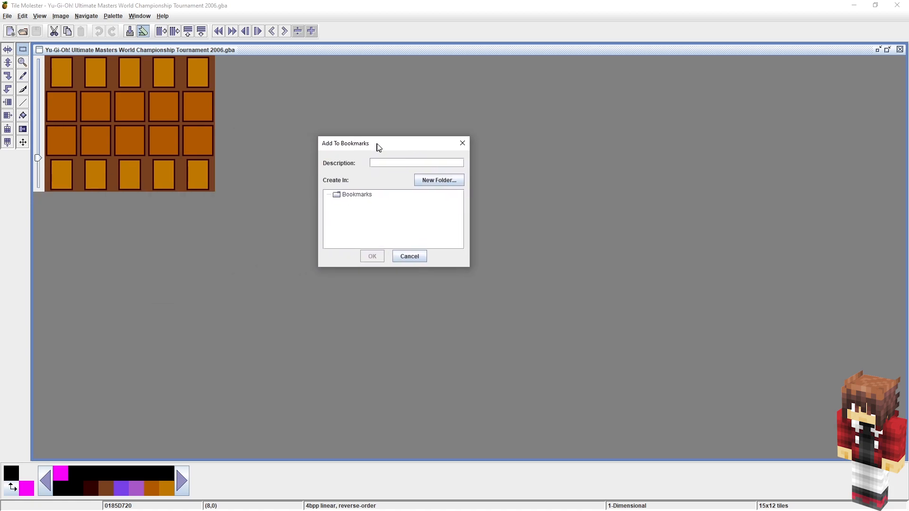
pyautogui.write('Fields')
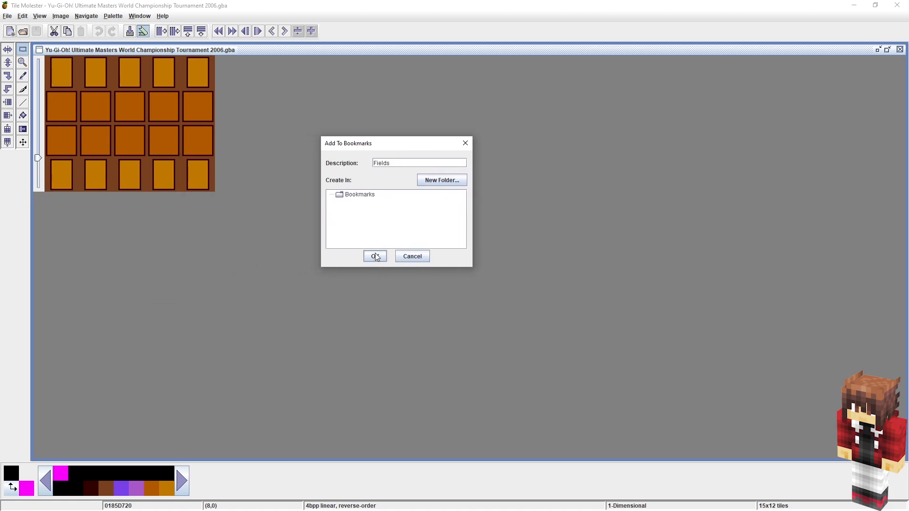
pyautogui.click(374, 257)
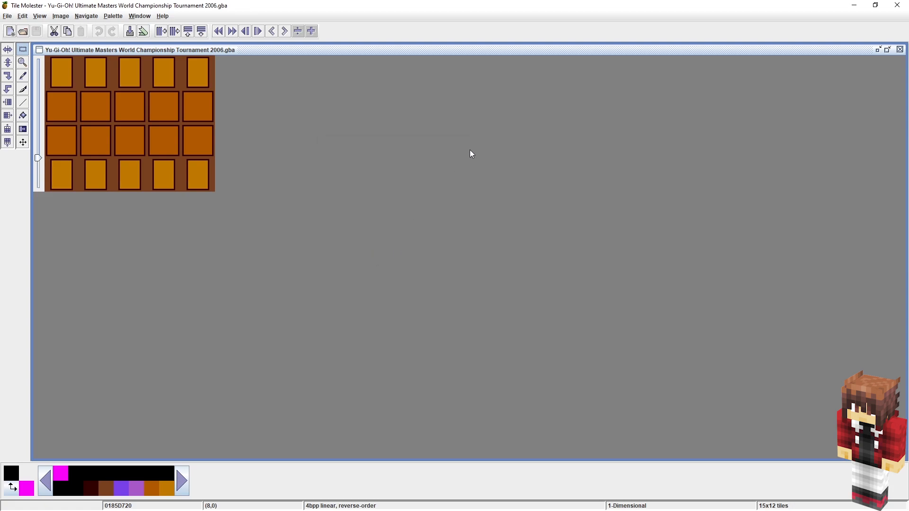
pyautogui.moveTo(876, 103)
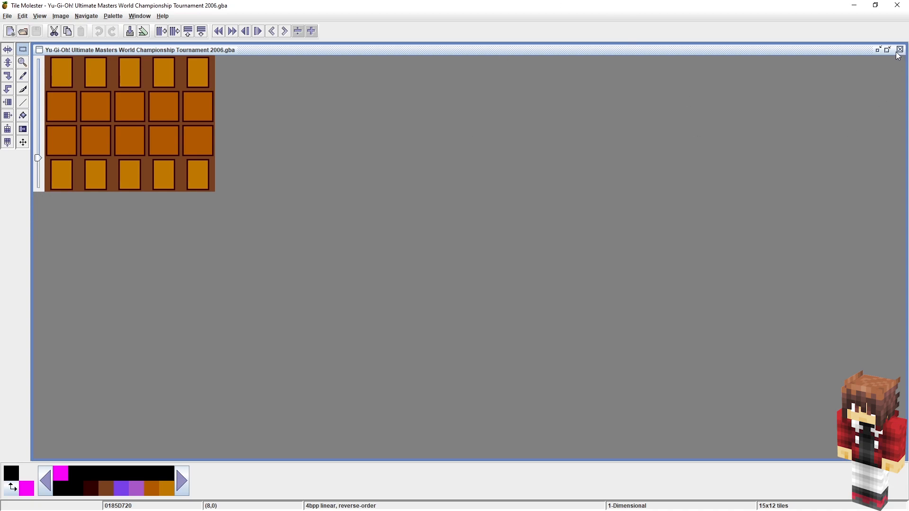
# - Load Field Default.png at 400% zoom alongside the ip stock.jpg artwork
pyautogui.click(900, 49)
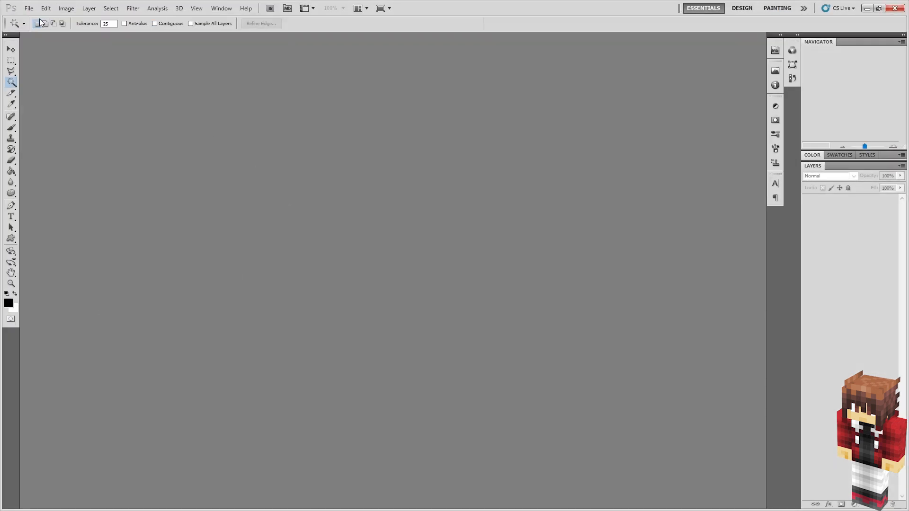
pyautogui.click(28, 8)
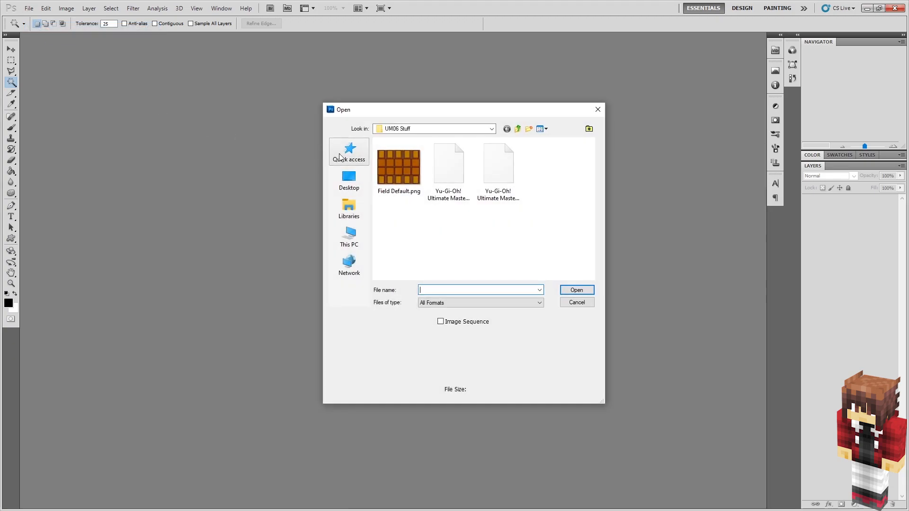
pyautogui.click(398, 164)
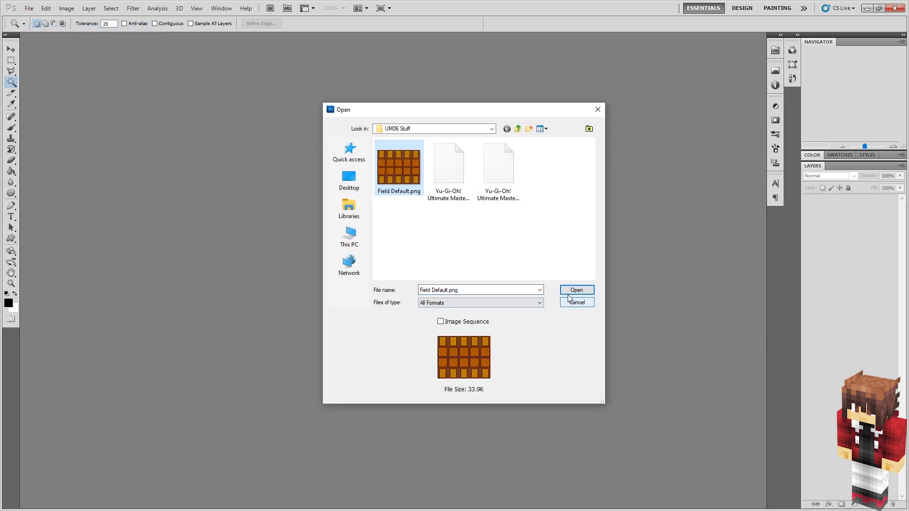
pyautogui.click(575, 290)
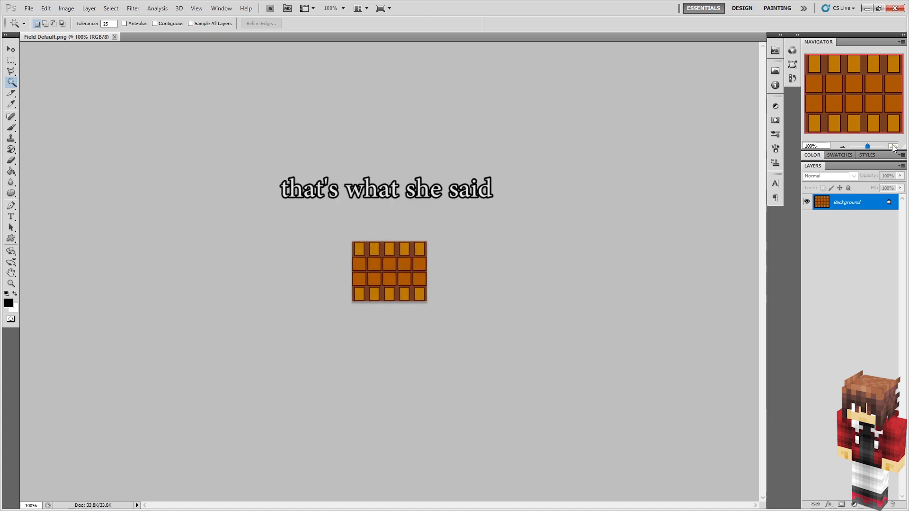
pyautogui.click(893, 146)
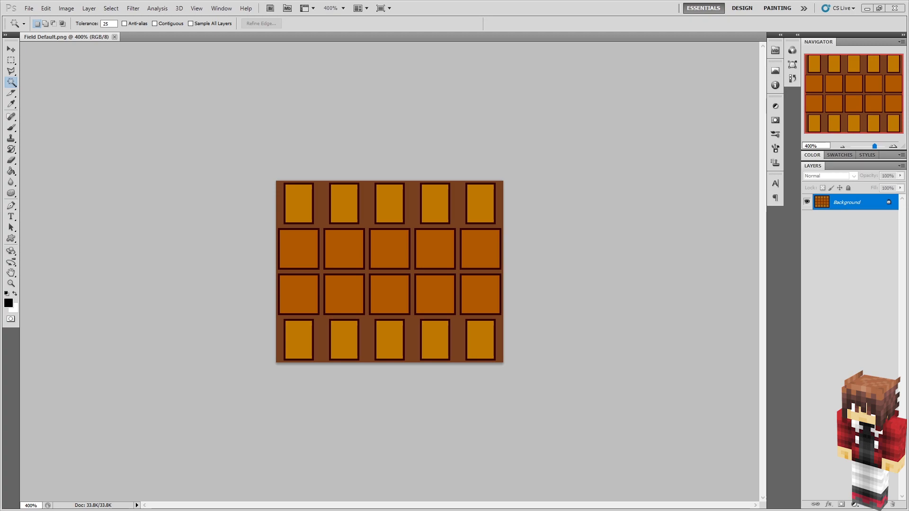
pyautogui.click(162, 37)
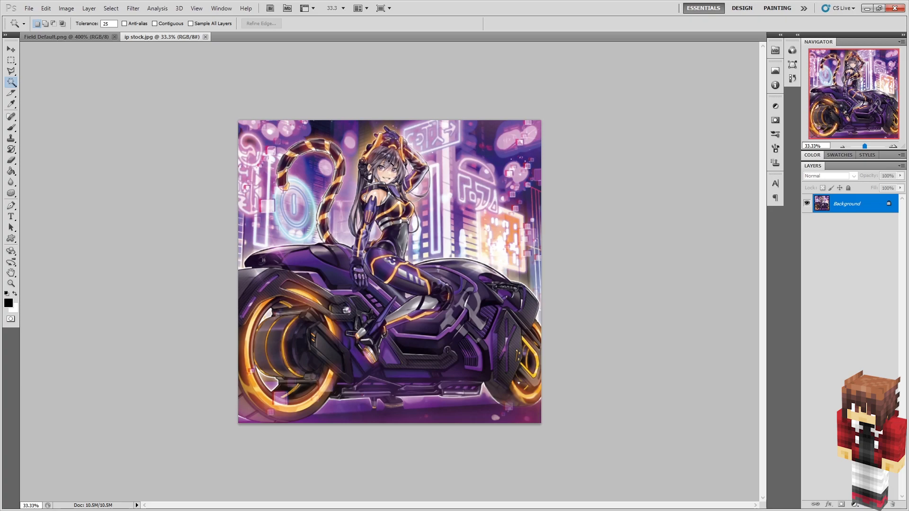
# - Paste the artwork as Layer 1, scale it to about 11%, and hide the layer
pyautogui.click(11, 57)
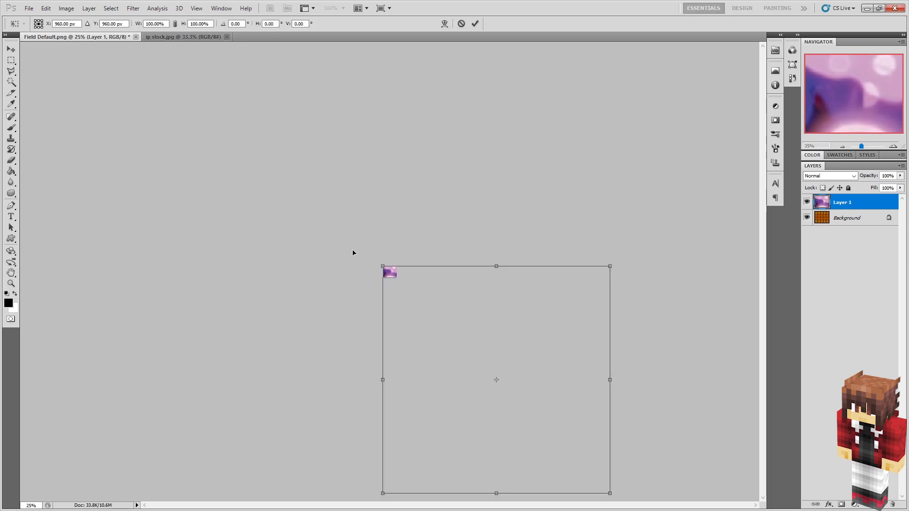
pyautogui.moveTo(496, 380); pyautogui.dragTo(409, 297)
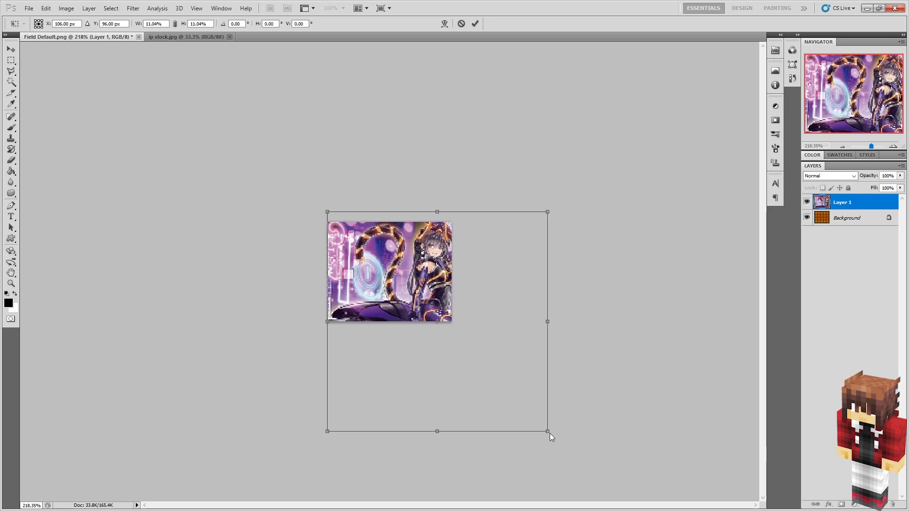
pyautogui.moveTo(483, 374)
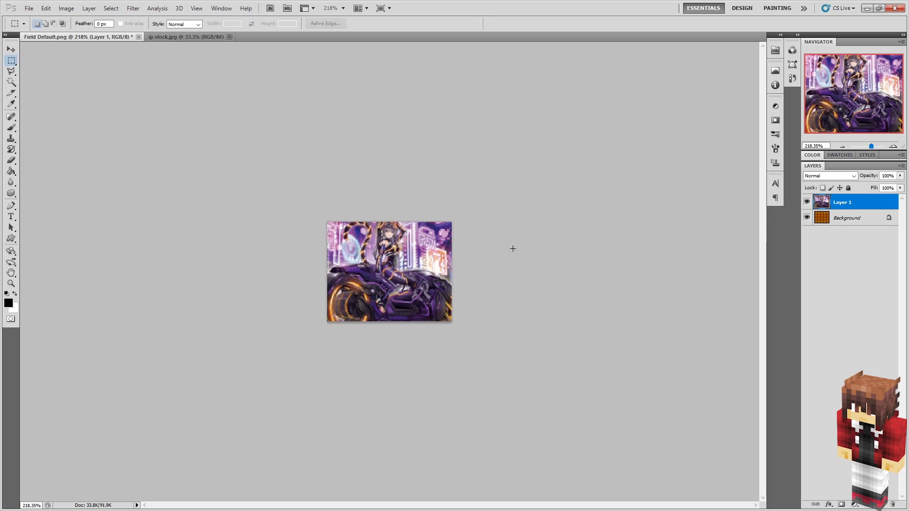
pyautogui.click(10, 50)
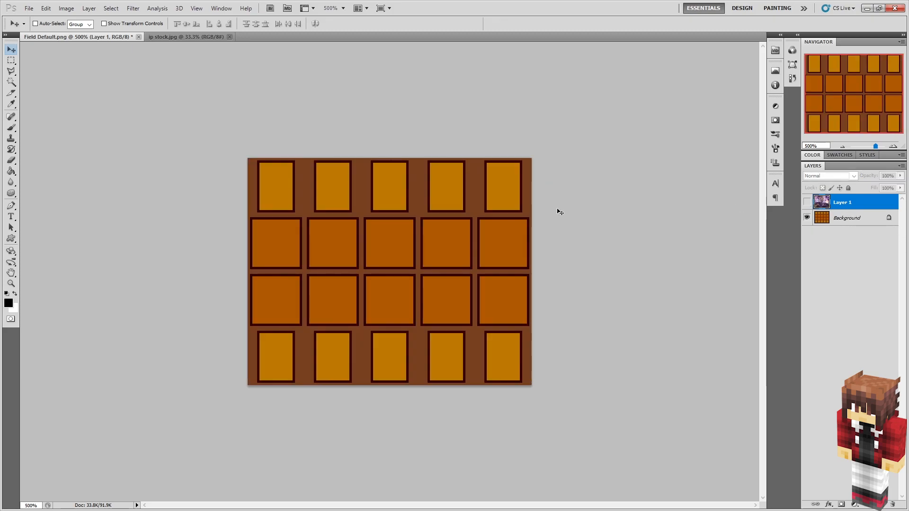
# - Magic-wand the slot borders on Background and stroke them white on Layer 2
pyautogui.click(11, 81)
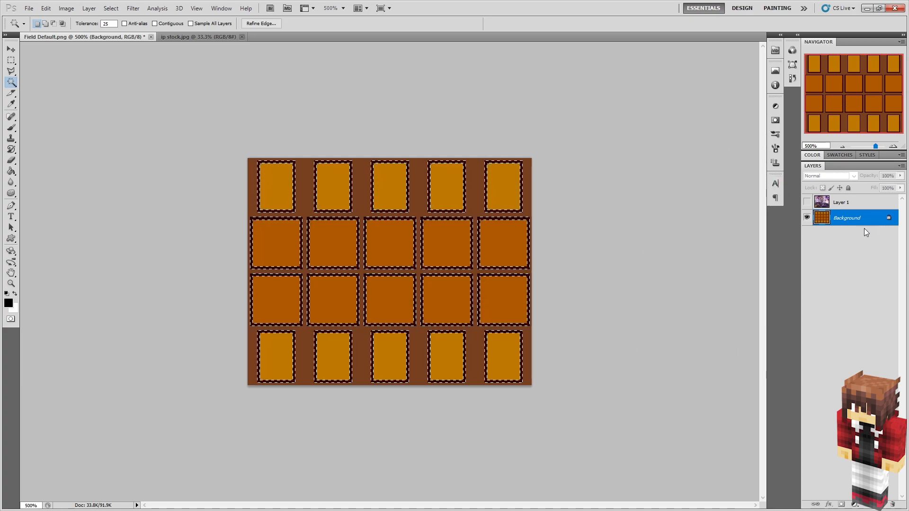
pyautogui.click(841, 202)
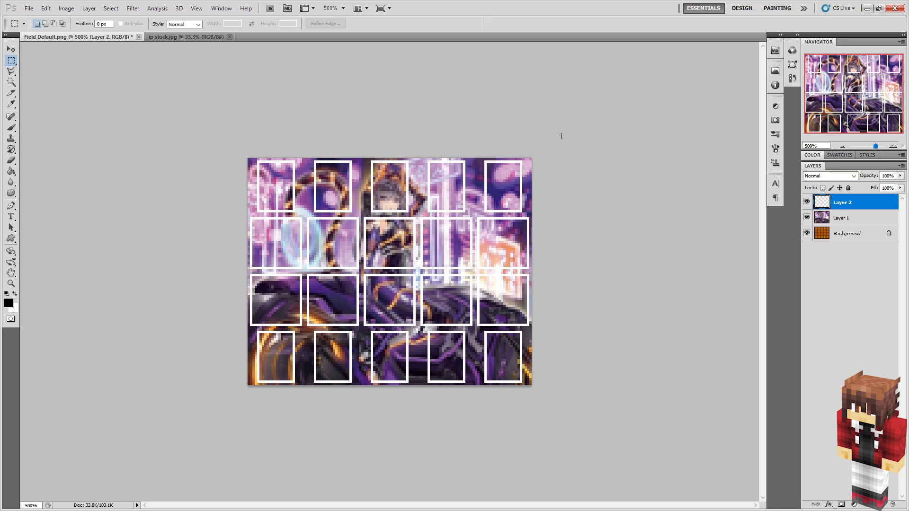
pyautogui.moveTo(431, 212)
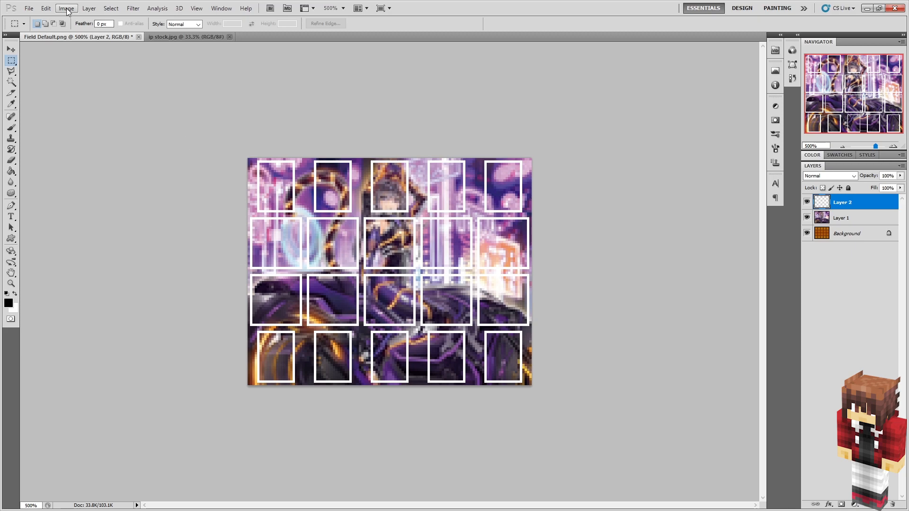
# - Start the Indexed Color conversion, agreeing to flatten the layers
pyautogui.click(66, 9)
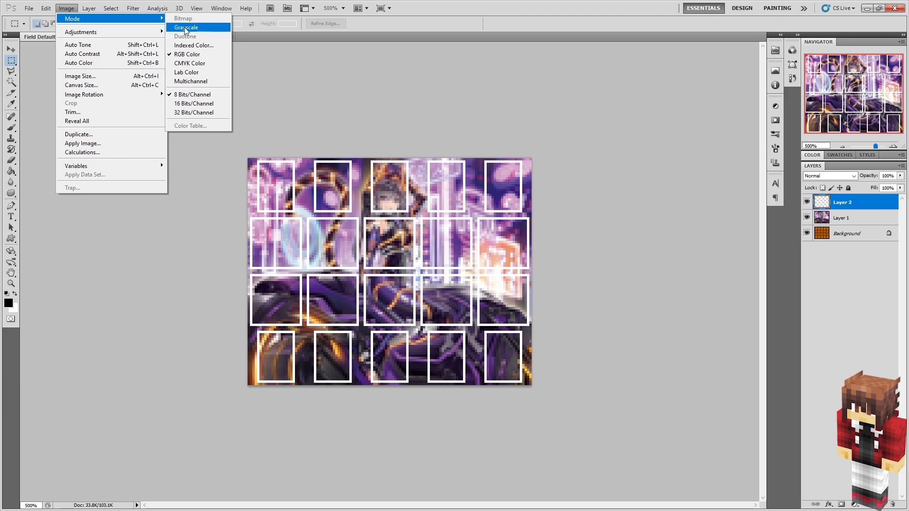
pyautogui.moveTo(194, 45)
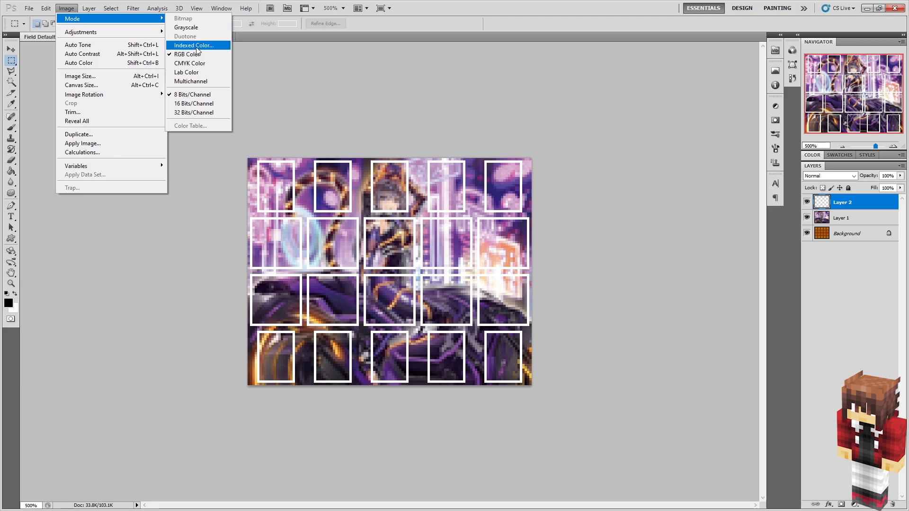
pyautogui.click(193, 46)
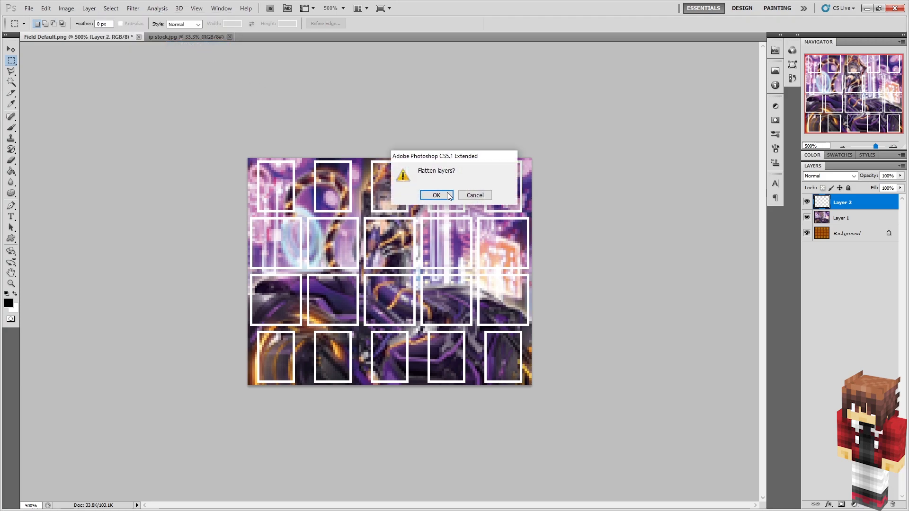
pyautogui.click(436, 195)
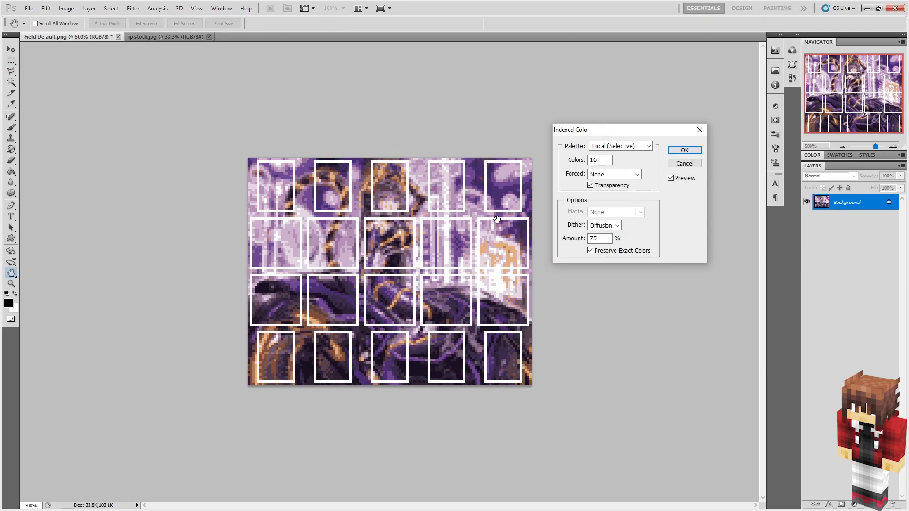
# - Try Local Perceptual and Adaptive, then convert with Local (Selective) at 16 colours
pyautogui.click(621, 146)
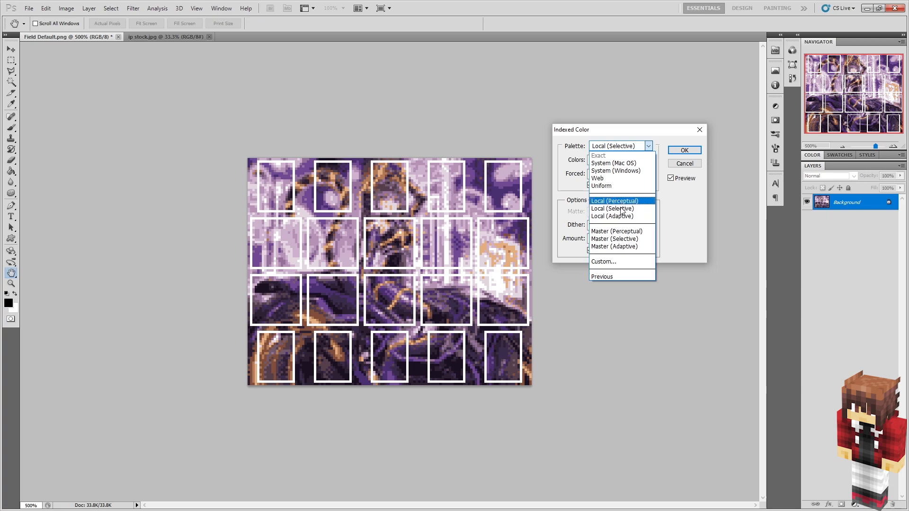
pyautogui.moveTo(623, 203)
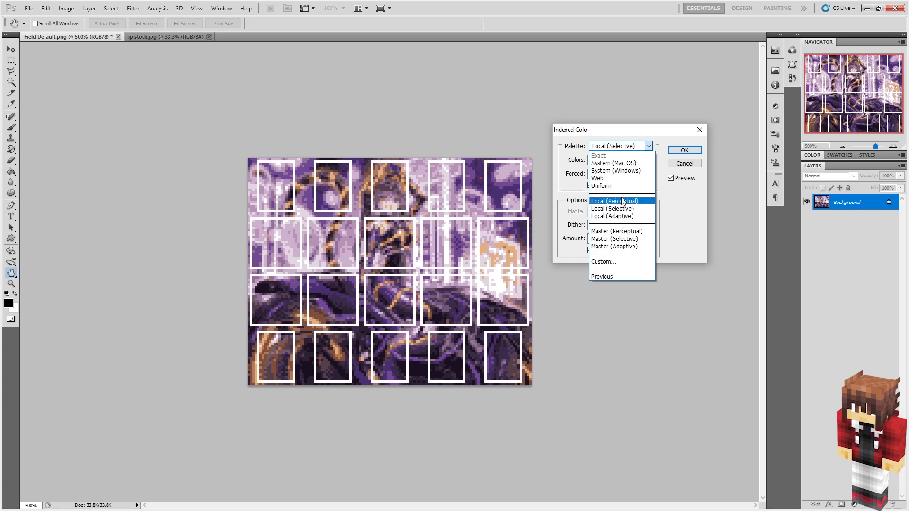
pyautogui.click(615, 201)
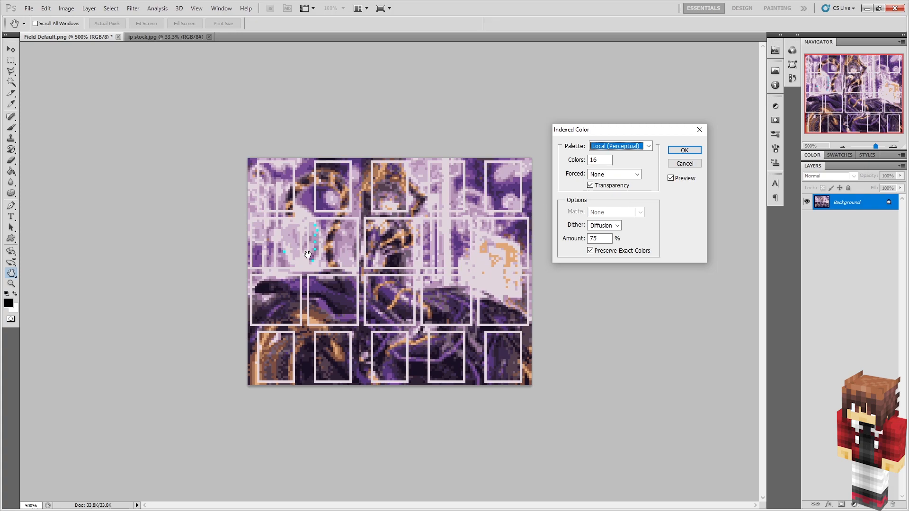
pyautogui.click(648, 146)
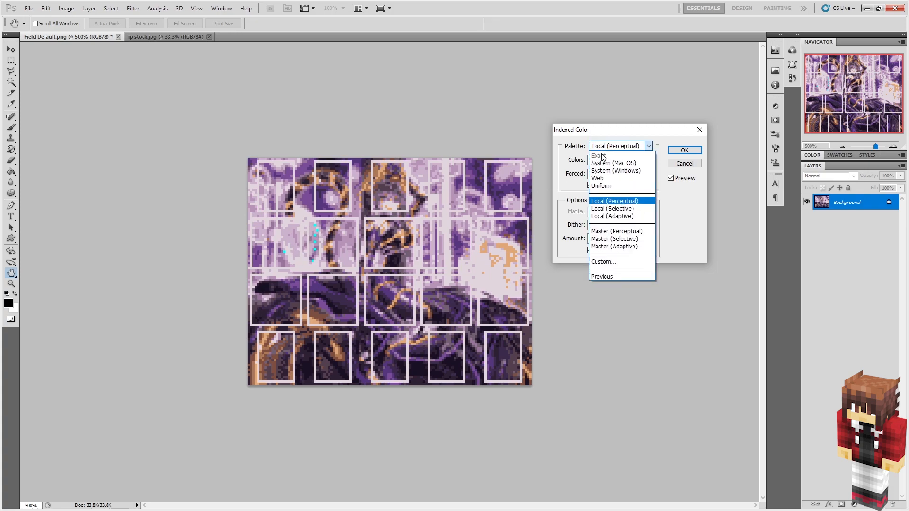
pyautogui.click(612, 216)
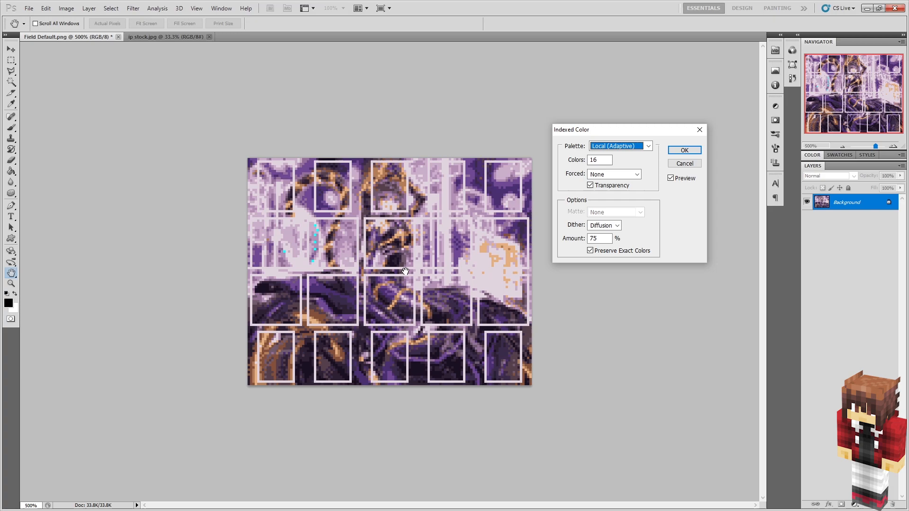
pyautogui.click(621, 146)
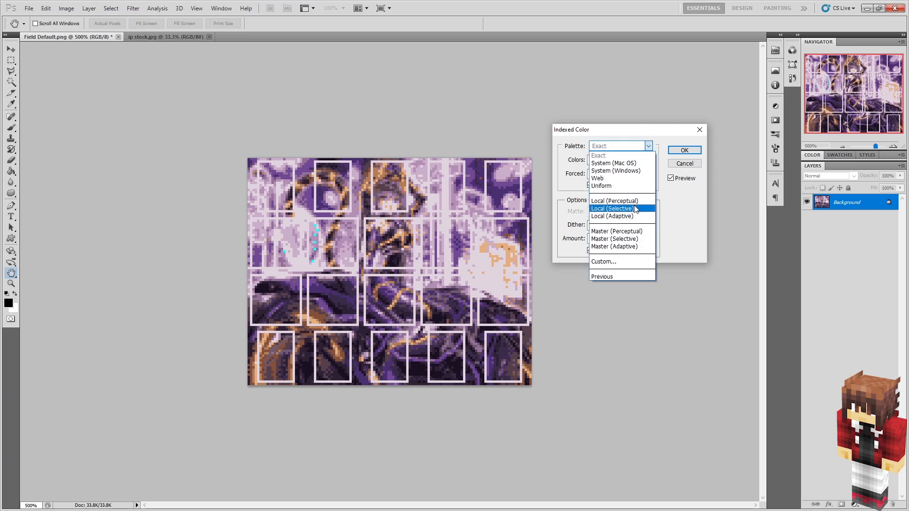
pyautogui.click(613, 209)
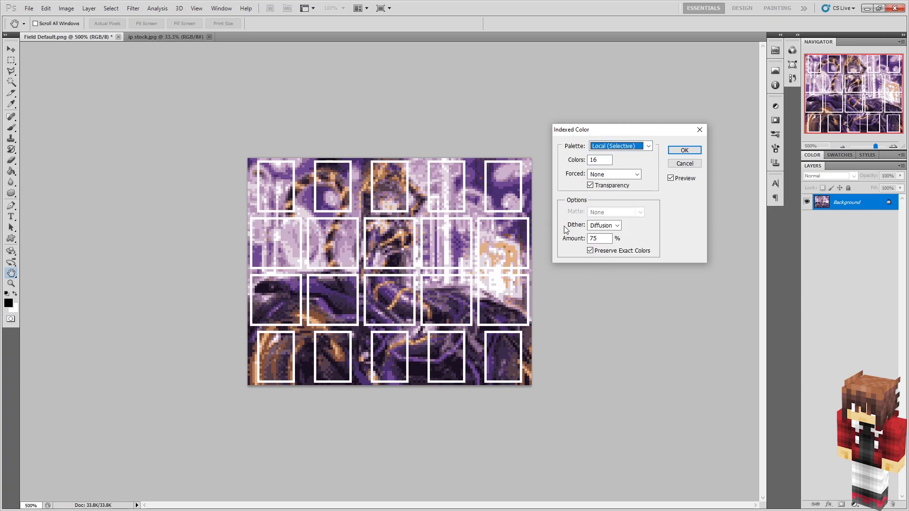
pyautogui.click(591, 184)
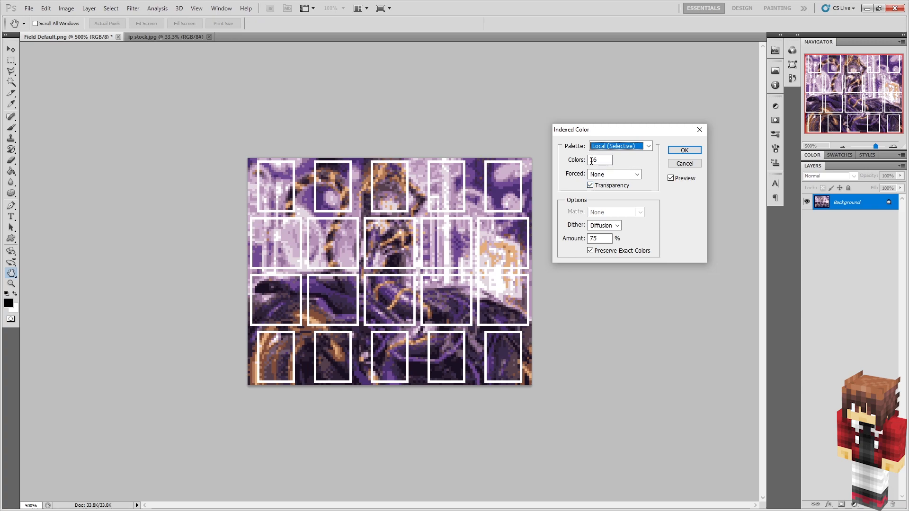
pyautogui.write('16')
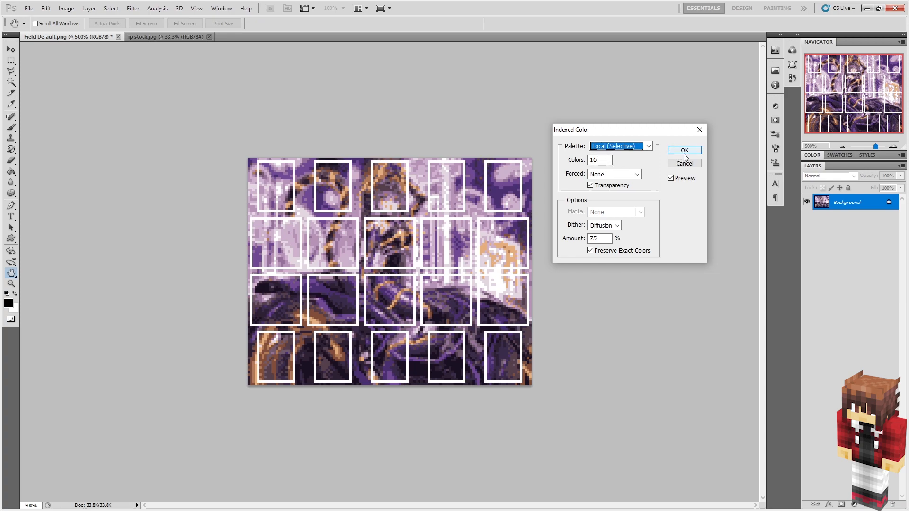
pyautogui.click(684, 151)
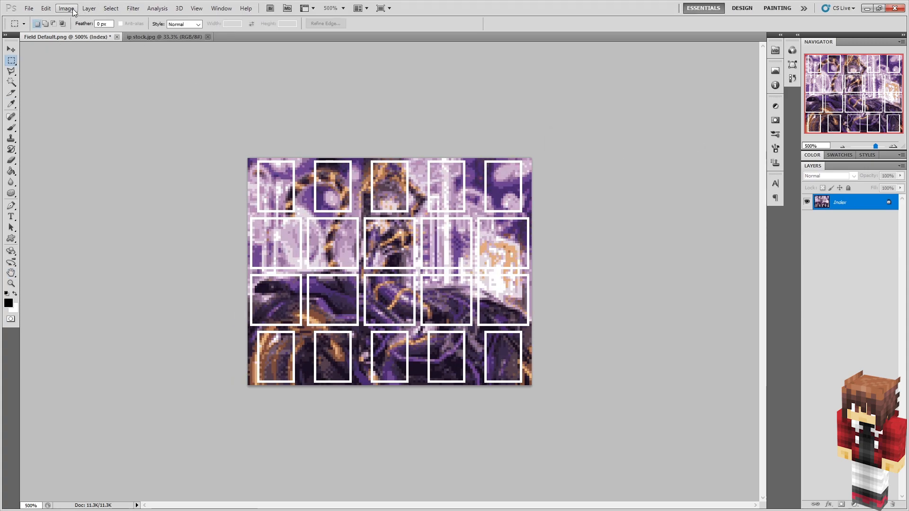
# - In the Color Table, recolour the last swatch to magenta ff00fc
pyautogui.click(66, 7)
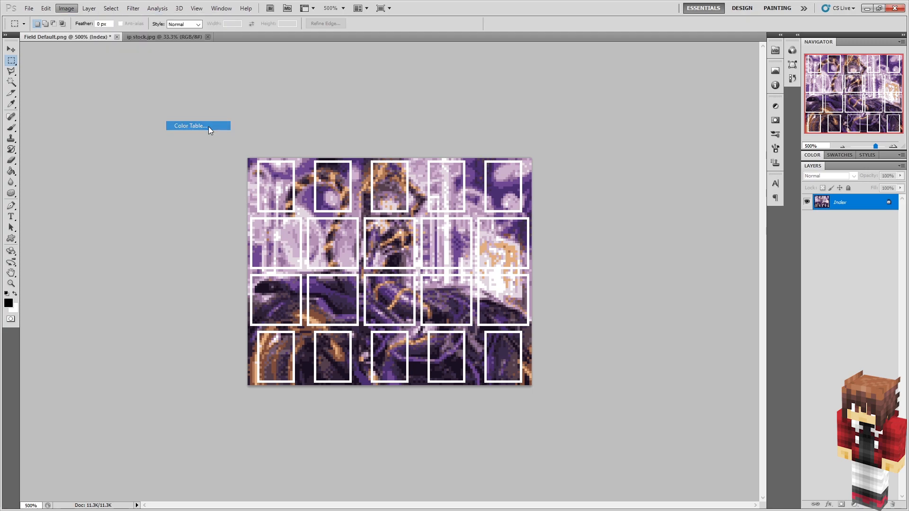
pyautogui.click(198, 126)
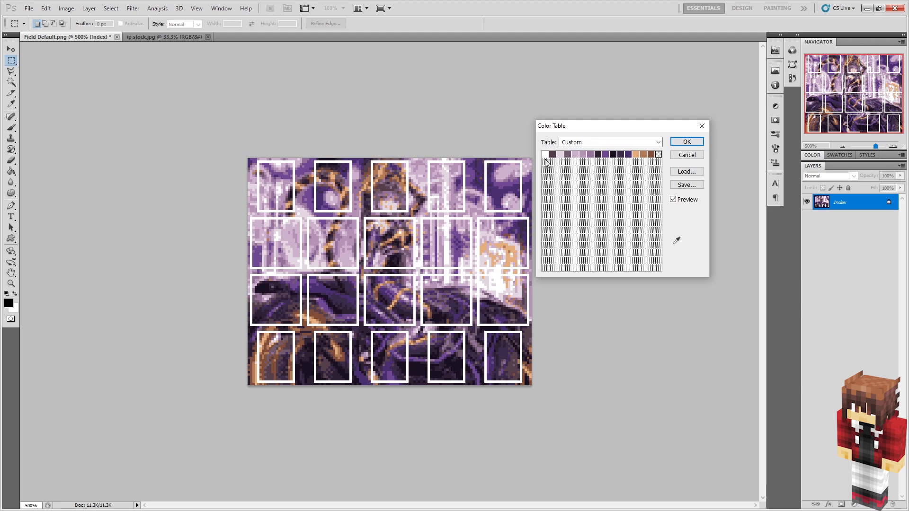
pyautogui.moveTo(643, 154)
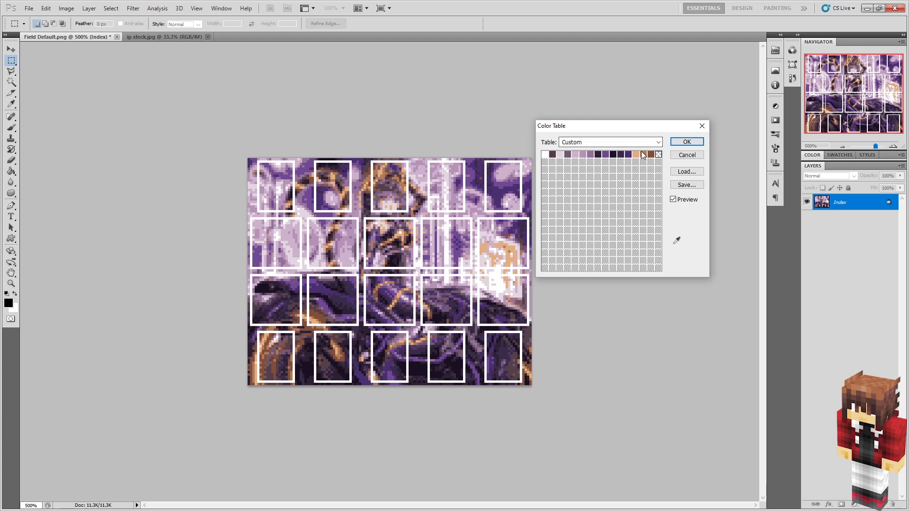
pyautogui.moveTo(662, 156)
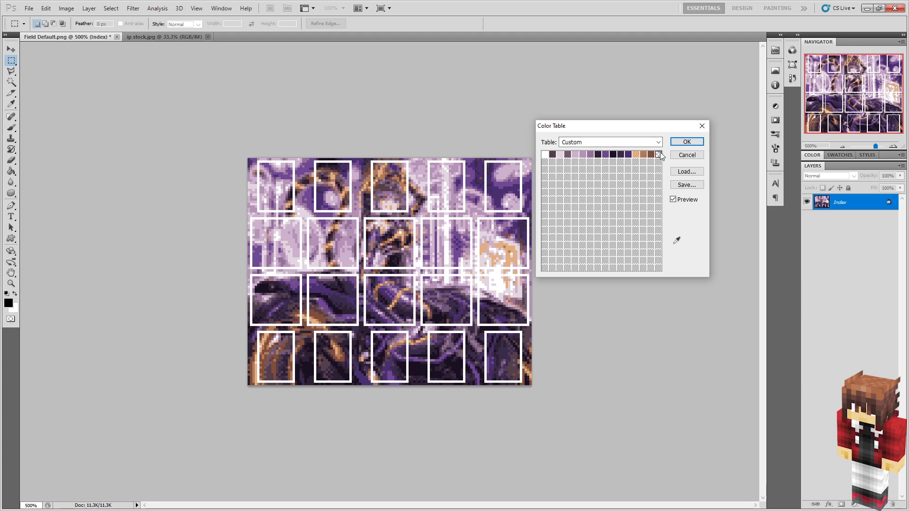
pyautogui.click(655, 153)
pyautogui.write('ff00fc')
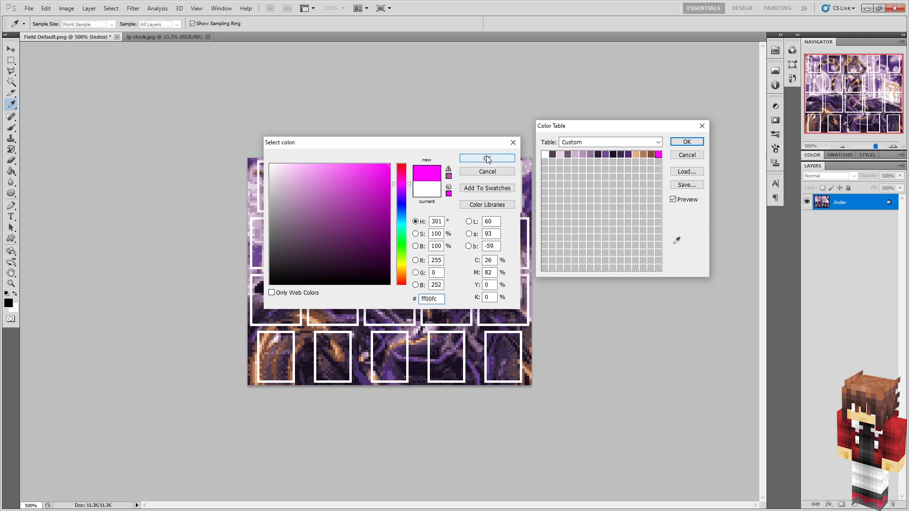
pyautogui.click(487, 158)
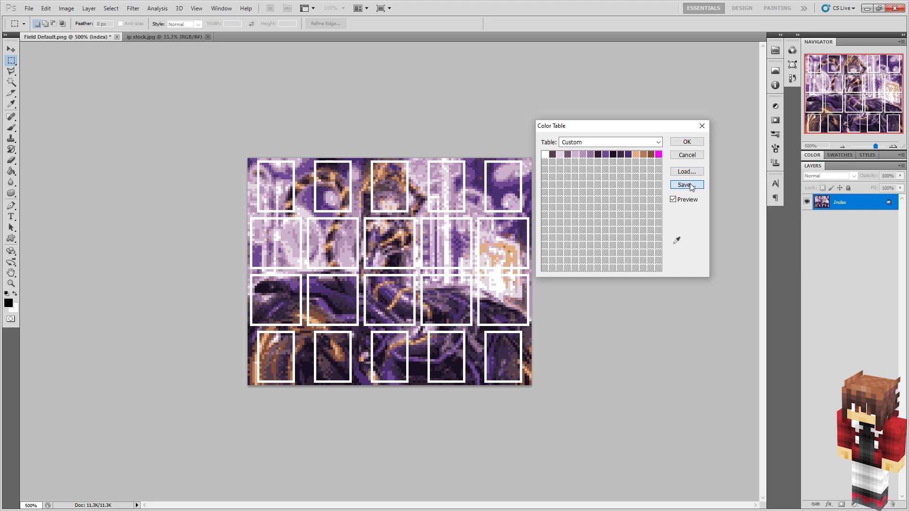
# - Save the colour table as Palette Modified and close the table
pyautogui.click(686, 185)
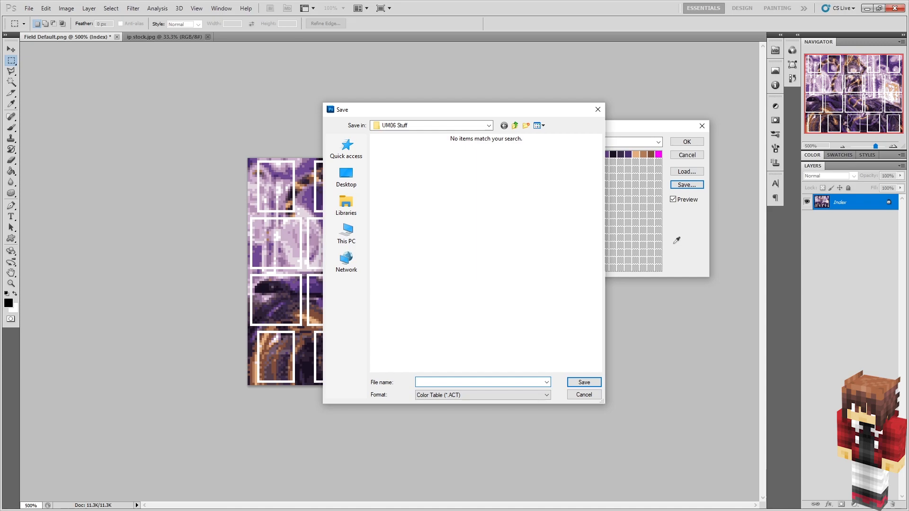
pyautogui.write('Palette')
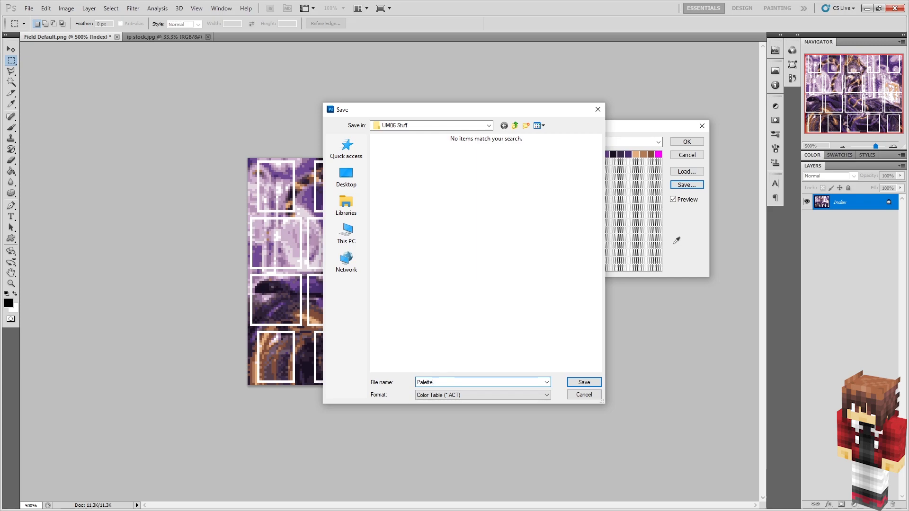
pyautogui.write('Modified')
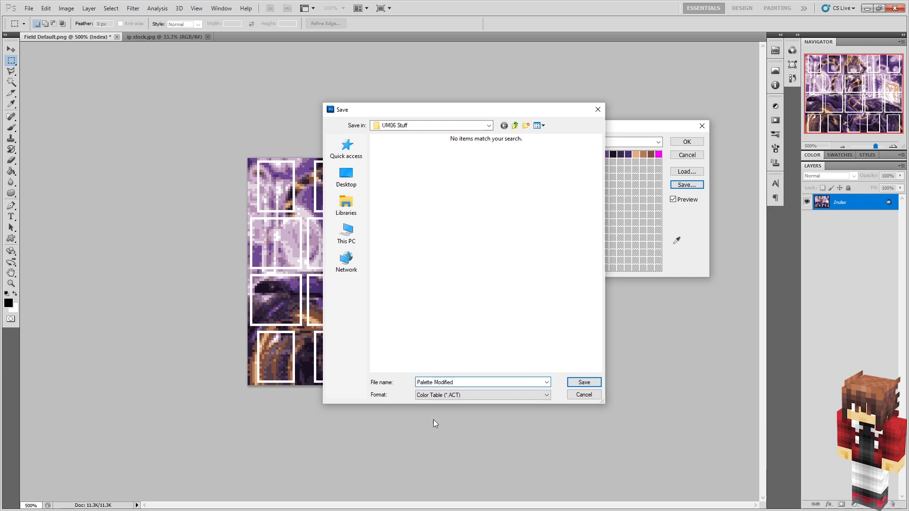
pyautogui.click(583, 395)
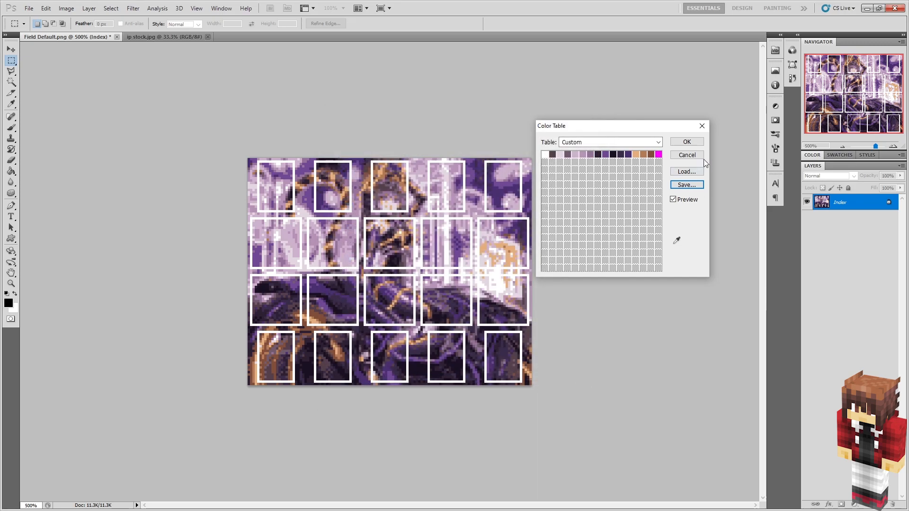
pyautogui.click(687, 141)
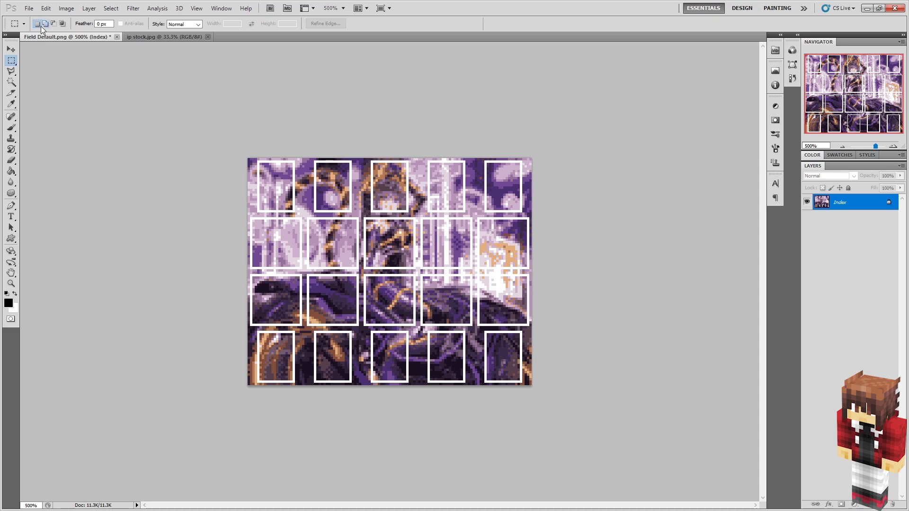
# - Save the image as Field Modified.png with non-interlaced PNG options
pyautogui.click(28, 8)
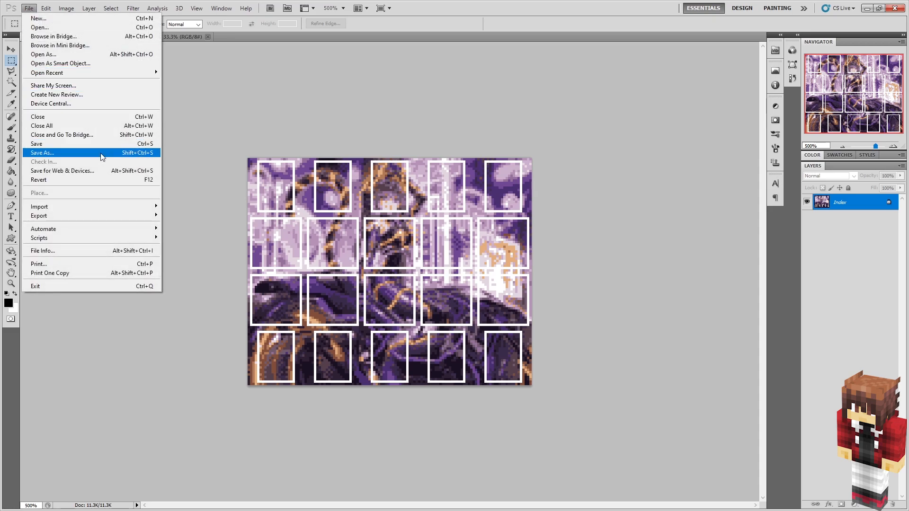
pyautogui.click(43, 152)
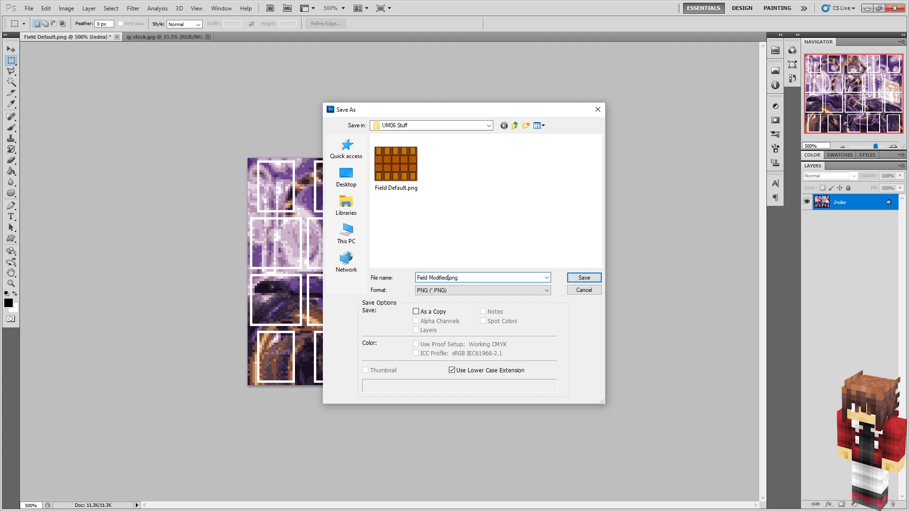
pyautogui.click(583, 277)
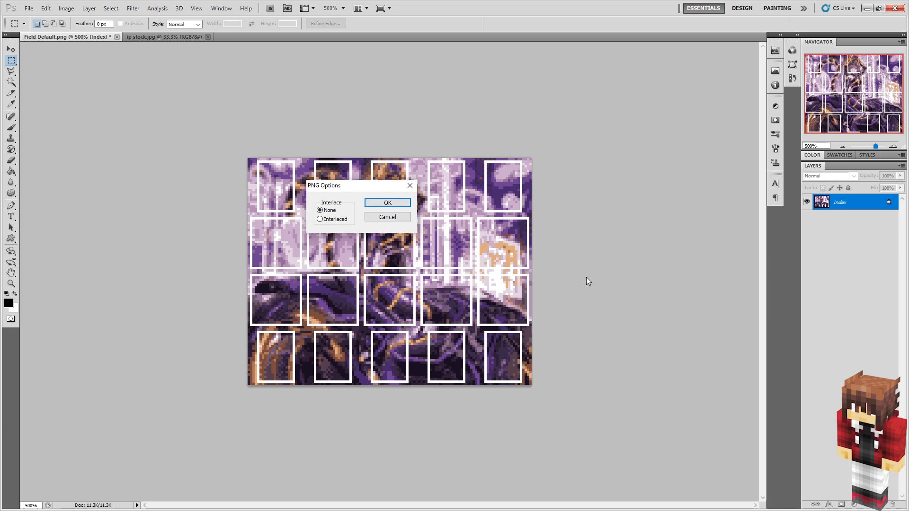
pyautogui.click(387, 202)
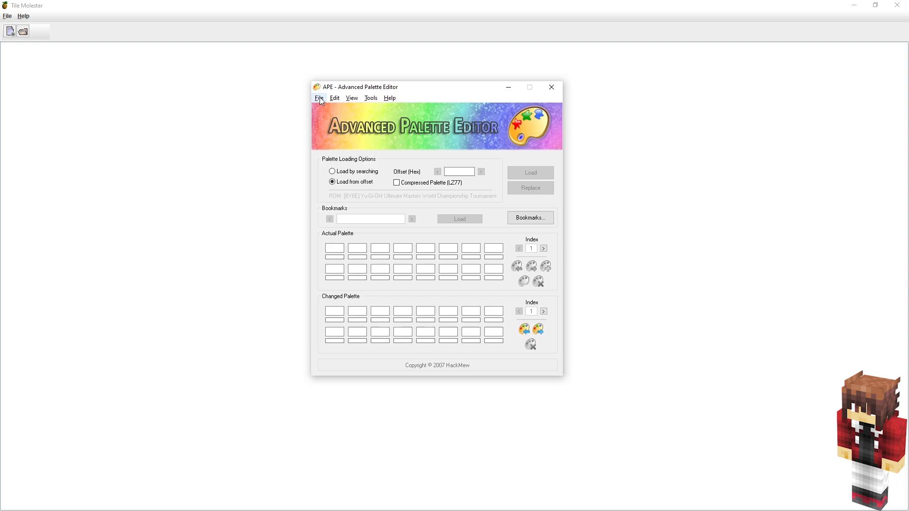
# - Open the Ultimate Masters 2006 ROM and load the palette at offset 018674A0 copied from the notes
pyautogui.click(319, 98)
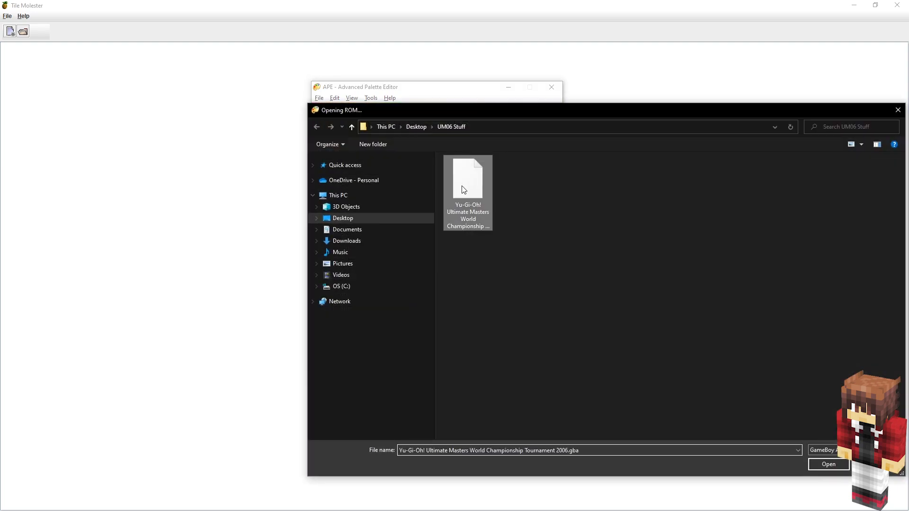
pyautogui.click(828, 464)
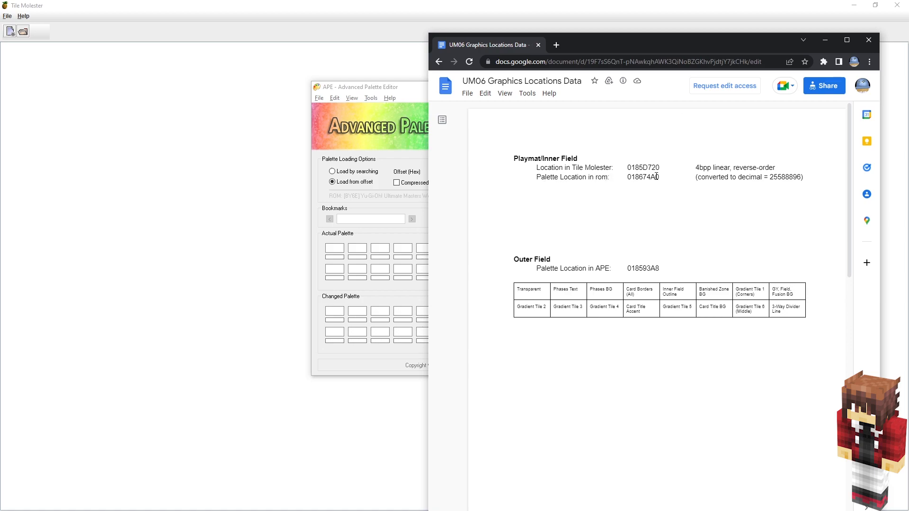
pyautogui.doubleClick(642, 177)
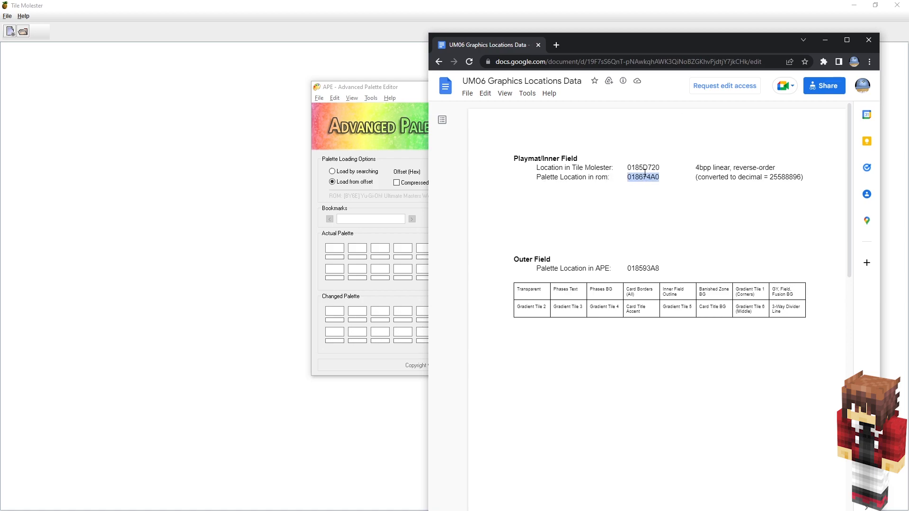
pyautogui.rightClick(642, 177)
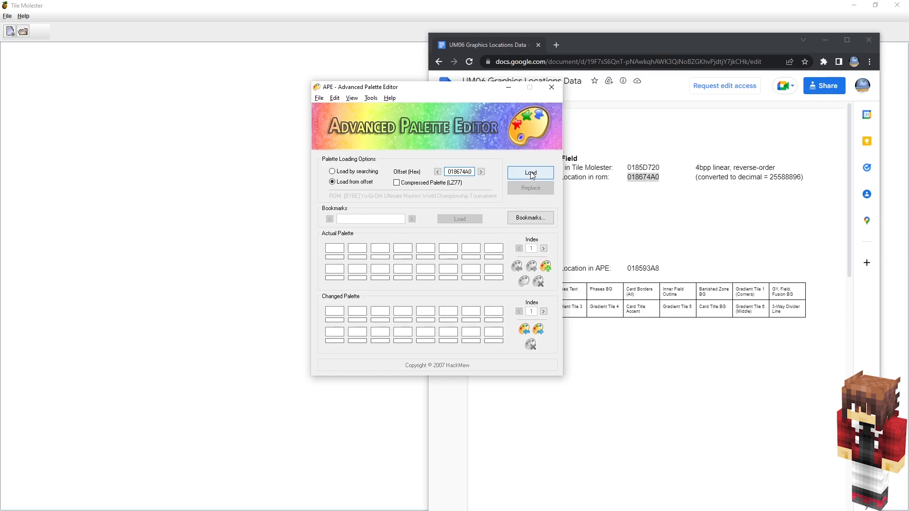
pyautogui.click(530, 172)
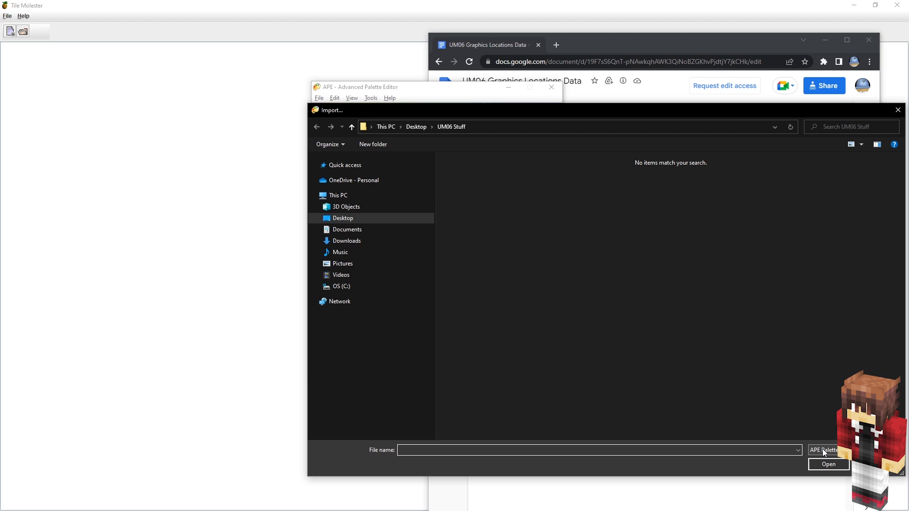
# - Import Palette Modified.act into the Changed Palette
pyautogui.click(825, 451)
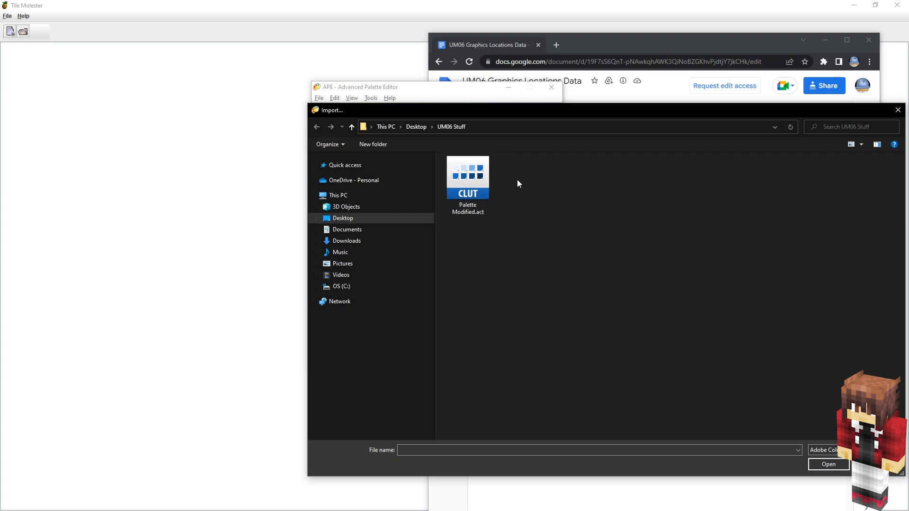
pyautogui.click(467, 178)
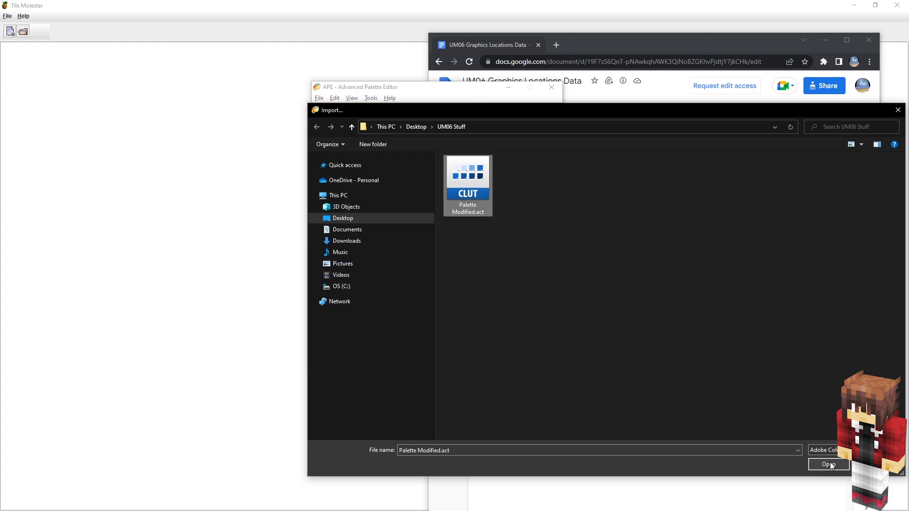
pyautogui.click(829, 465)
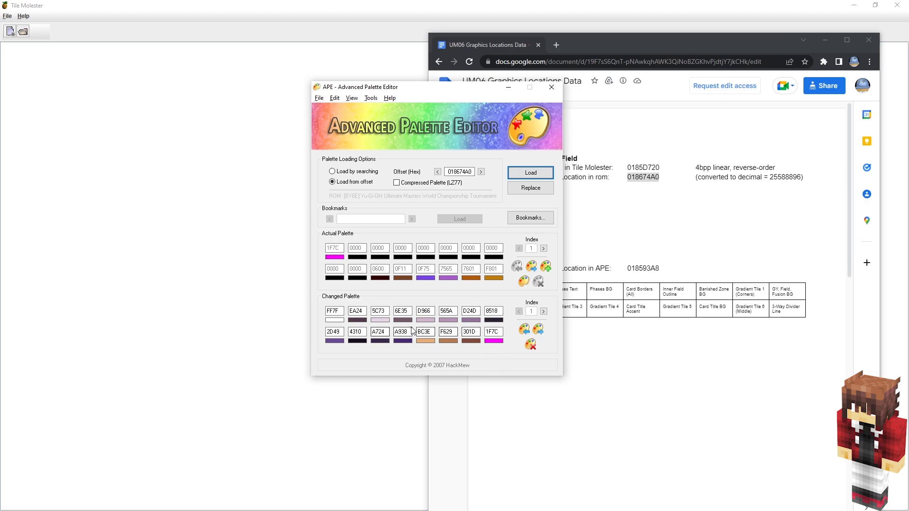
pyautogui.moveTo(410, 331)
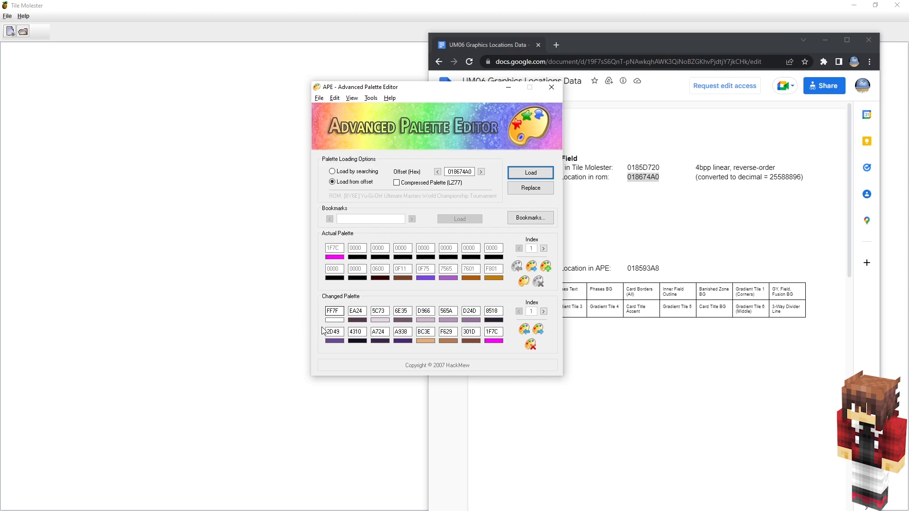
# - Swap the first and last entries and replace the ROM palette at 018674A0
pyautogui.click(335, 311)
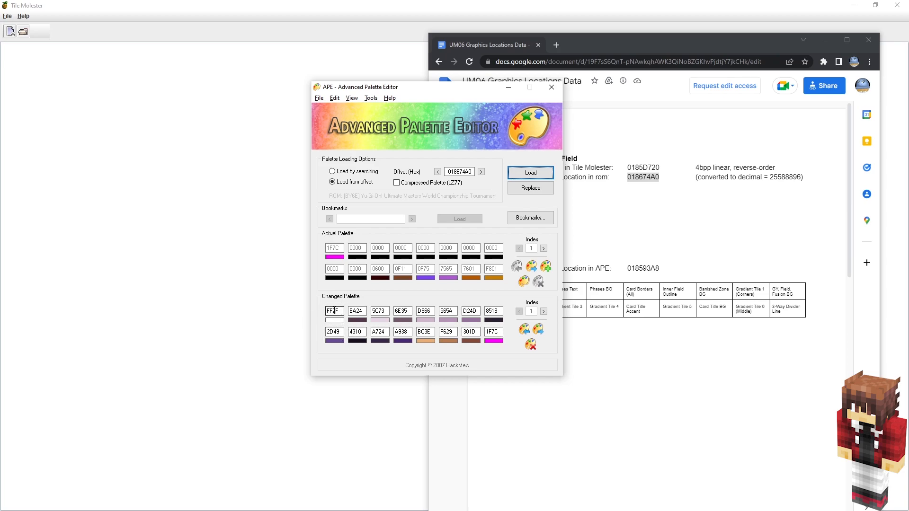
pyautogui.click(334, 311)
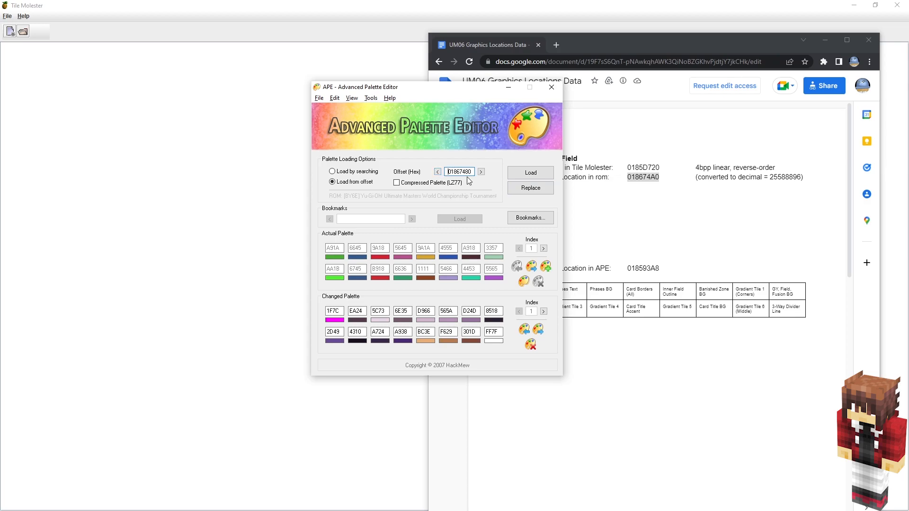
pyautogui.click(528, 172)
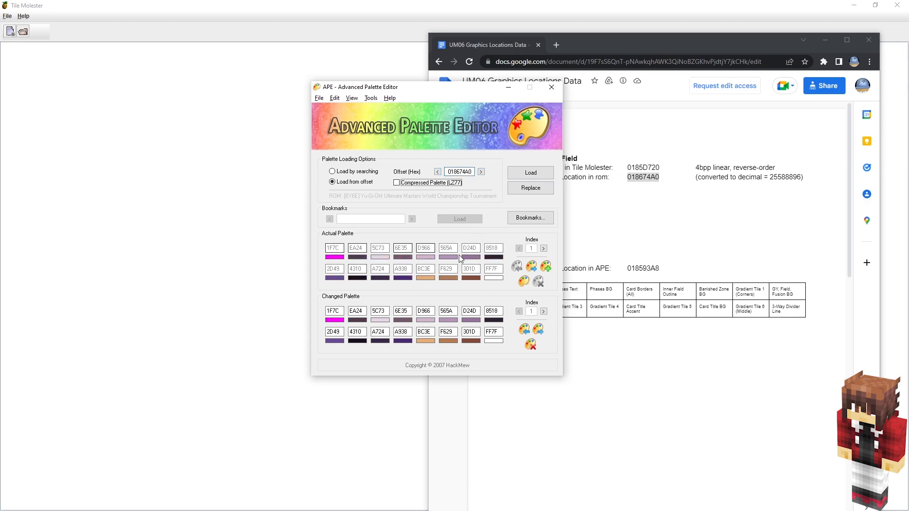
pyautogui.moveTo(339, 238)
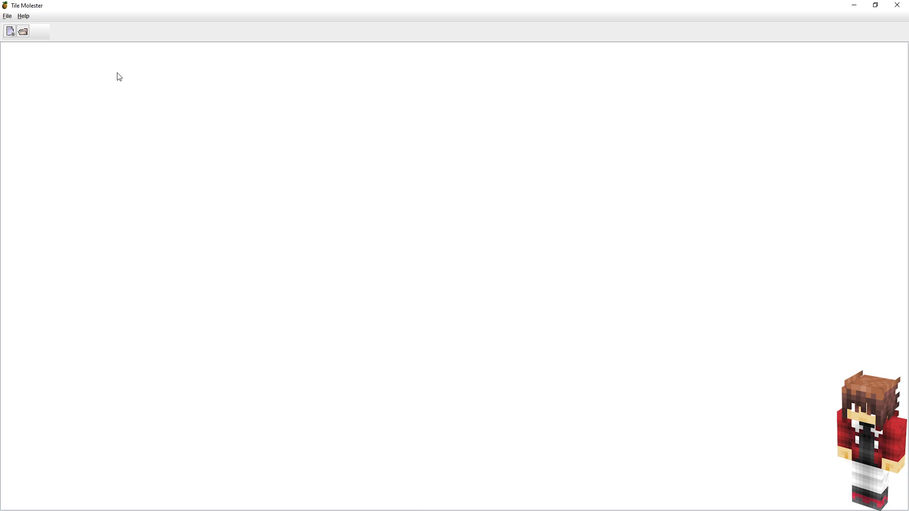
# - Reopen the Yu-Gi-Oh! ROM and go to the field tiles at 0185D720
pyautogui.click(22, 32)
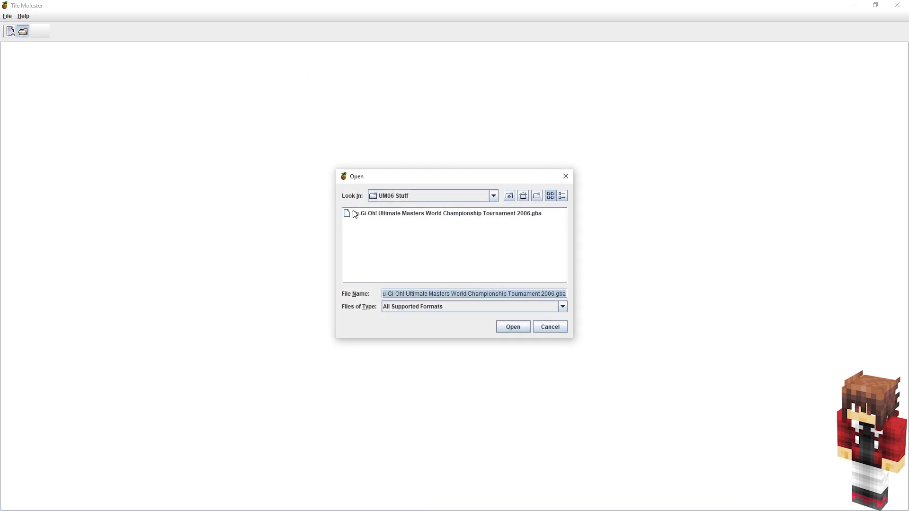
pyautogui.click(512, 326)
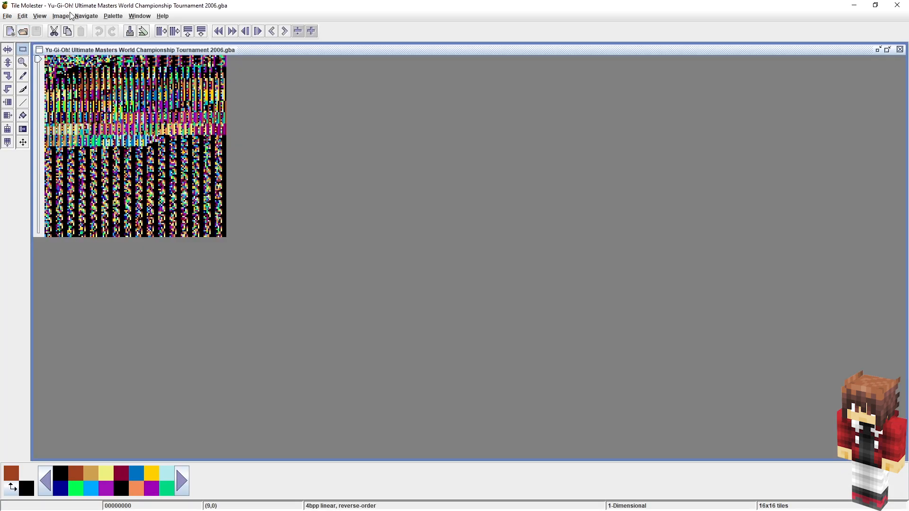
pyautogui.click(86, 16)
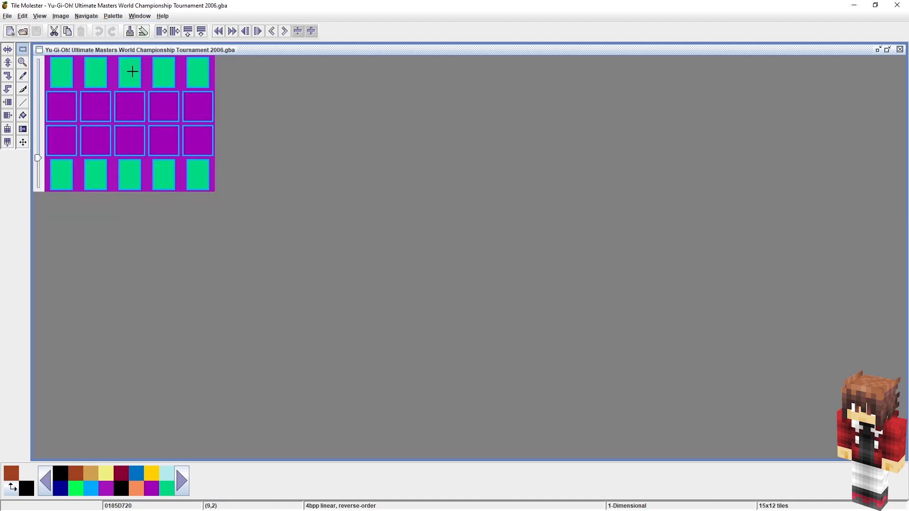
# - Import the palette from this file at offset 25588896
pyautogui.click(113, 16)
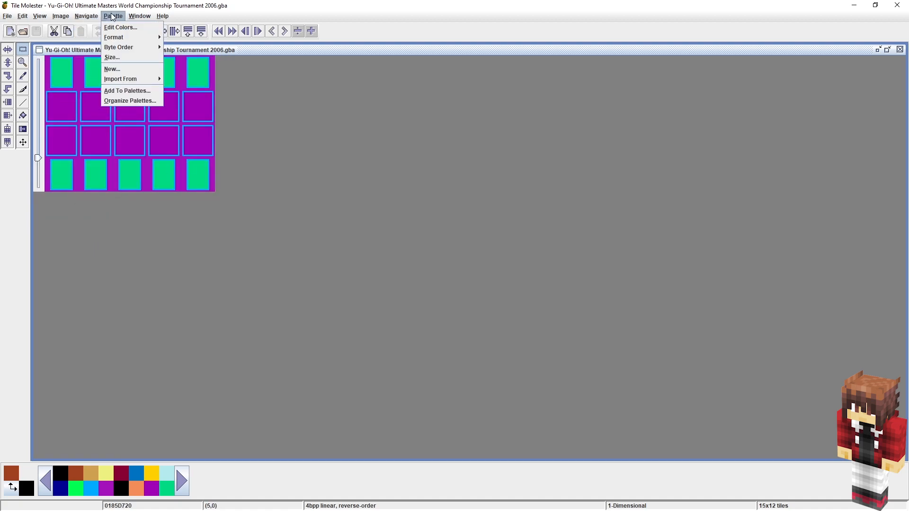
pyautogui.moveTo(120, 79)
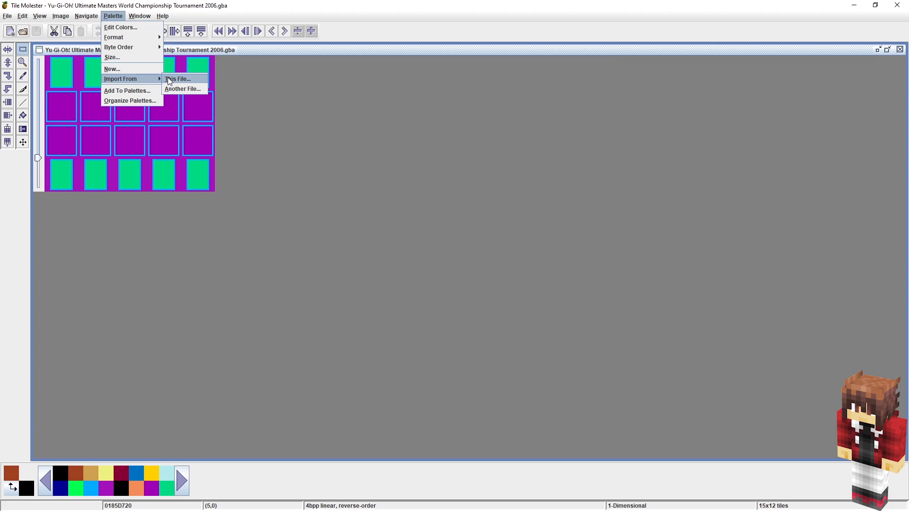
pyautogui.click(177, 79)
pyautogui.write('25588896')
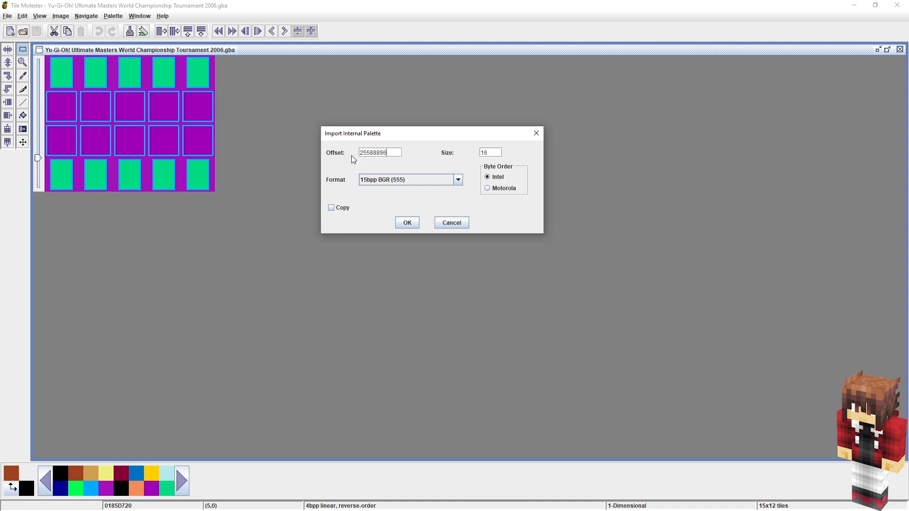
pyautogui.moveTo(453, 172)
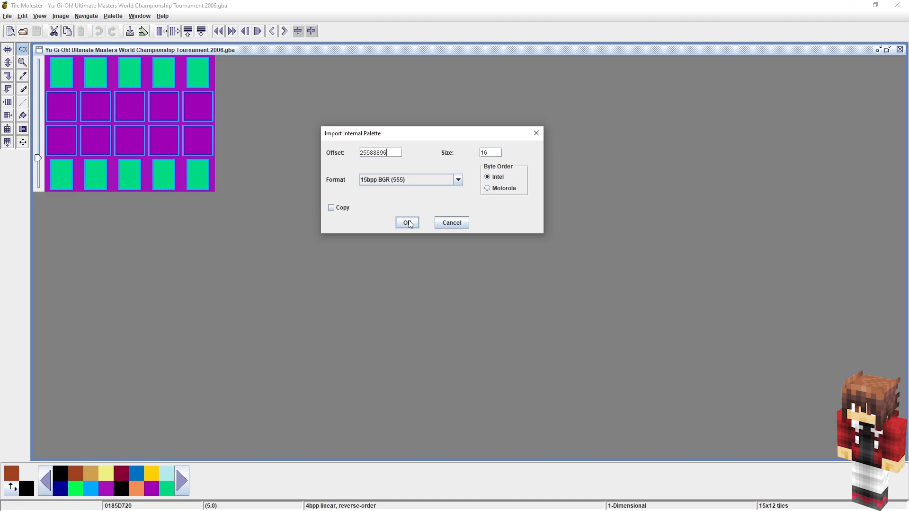
pyautogui.click(407, 222)
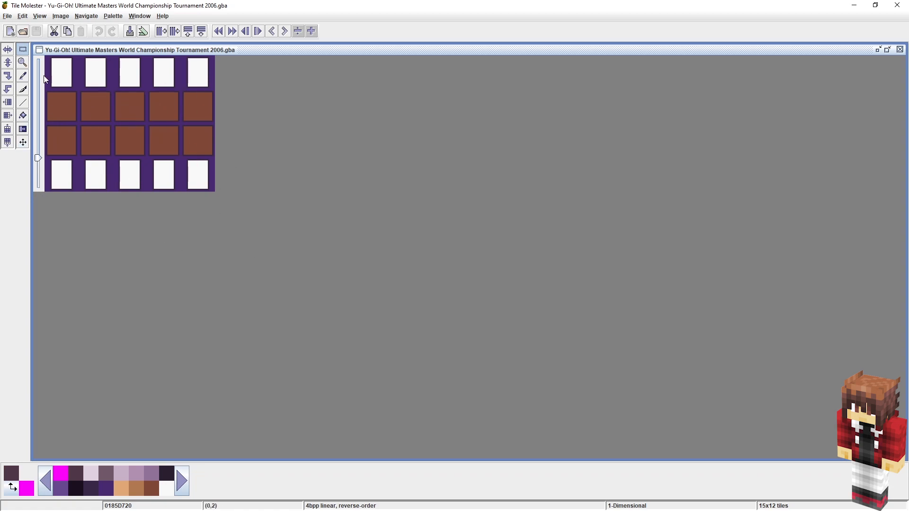
# - Paste Field Modified.png over the playmat tiles
pyautogui.click(21, 16)
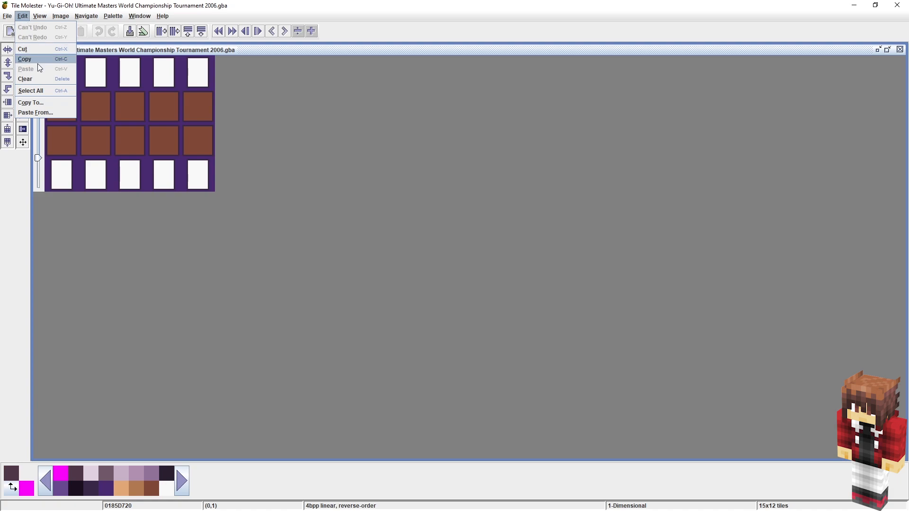
pyautogui.click(35, 112)
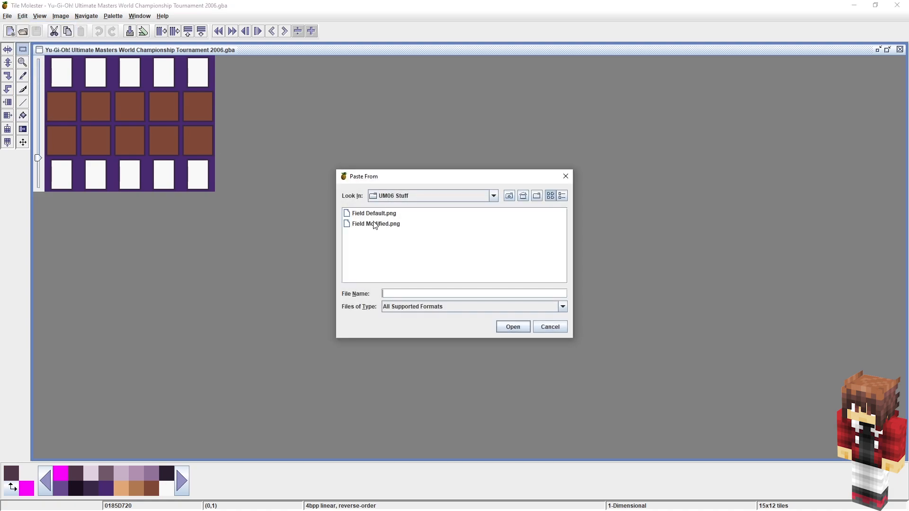
pyautogui.click(376, 224)
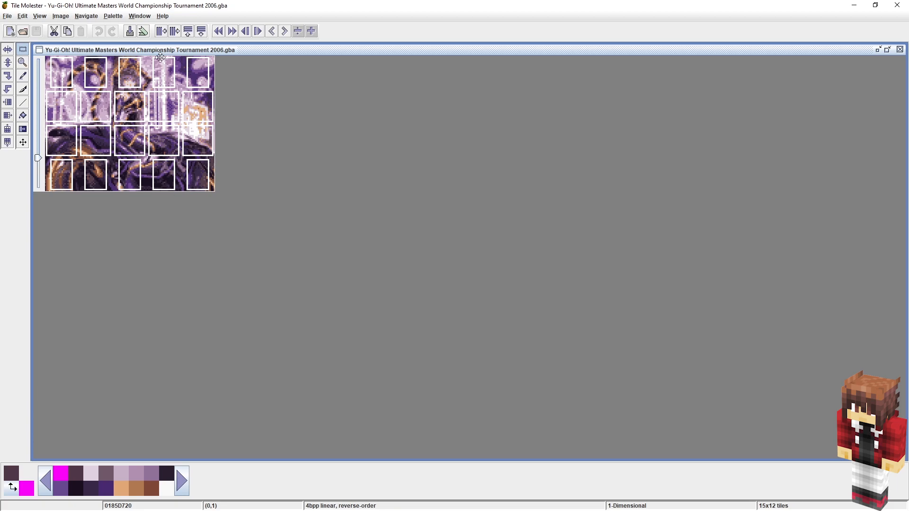
pyautogui.moveTo(493, 203)
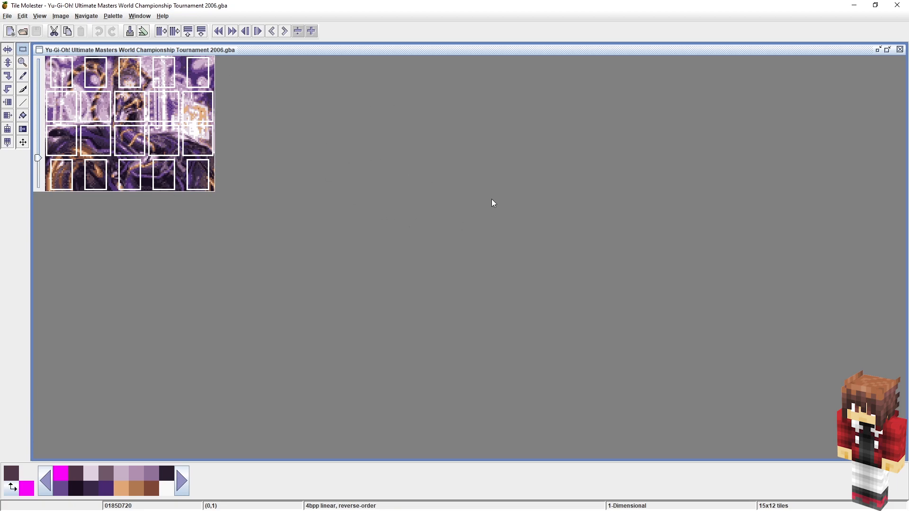
pyautogui.moveTo(375, 273)
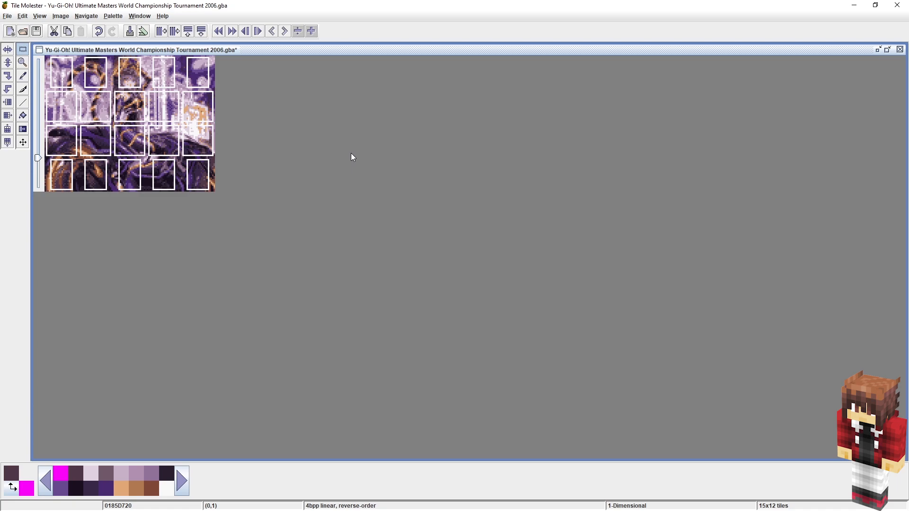
pyautogui.moveTo(332, 216)
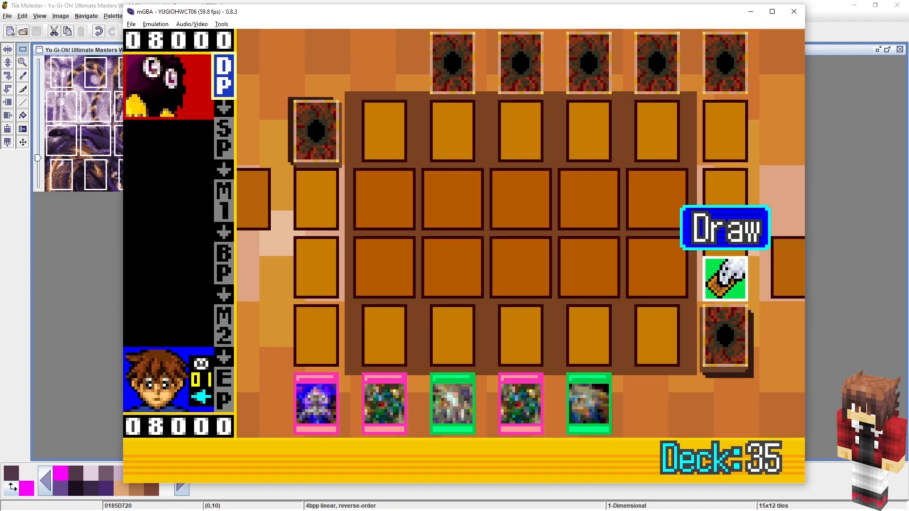
pyautogui.moveTo(399, 164)
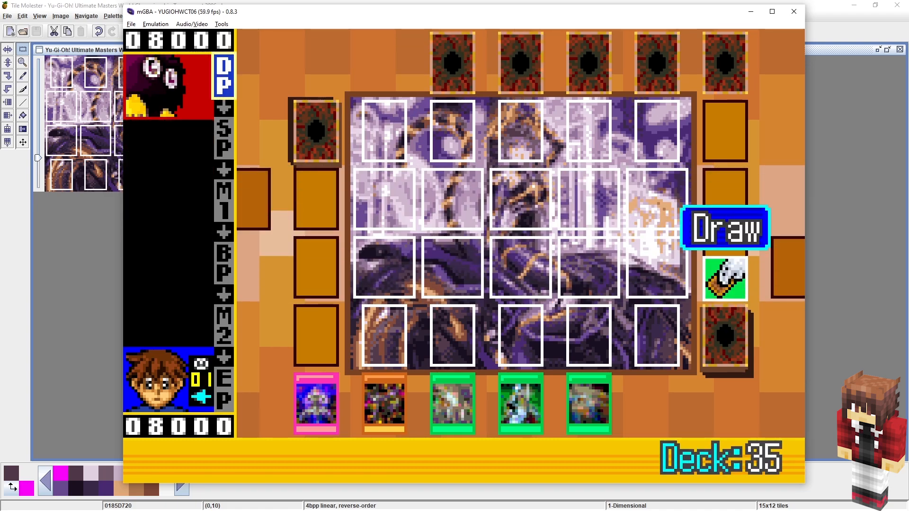
pyautogui.moveTo(68, 110)
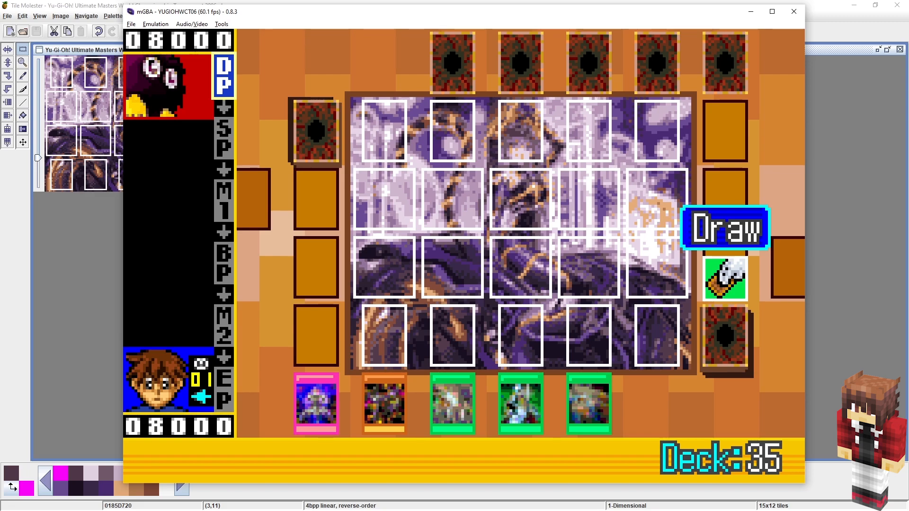
# - Bring up mGBA's Tools menu over the running duel
pyautogui.click(222, 24)
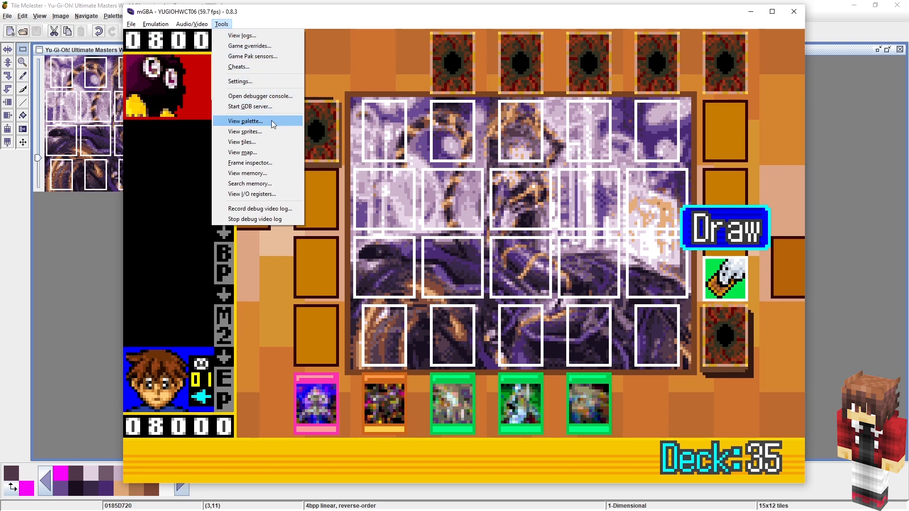
# - View the palette and inspect several background colour entries
pyautogui.click(245, 121)
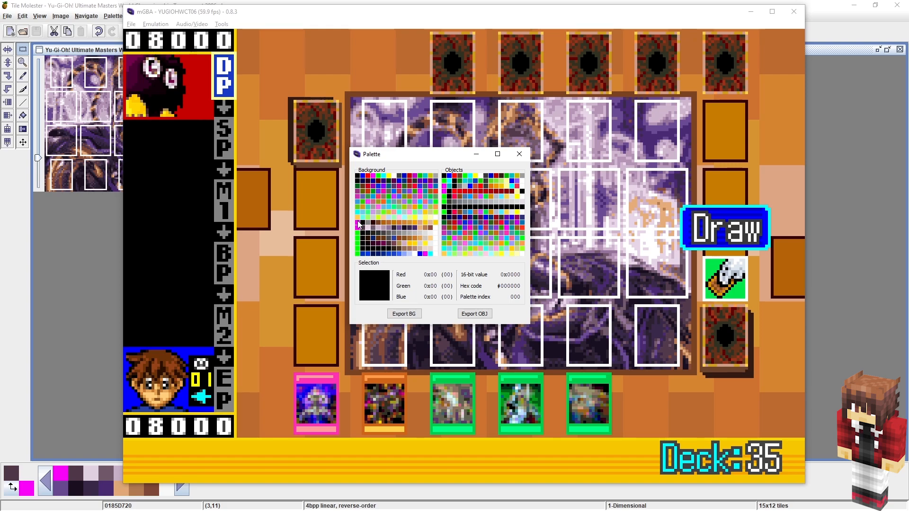
pyautogui.moveTo(415, 218)
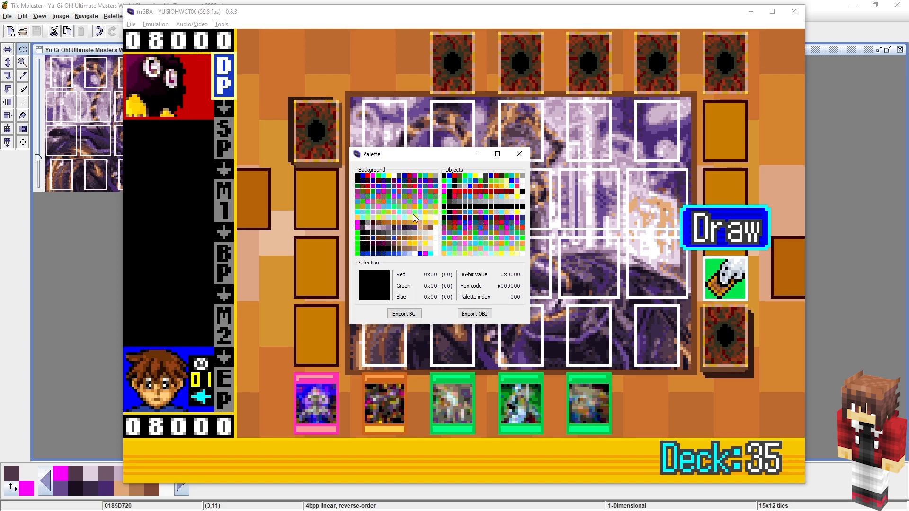
pyautogui.moveTo(415, 232)
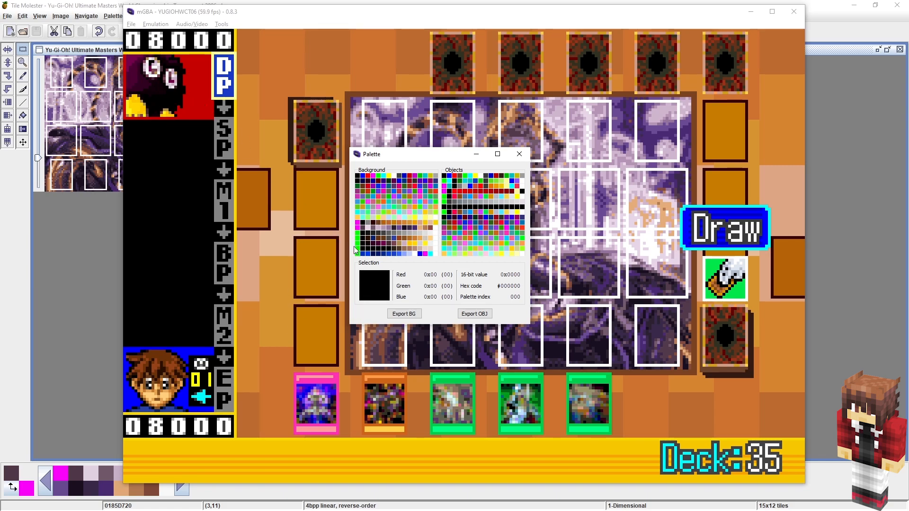
pyautogui.moveTo(391, 253)
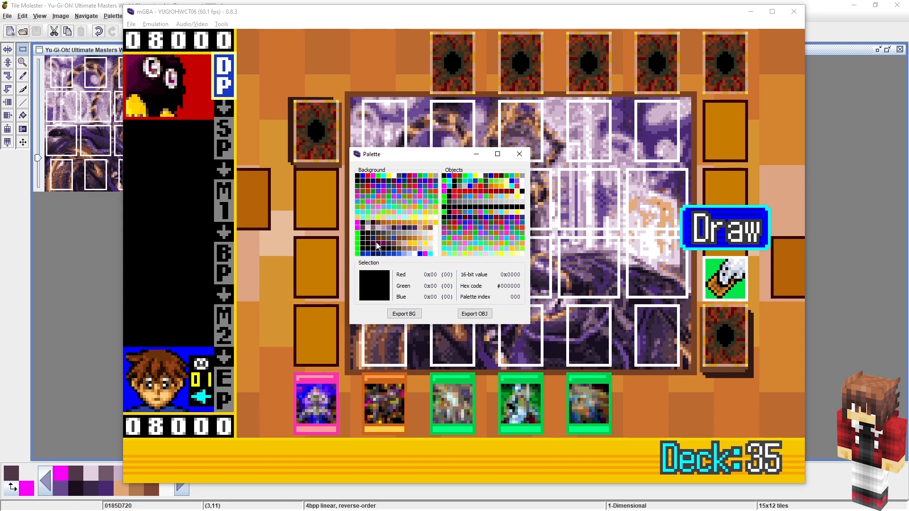
pyautogui.click(360, 226)
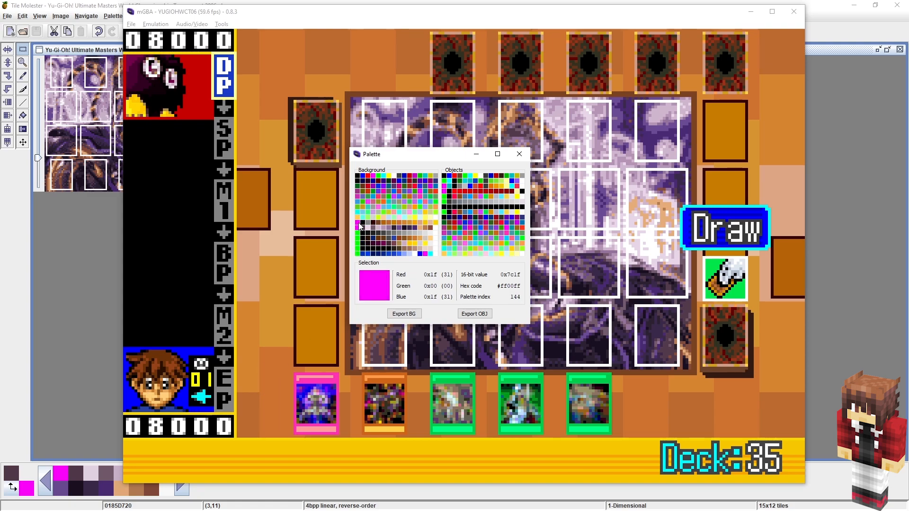
pyautogui.click(361, 225)
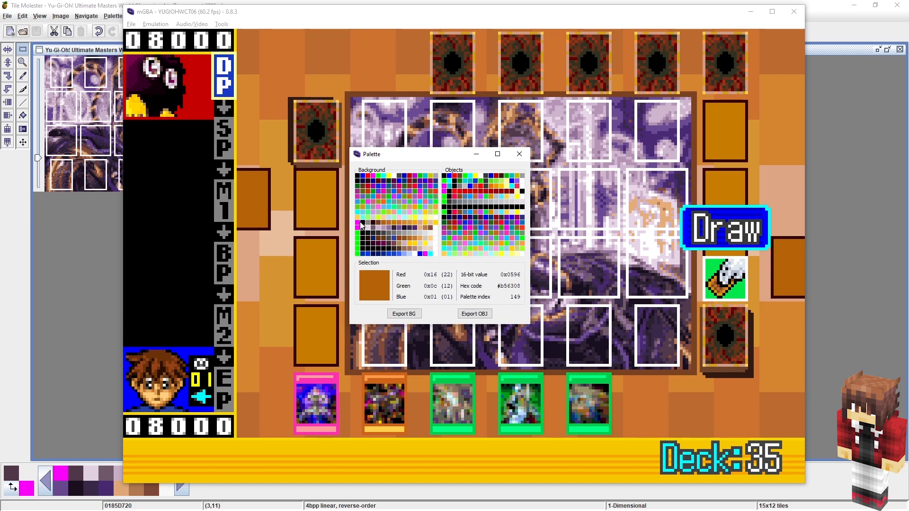
pyautogui.click(359, 226)
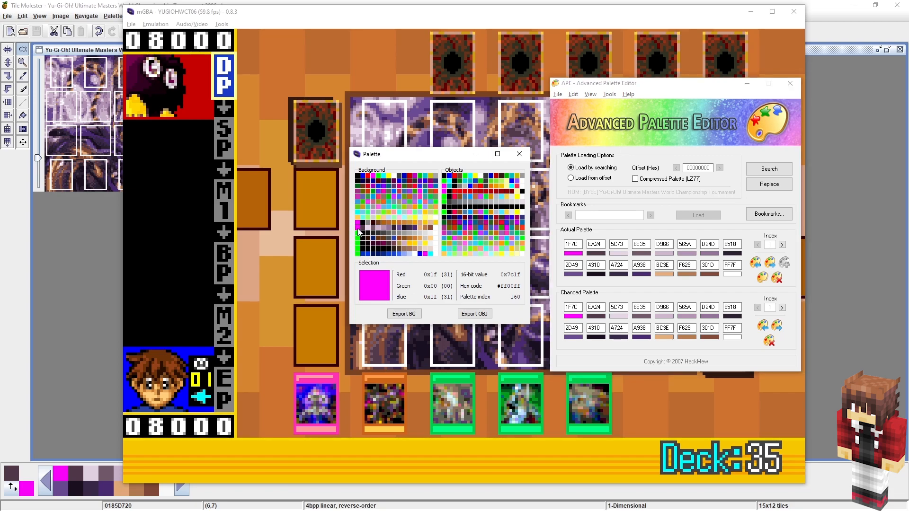
pyautogui.moveTo(559, 336)
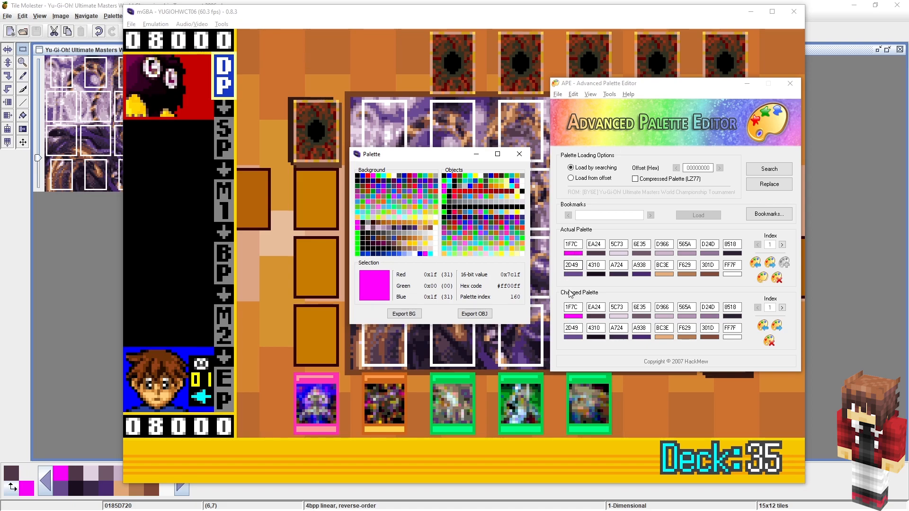
pyautogui.moveTo(327, 215)
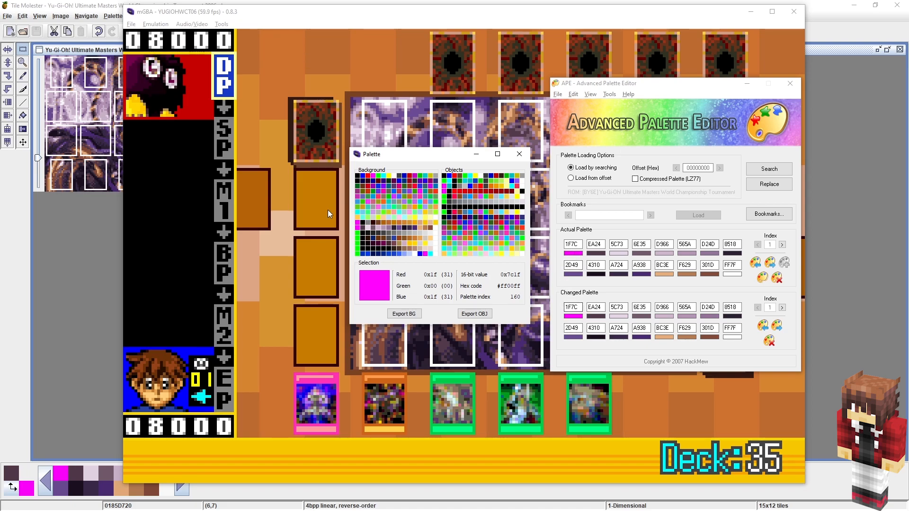
pyautogui.moveTo(598, 226)
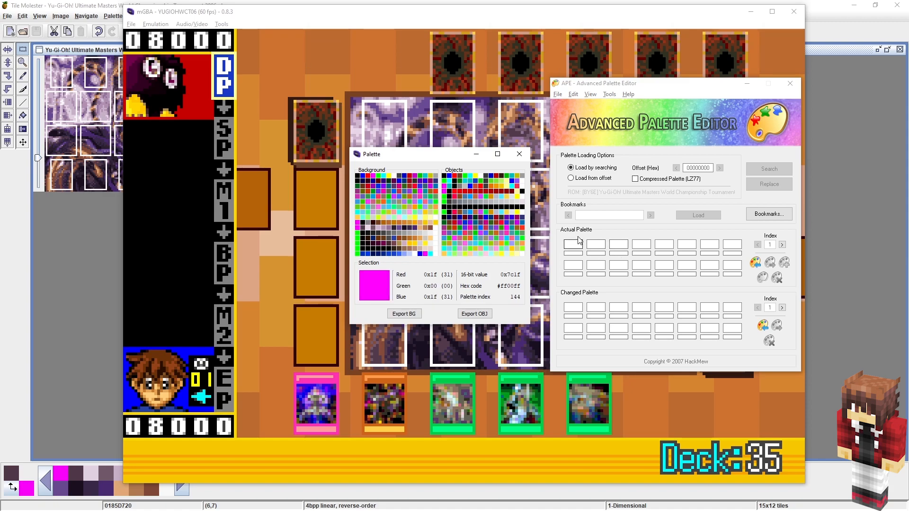
# - Clear the loaded APE palette and inspect a colour in mGBA's palette viewer
pyautogui.click(573, 245)
pyautogui.write('1F7C')
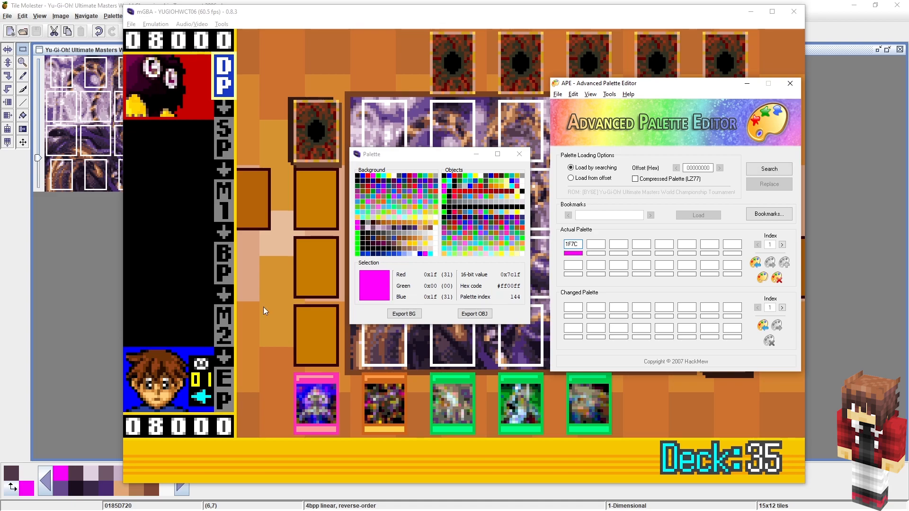
pyautogui.click(512, 228)
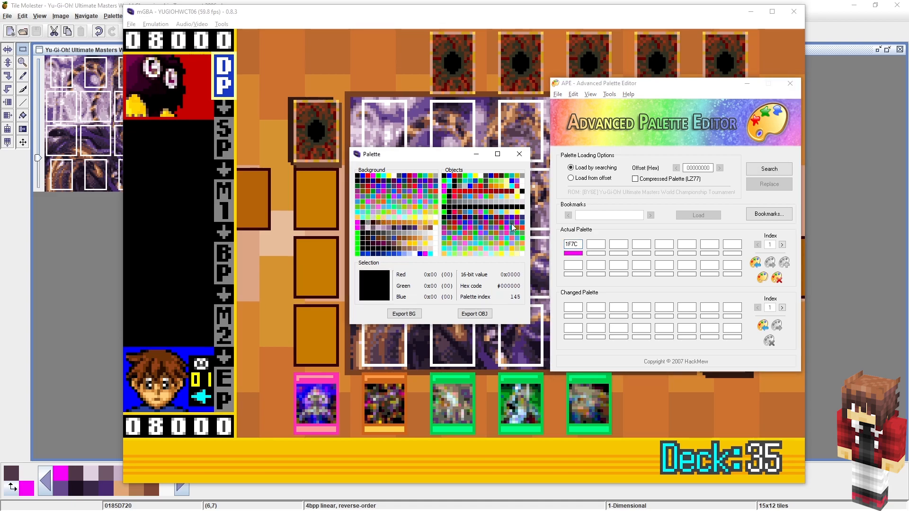
pyautogui.click(595, 244)
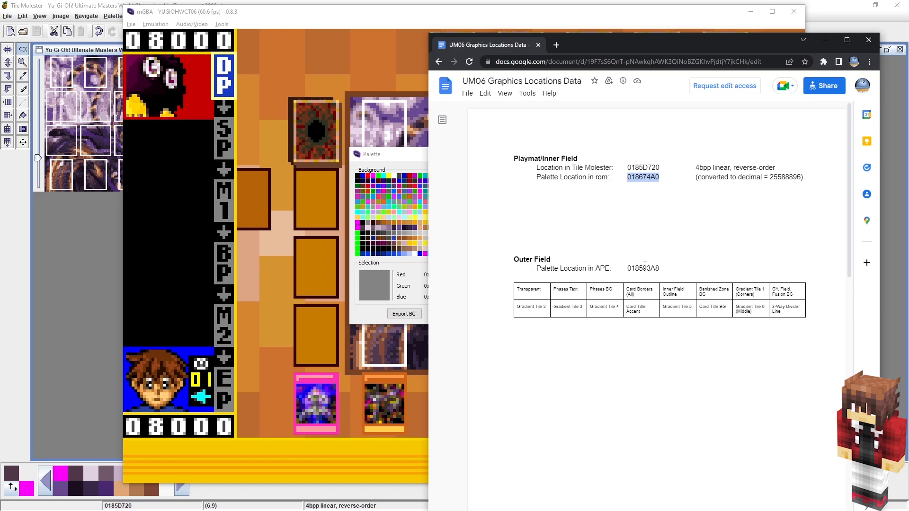
# - Load the Outer Field palette from copied offset 018593A8, revealing its brown and orange colours
pyautogui.rightClick(642, 268)
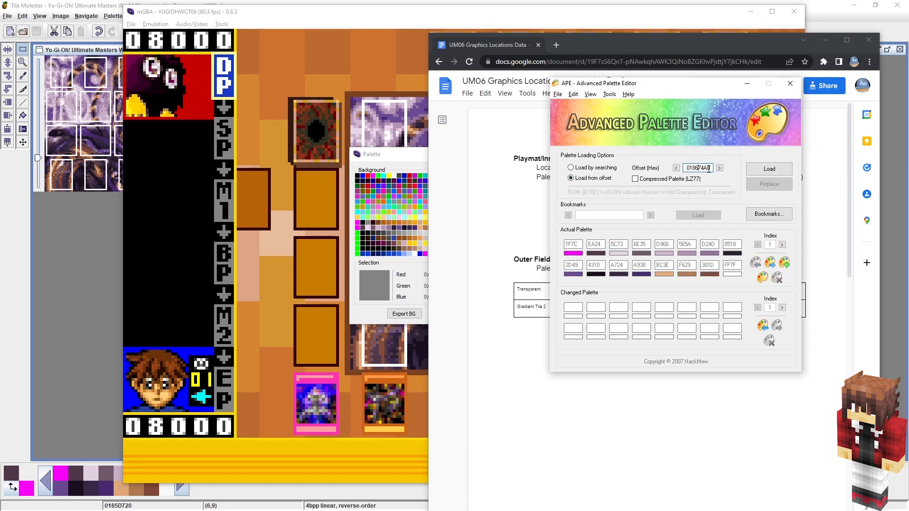
pyautogui.click(699, 168)
pyautogui.write('593A8')
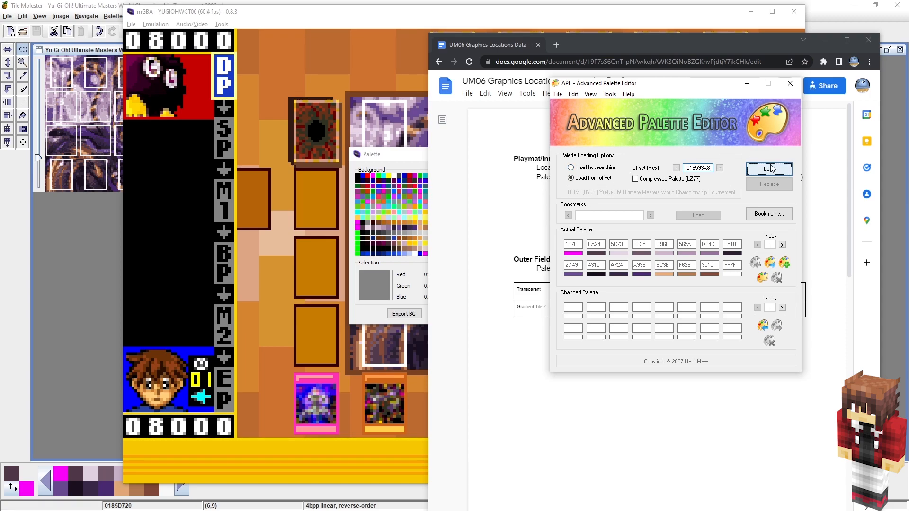
pyautogui.click(769, 168)
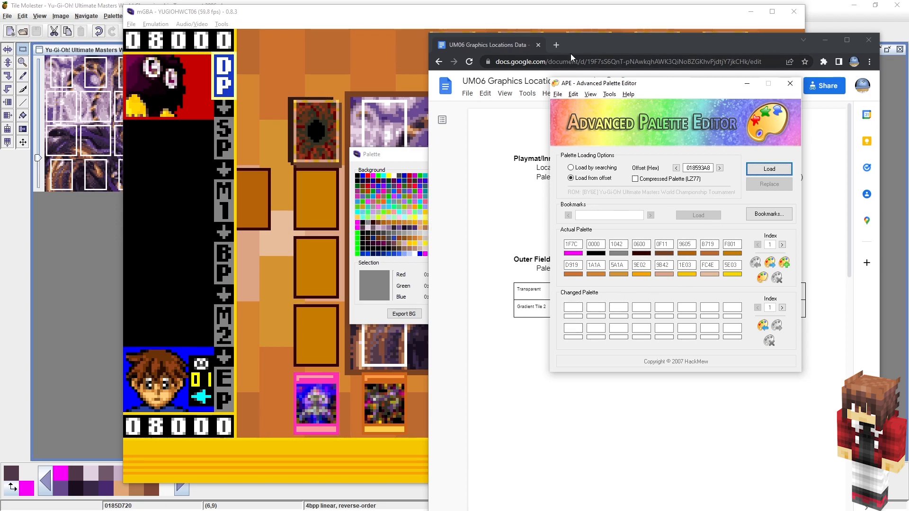
pyautogui.click(789, 84)
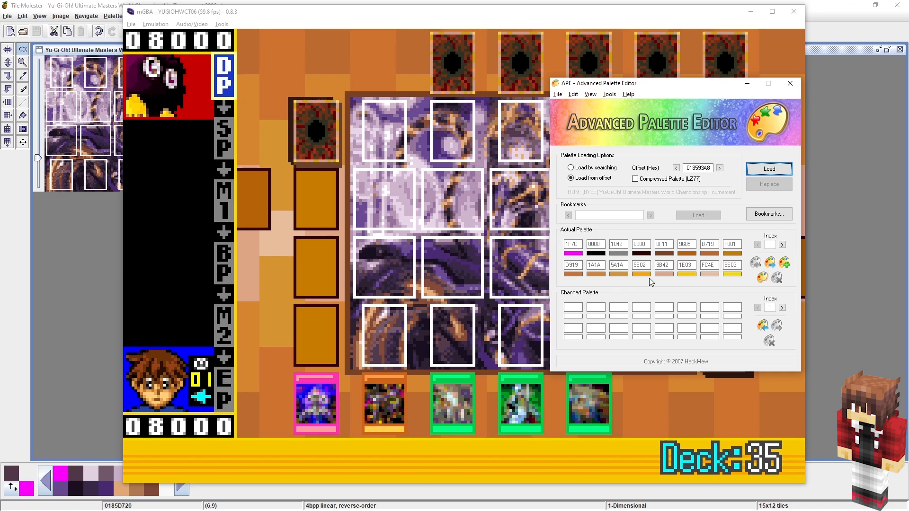
pyautogui.moveTo(347, 454)
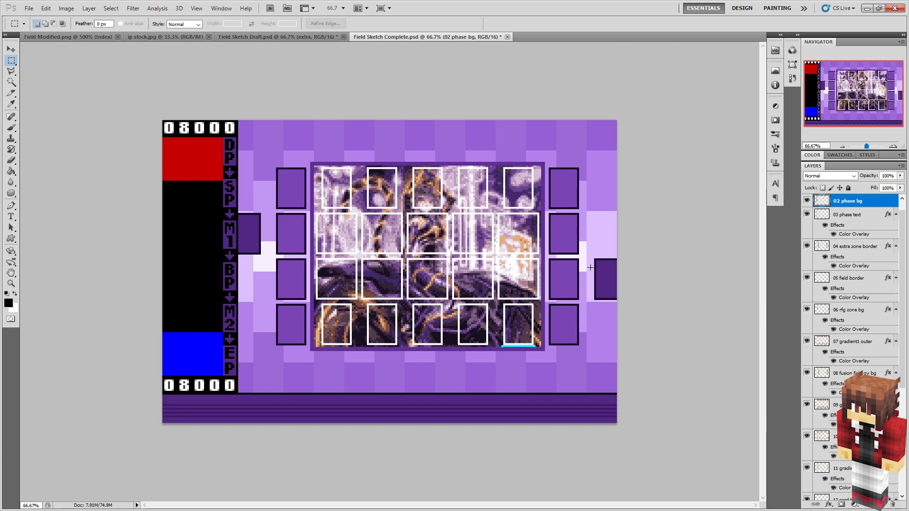
pyautogui.moveTo(711, 208)
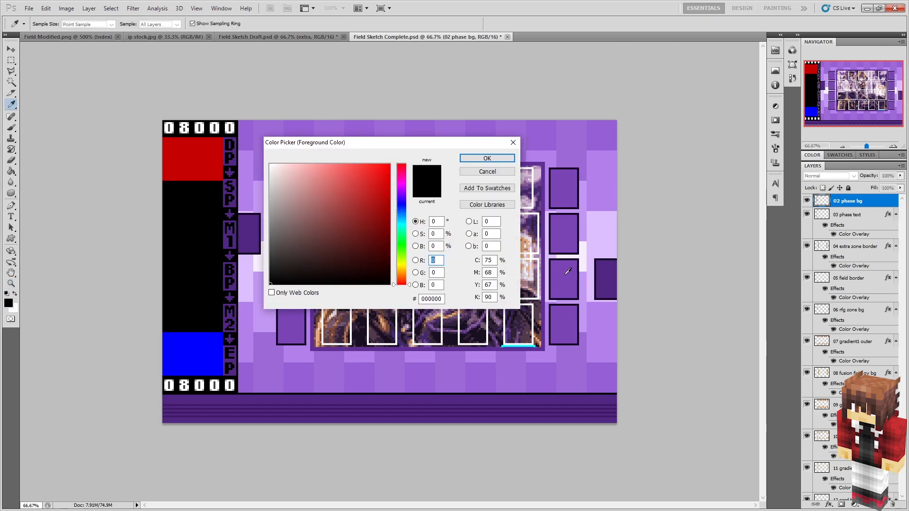
# - Check a purple in the colour picker and select the 01 transparent layer of the mockup
pyautogui.click(486, 159)
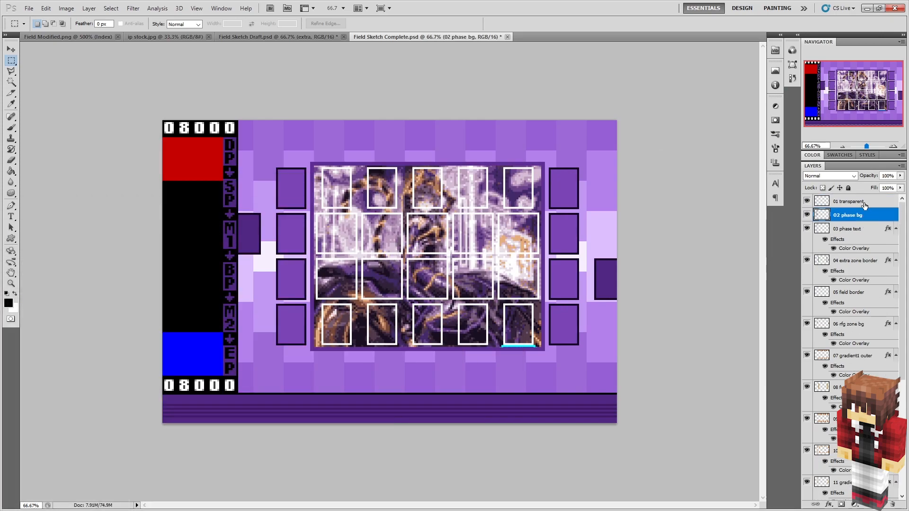
pyautogui.click(849, 200)
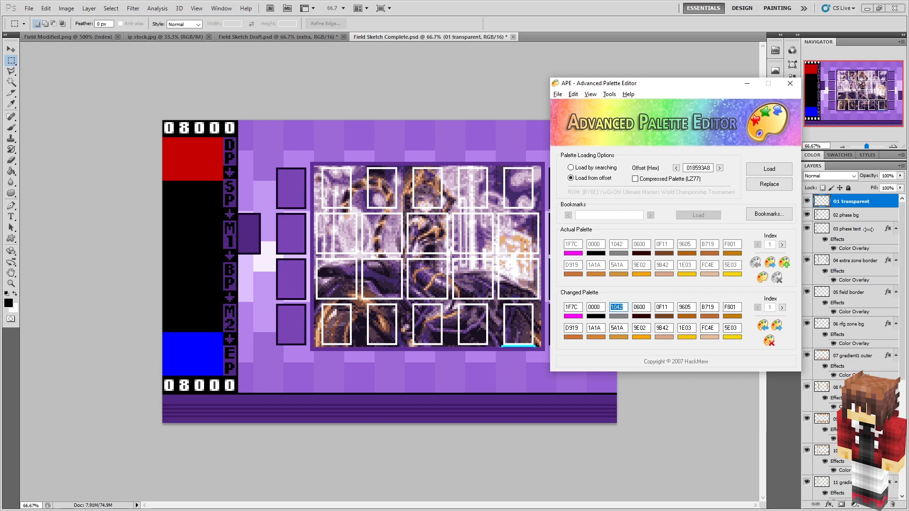
# - Eyedrop the dark purple from the Photoshop mockup and copy its hex value 522782
pyautogui.click(789, 84)
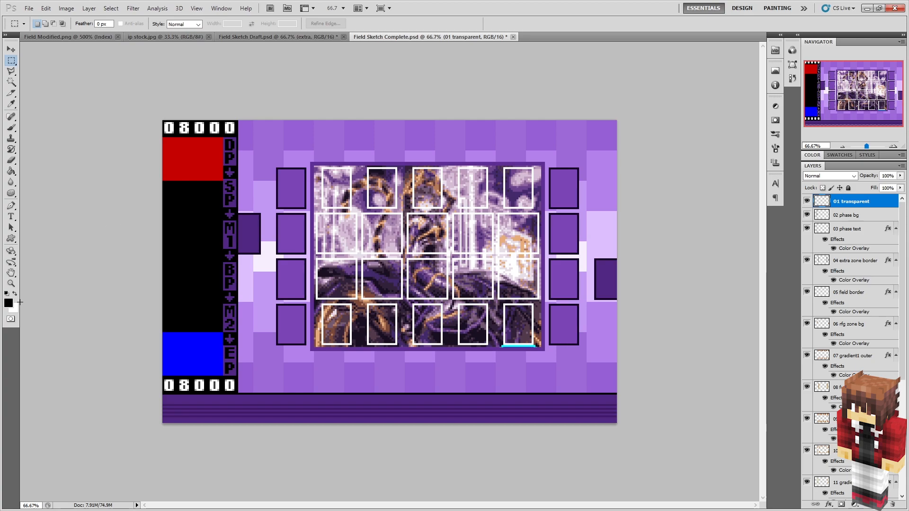
pyautogui.click(7, 294)
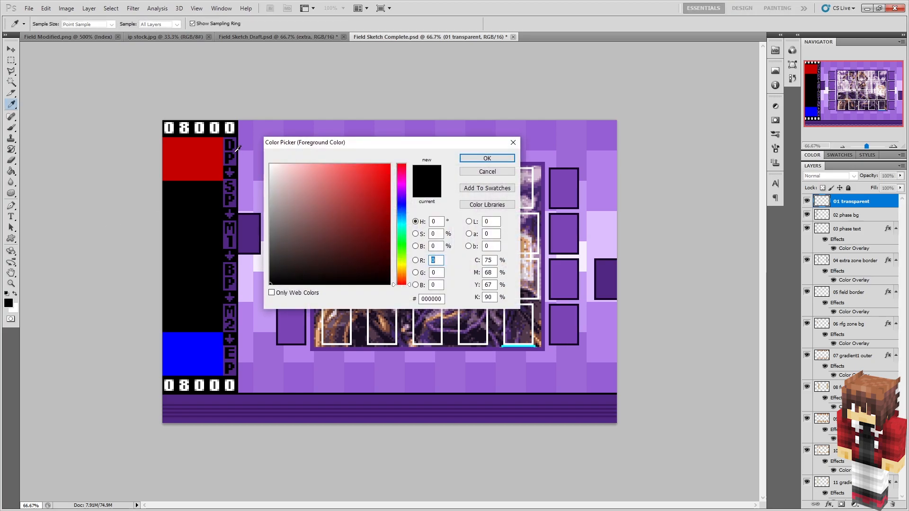
pyautogui.click(353, 224)
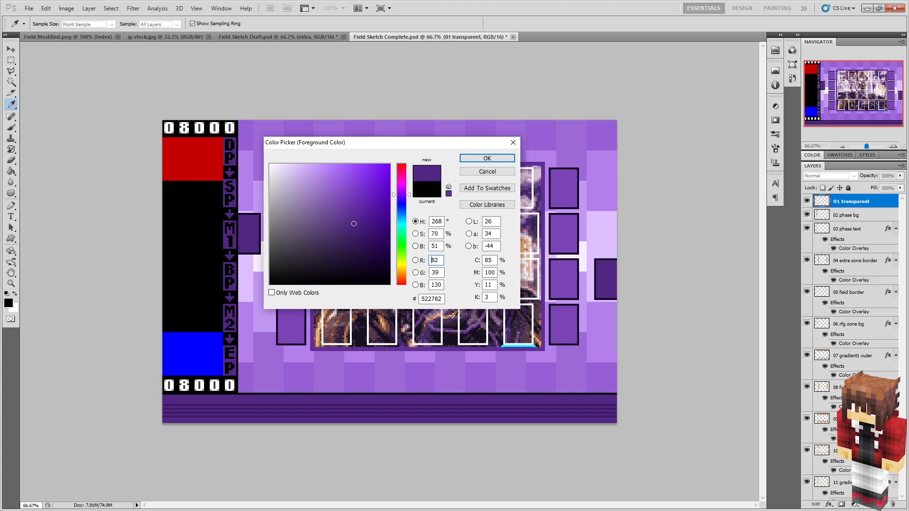
pyautogui.tripleClick(431, 298)
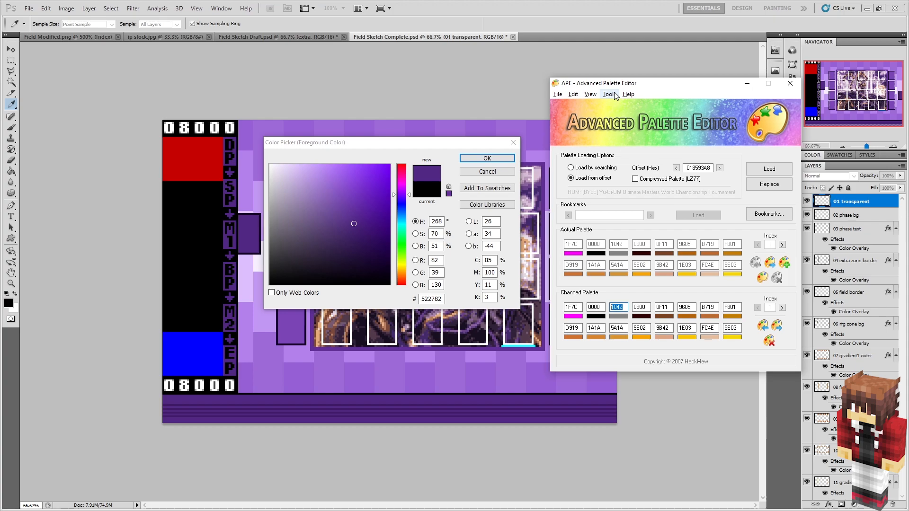
# - Convert 522782 to GBA value 9A40 with the RGB/GBA Converter for slot three
pyautogui.click(609, 93)
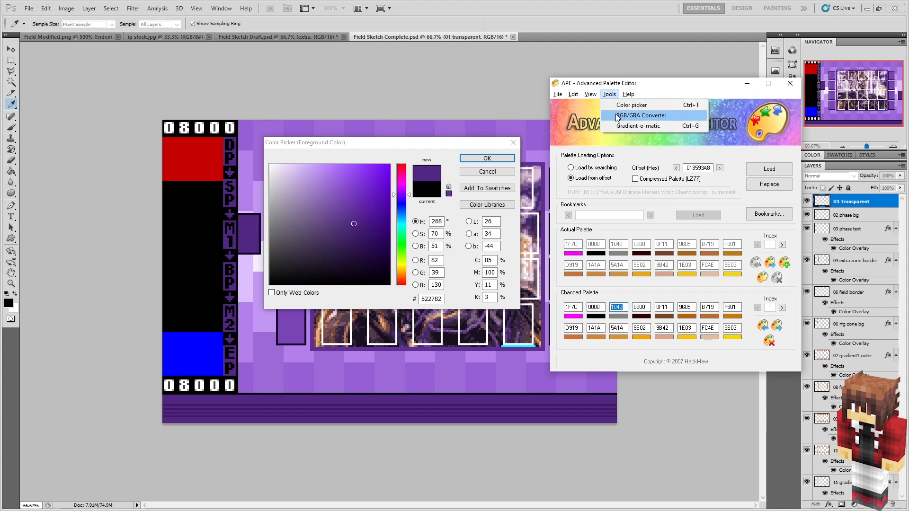
pyautogui.click(609, 94)
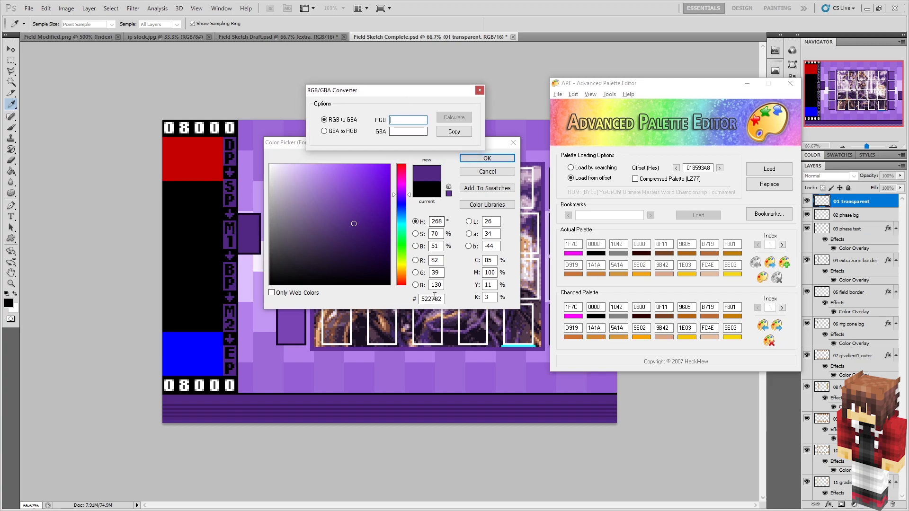
pyautogui.click(407, 121)
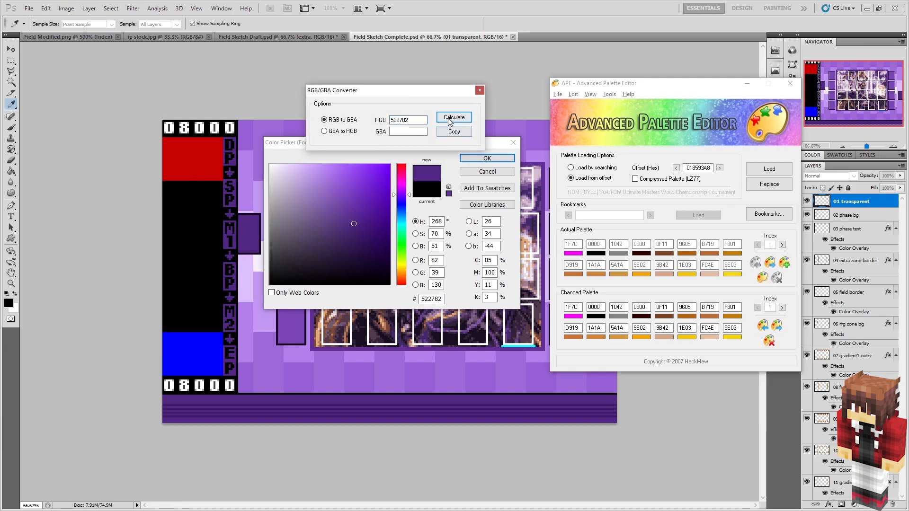
pyautogui.click(454, 117)
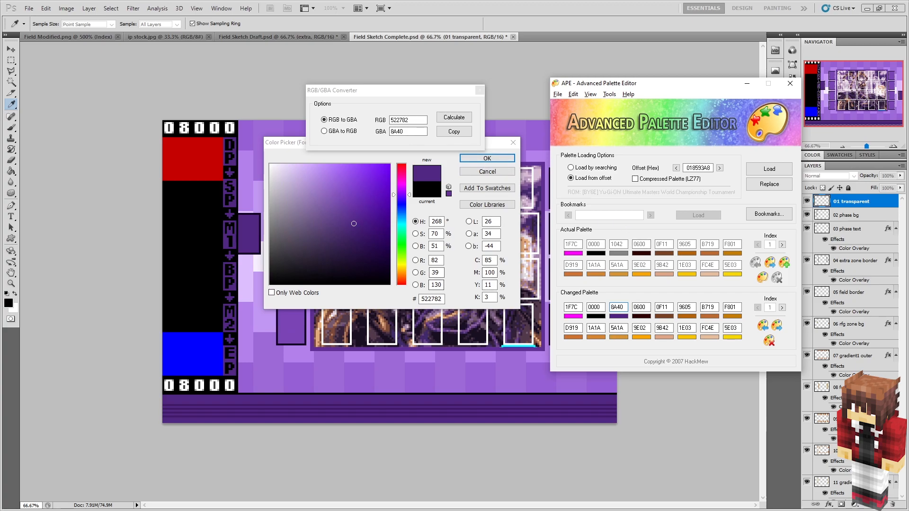
pyautogui.moveTo(273, 371)
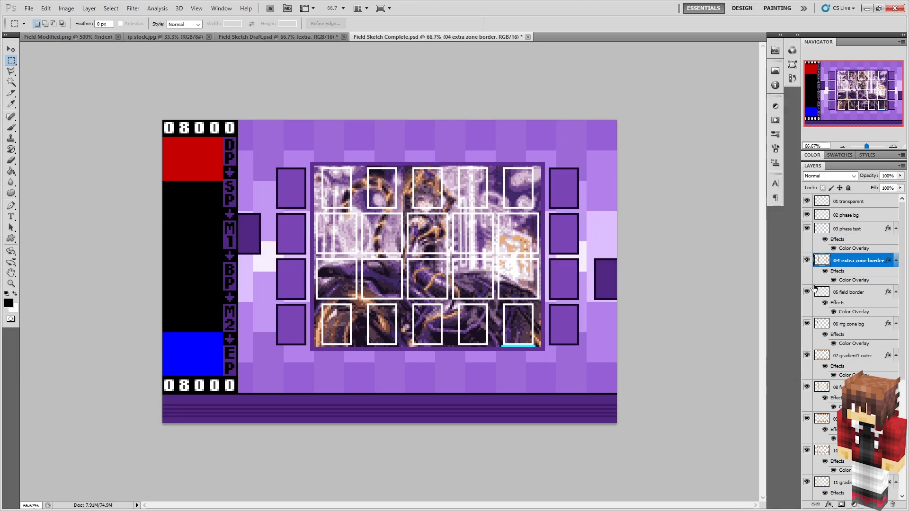
# - Sample the 04 extra zone border layer's colour for conversion into its changed-palette slot
pyautogui.click(847, 386)
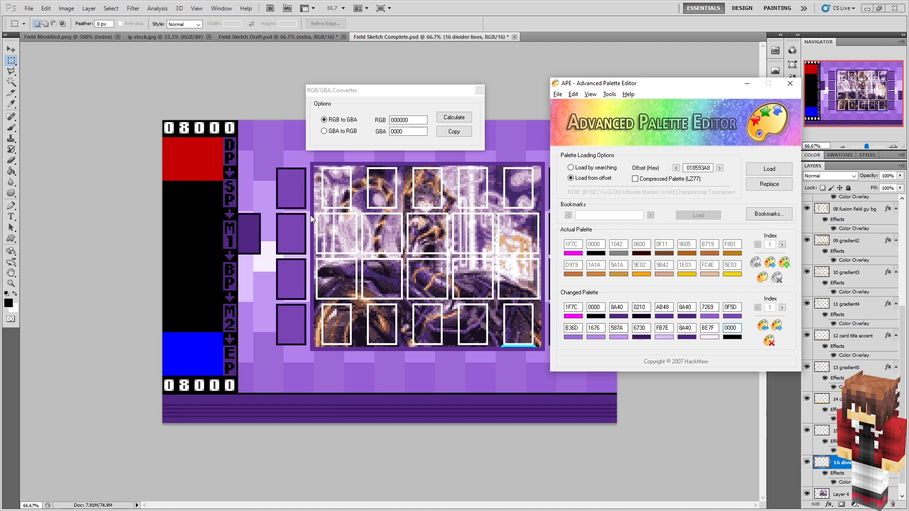
pyautogui.moveTo(333, 367)
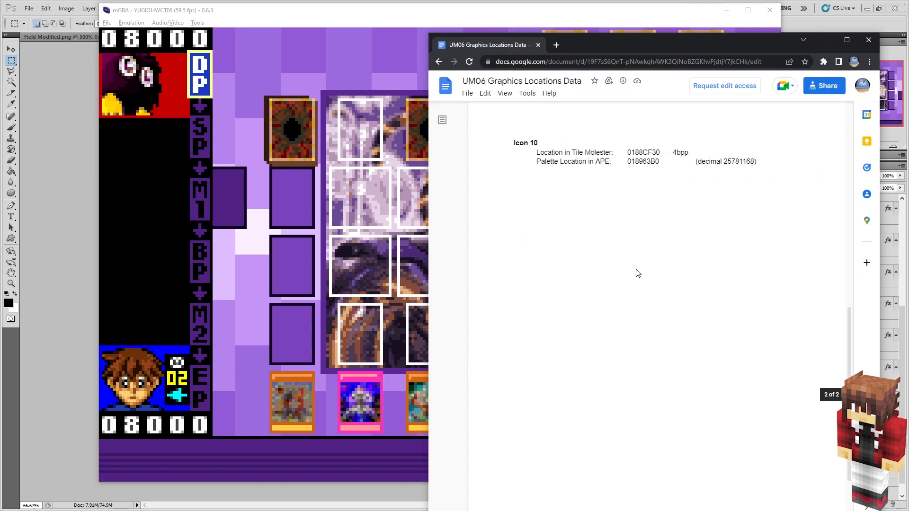
# - Scroll down to view the purple outer field around the anime inner field in mGBA
pyautogui.scroll(-3)
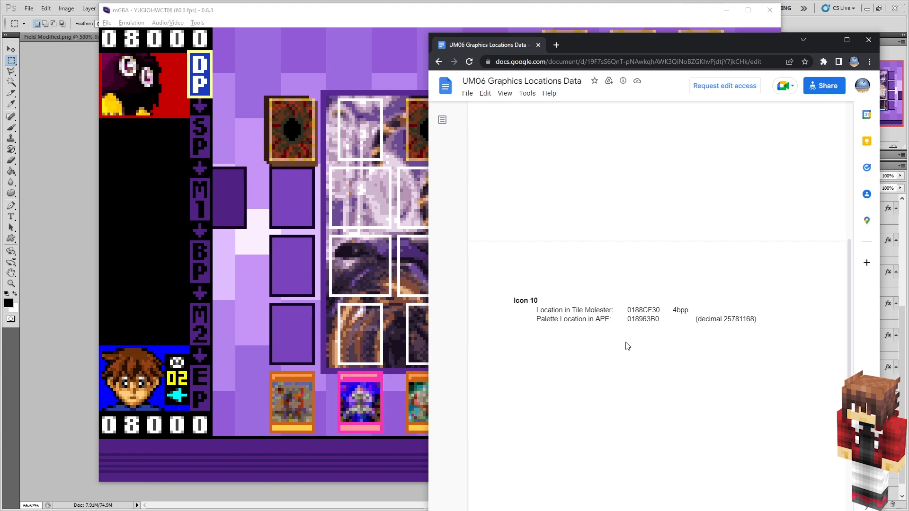
pyautogui.moveTo(604, 336)
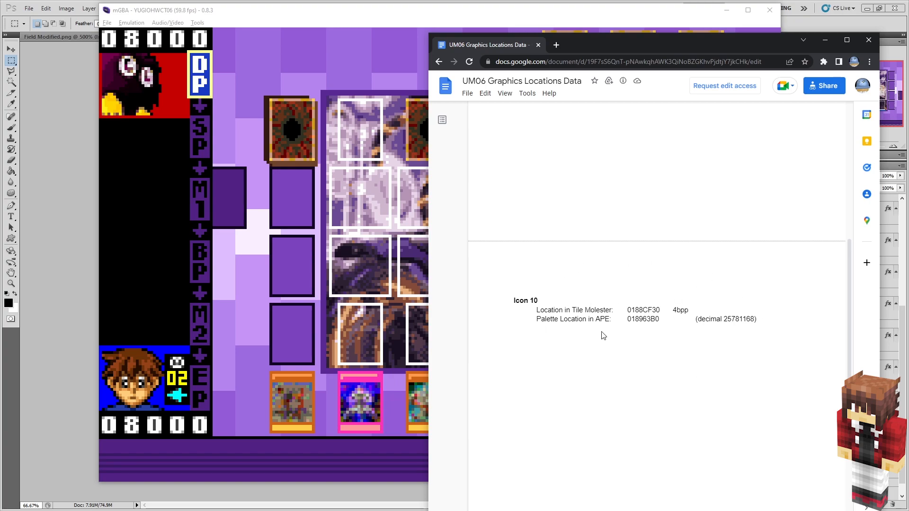